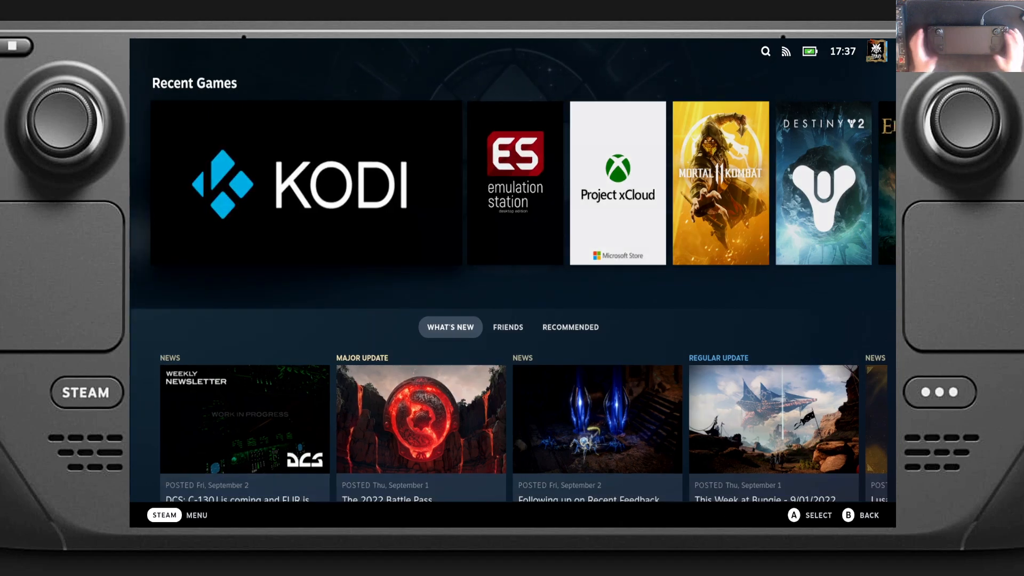
- Select the Kodi tile on the Recent Games shelf to reach its game page
{"action": "left_click", "coordinate": [305, 183]}
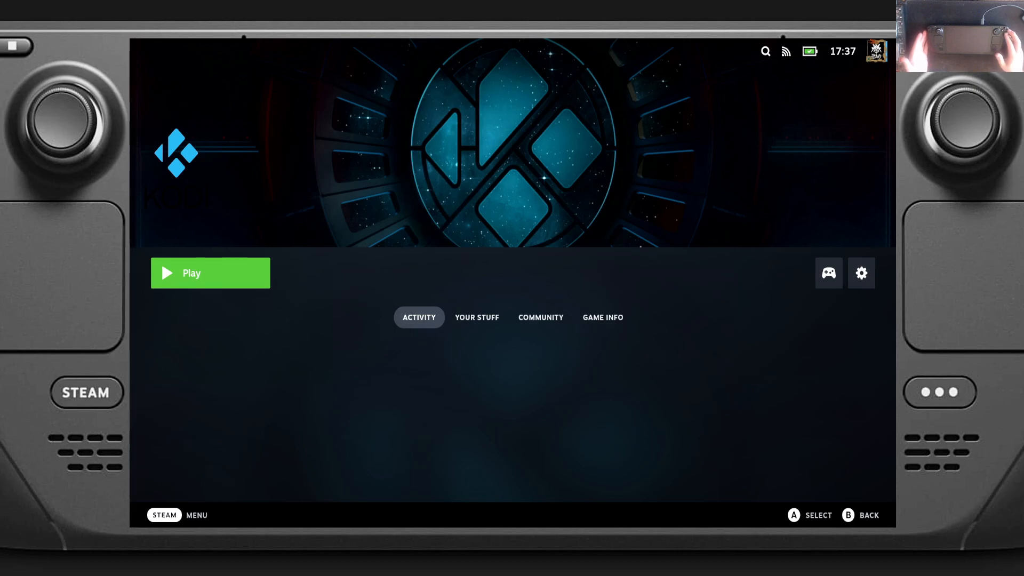
- Launch Kodi via Play and move along its home menu to the Videos section
{"action": "left_click", "coordinate": [210, 273]}
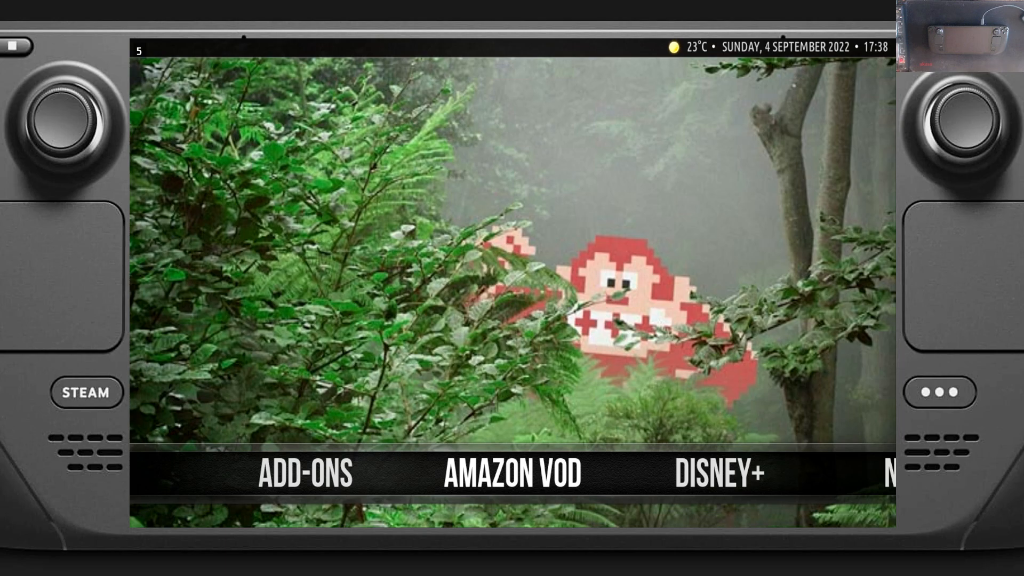
{"action": "scroll", "scroll_direction": "right", "scroll_amount": 3}
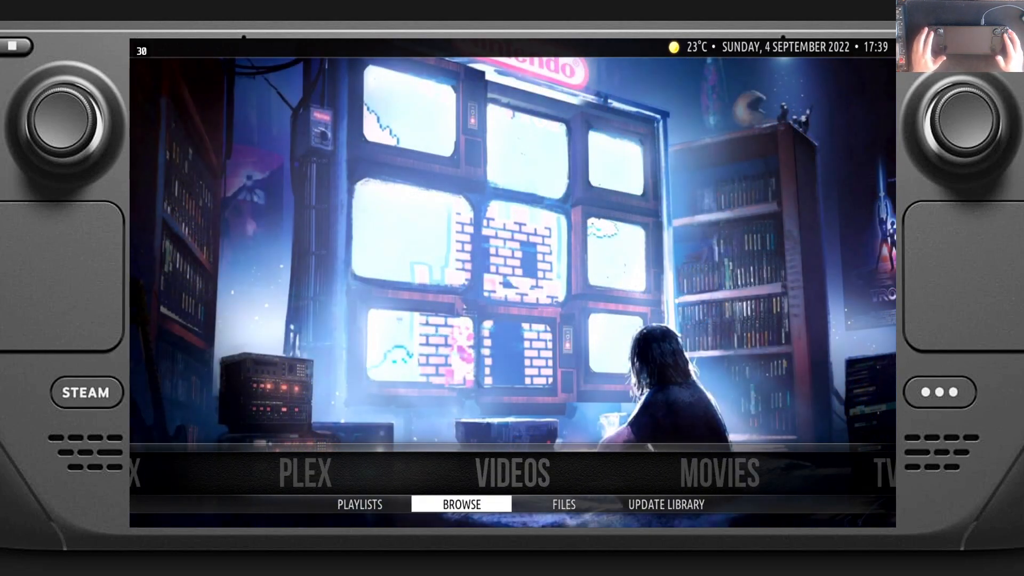
- Enter the 280-title movie library from the home menu and browse through the film posters
{"action": "left_click", "coordinate": [563, 504]}
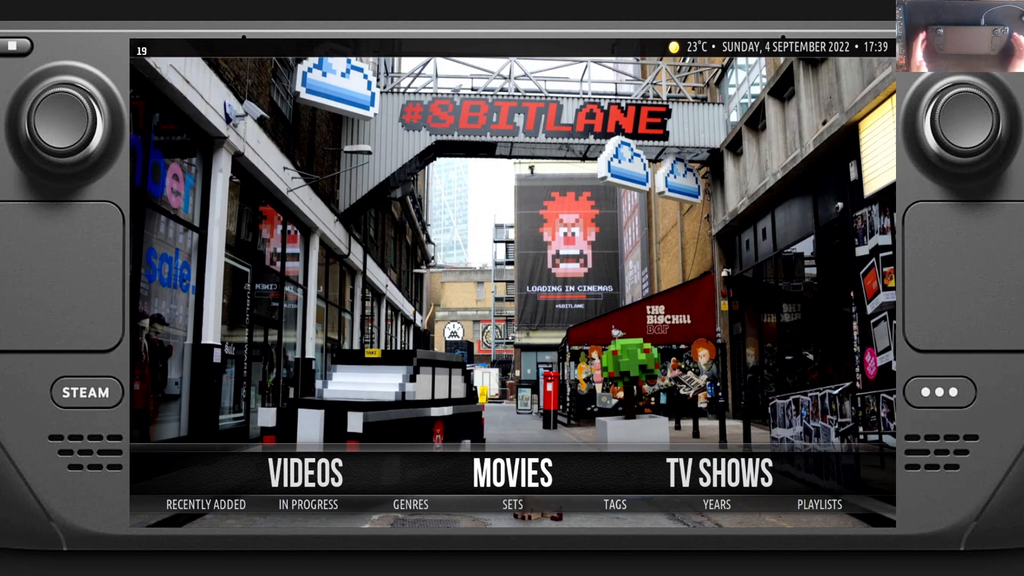
{"action": "left_click", "coordinate": [511, 473]}
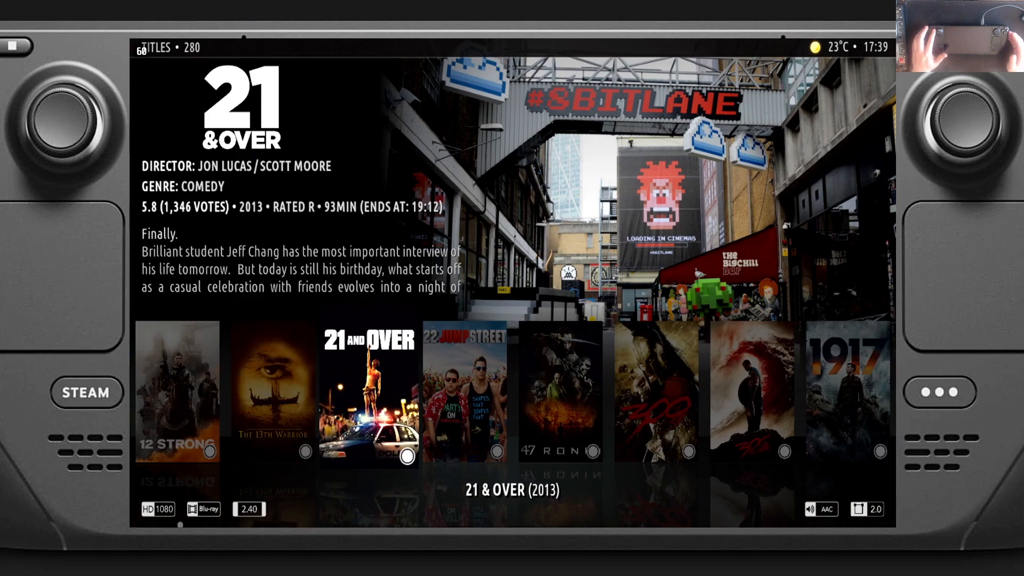
{"action": "scroll", "scroll_direction": "right", "scroll_amount": 3}
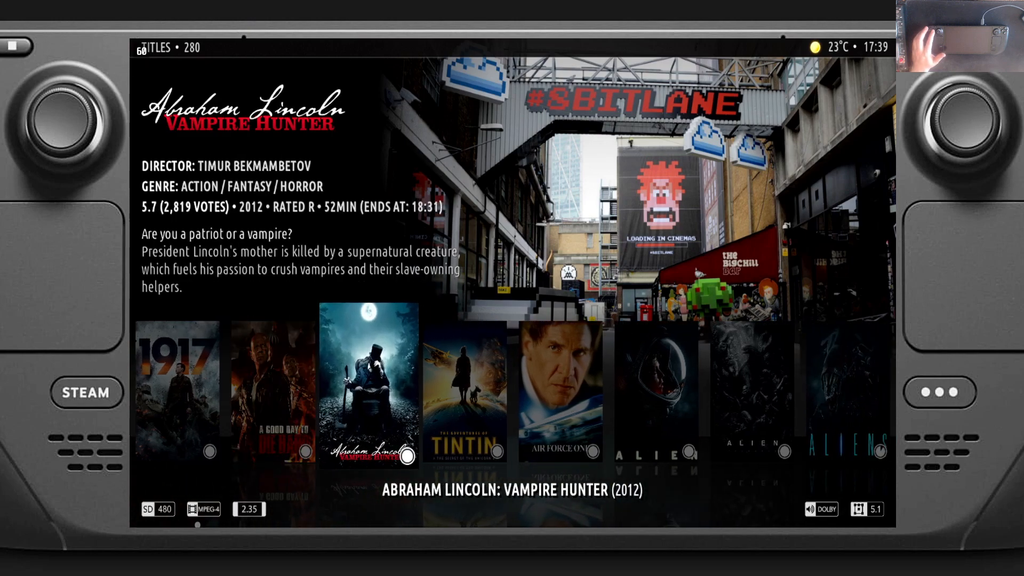
{"action": "scroll", "scroll_direction": "right", "scroll_amount": 3}
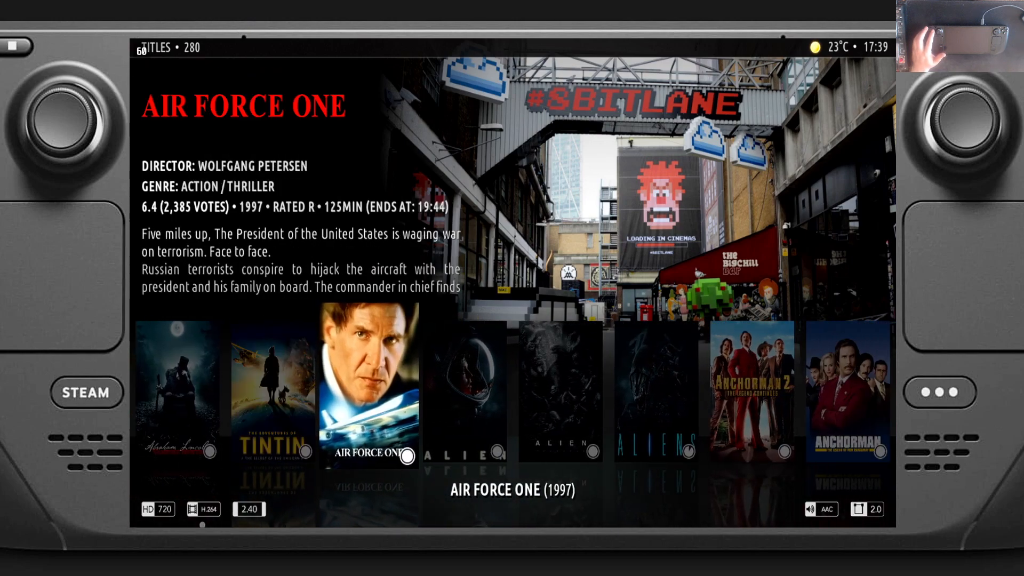
{"action": "scroll", "scroll_direction": "right", "scroll_amount": 3}
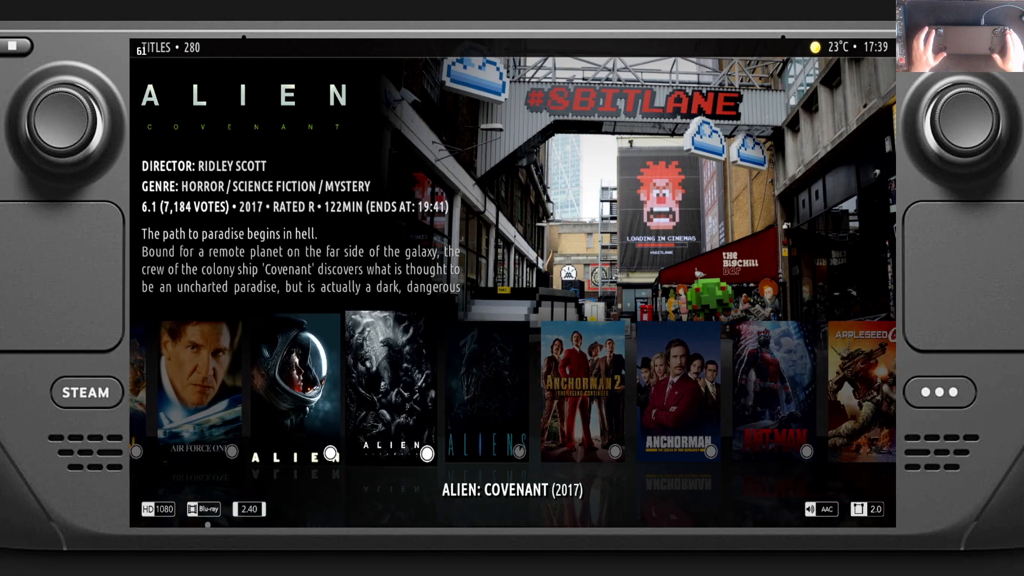
{"action": "scroll", "scroll_direction": "right", "scroll_amount": 3}
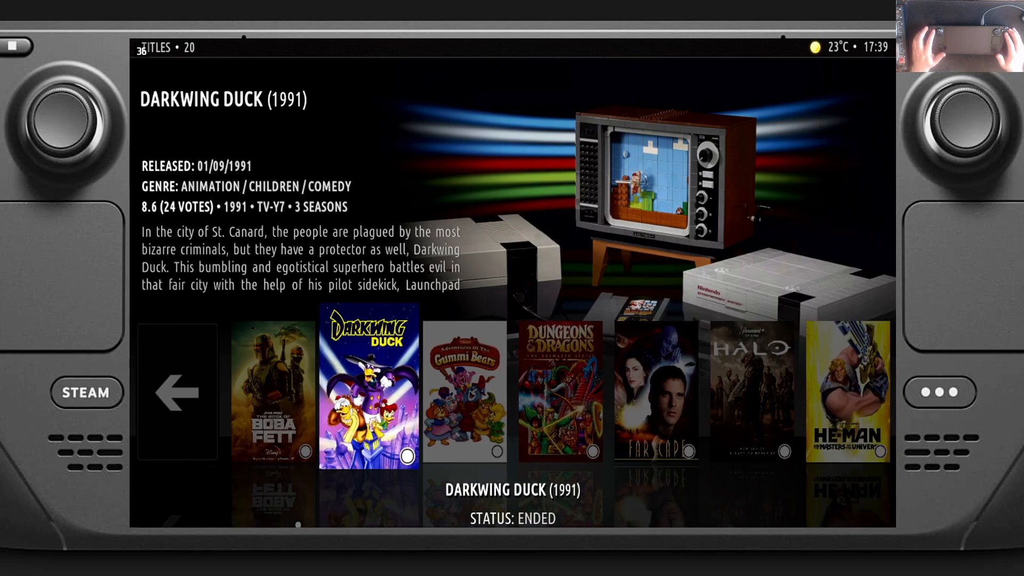
- Browse through the 20 TV show posters, then return to the home menu's Power section
{"action": "scroll", "scroll_direction": "right", "scroll_amount": 3}
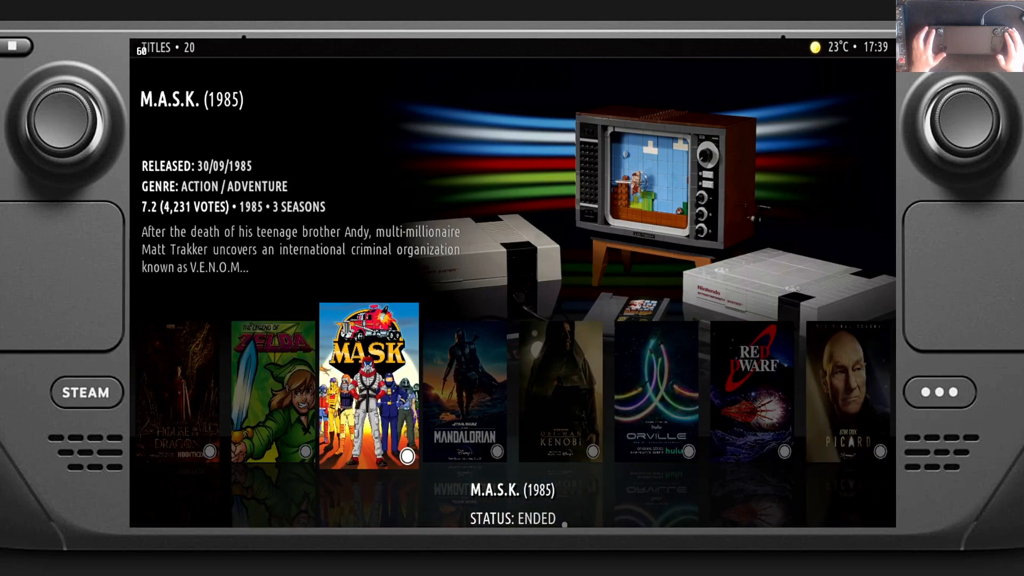
{"action": "scroll", "scroll_direction": "right", "scroll_amount": 3}
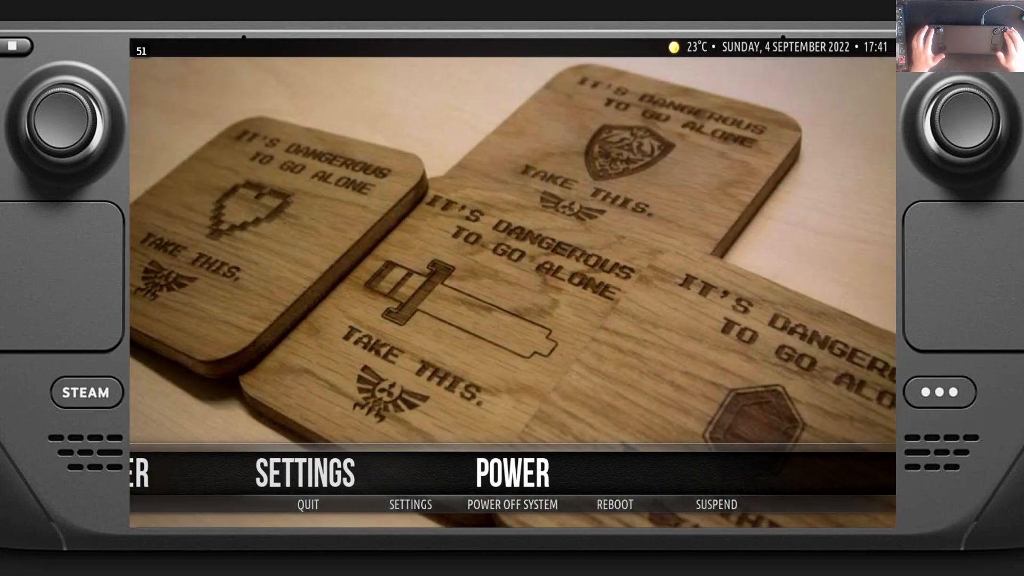
- Choose Quit under Power to exit Kodi and bring up the Steam main menu
{"action": "left_click", "coordinate": [512, 472]}
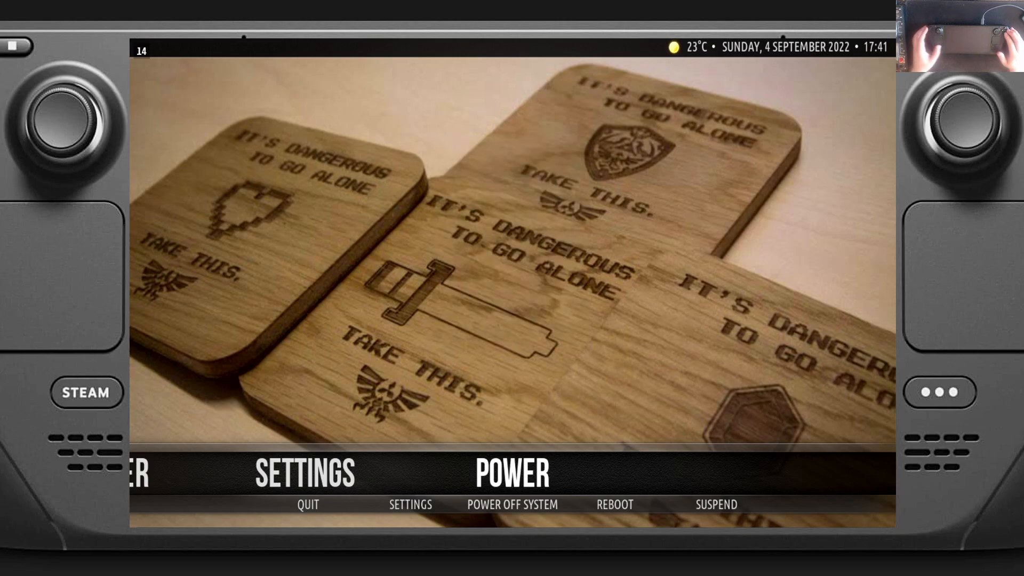
{"action": "left_click", "coordinate": [86, 393]}
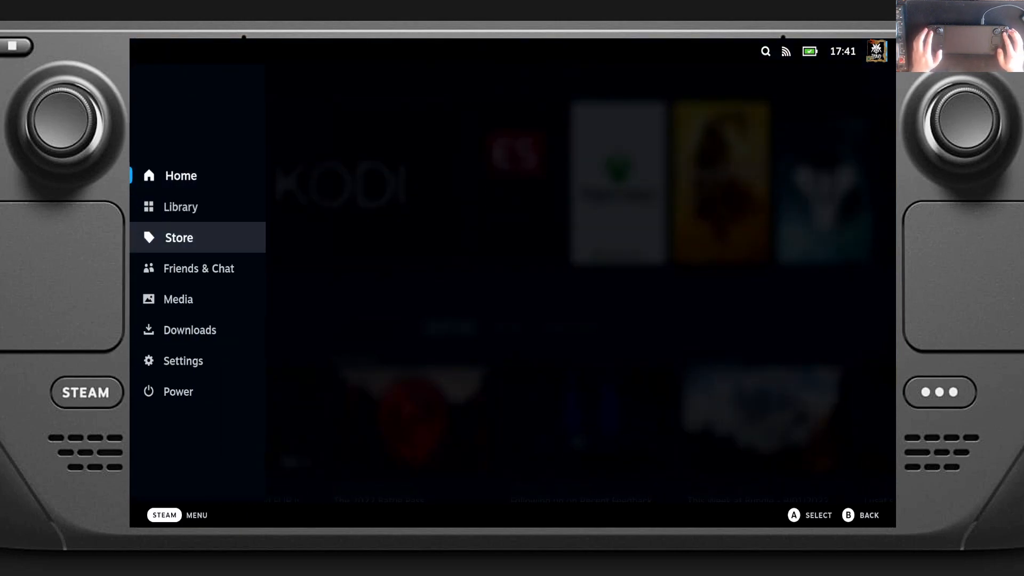
- Enter the Steam Store from the main menu and land on its Great on Deck page
{"action": "left_click", "coordinate": [178, 236]}
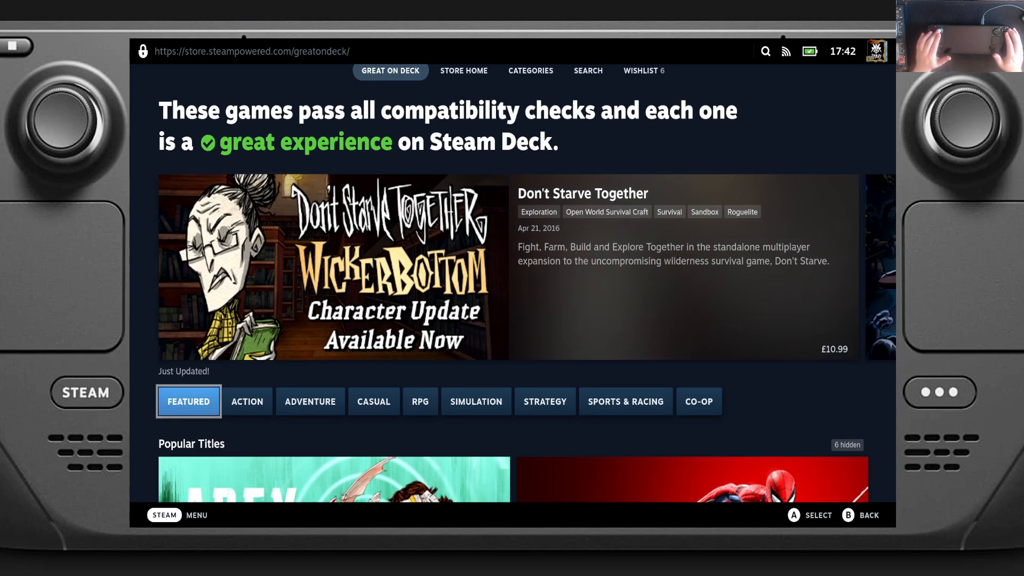
{"action": "scroll", "scroll_direction": "down", "scroll_amount": 3}
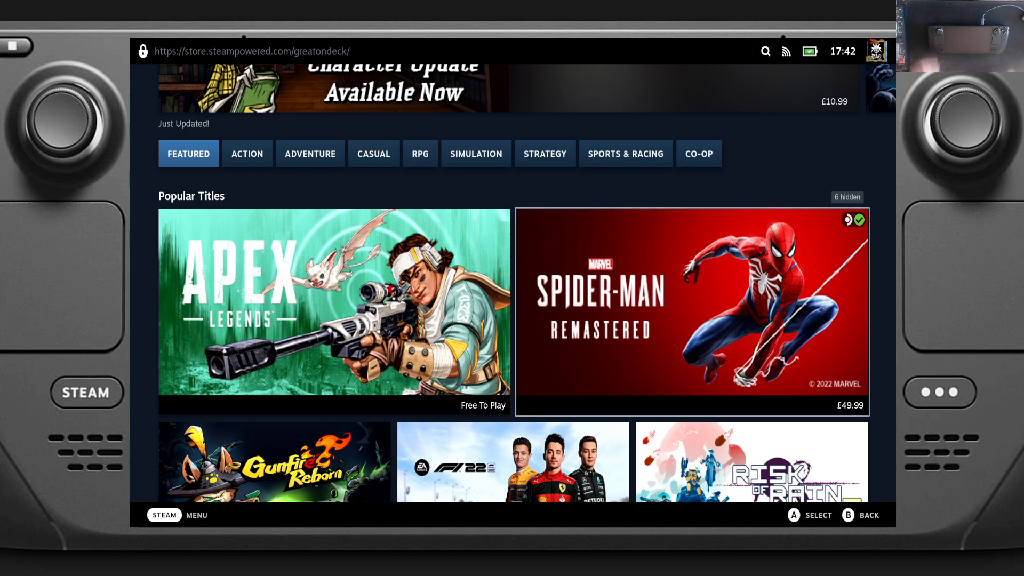
{"action": "scroll", "scroll_direction": "down", "scroll_amount": 3}
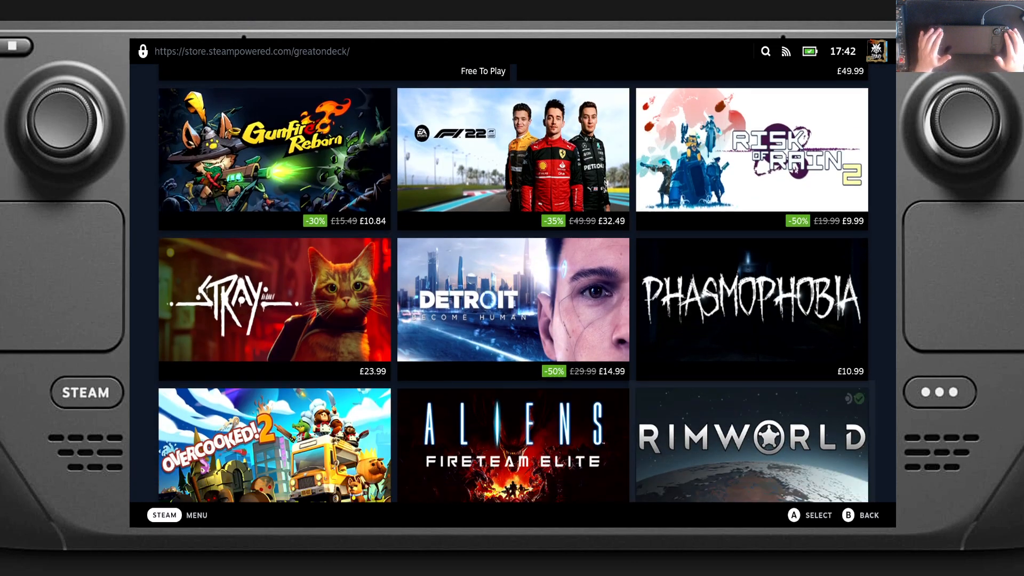
{"action": "scroll", "scroll_direction": "down", "scroll_amount": 3}
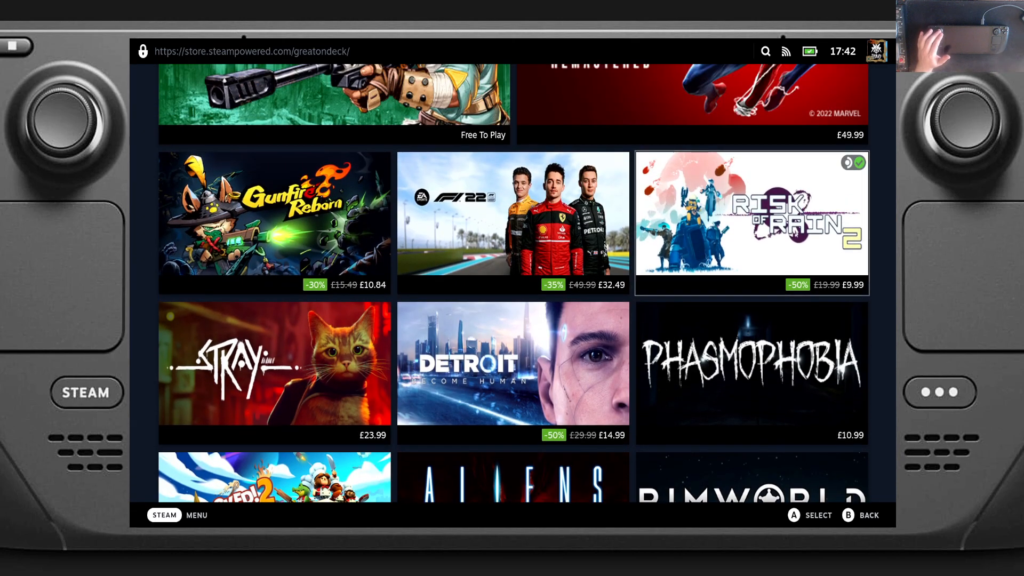
{"action": "scroll", "scroll_direction": "down", "scroll_amount": 3}
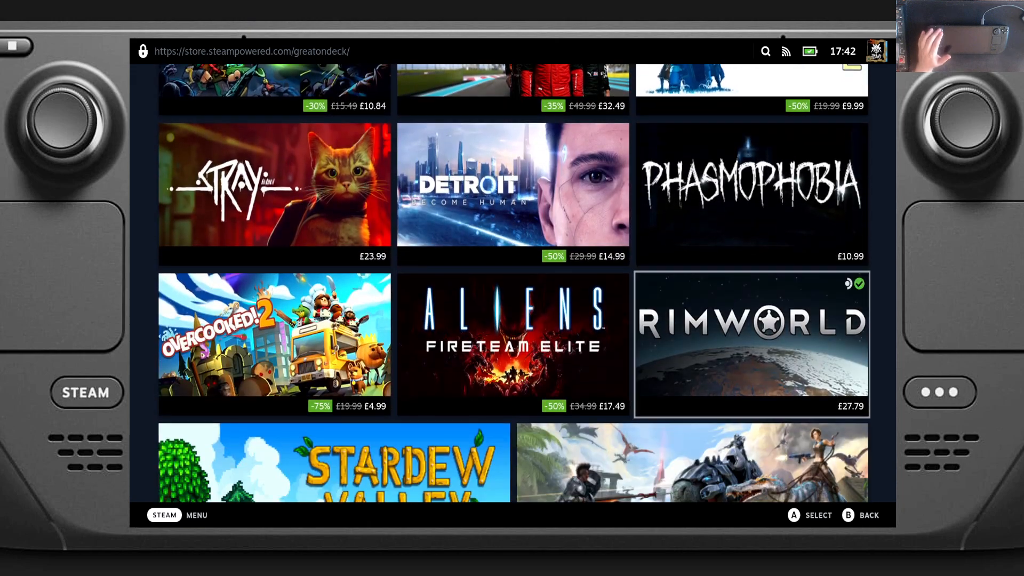
{"action": "scroll", "scroll_direction": "down", "scroll_amount": 3}
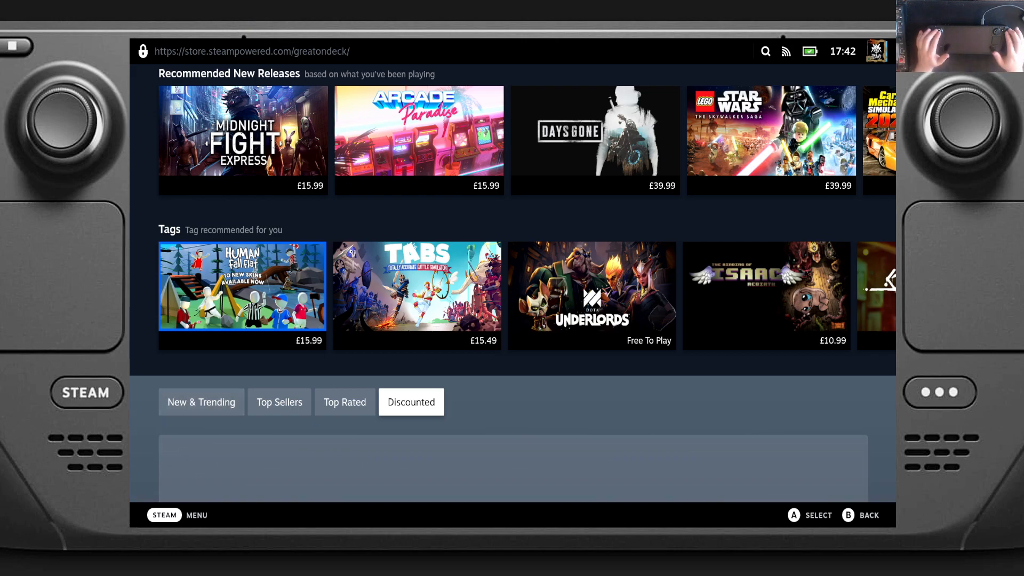
- Scroll through the Discounted Deck-verified games, then leave the Store for Library > Collections
{"action": "scroll", "scroll_direction": "down", "scroll_amount": 3}
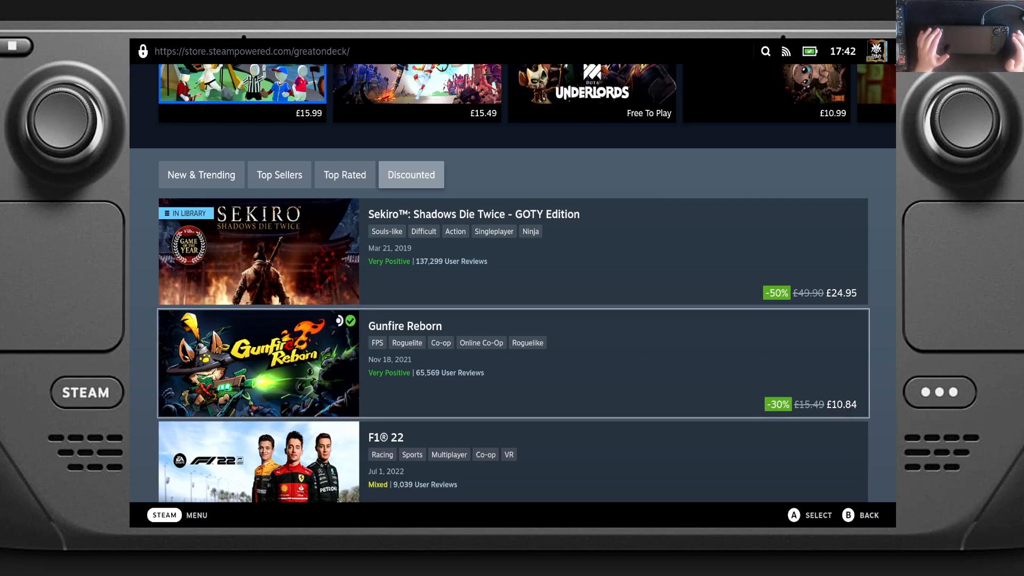
{"action": "scroll", "scroll_direction": "down", "scroll_amount": 3}
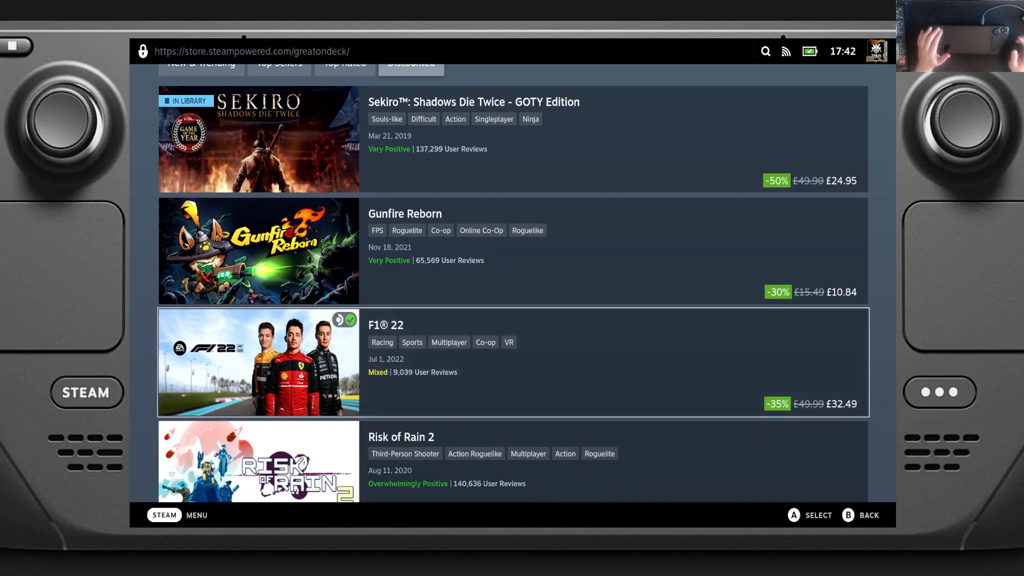
{"action": "scroll", "scroll_direction": "down", "scroll_amount": 3}
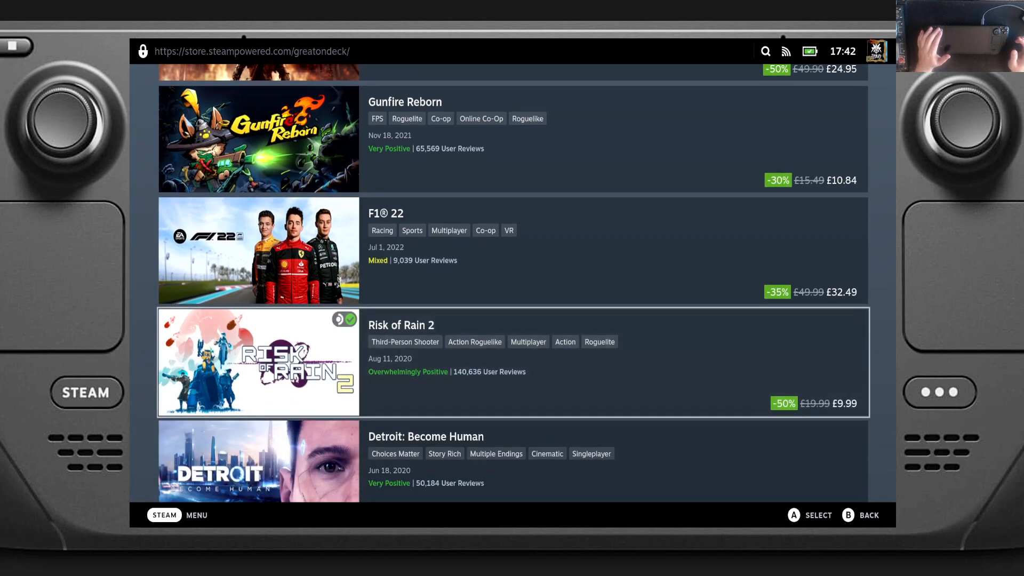
{"action": "scroll", "scroll_direction": "down", "scroll_amount": 3}
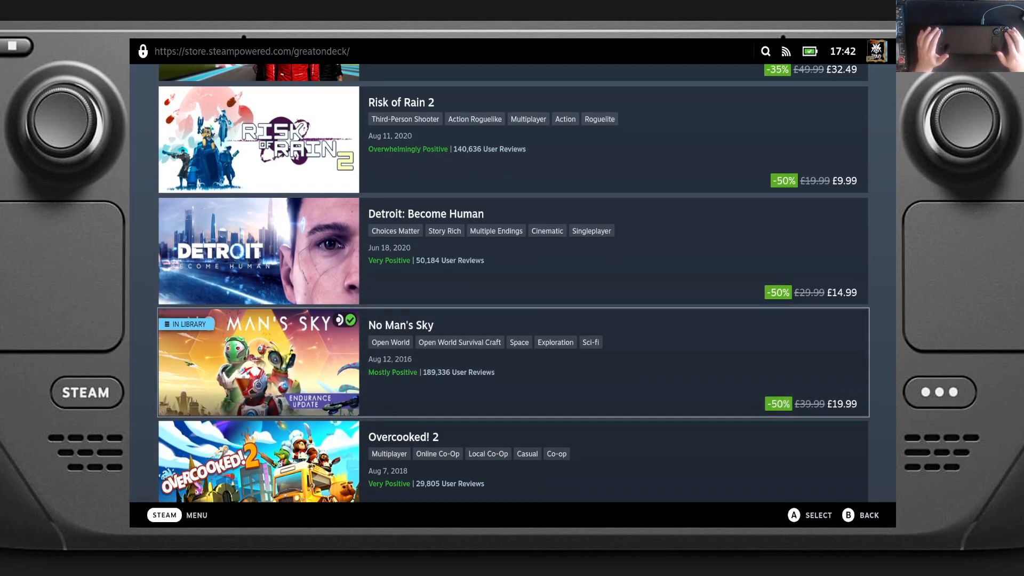
{"action": "scroll", "scroll_direction": "down", "scroll_amount": 3}
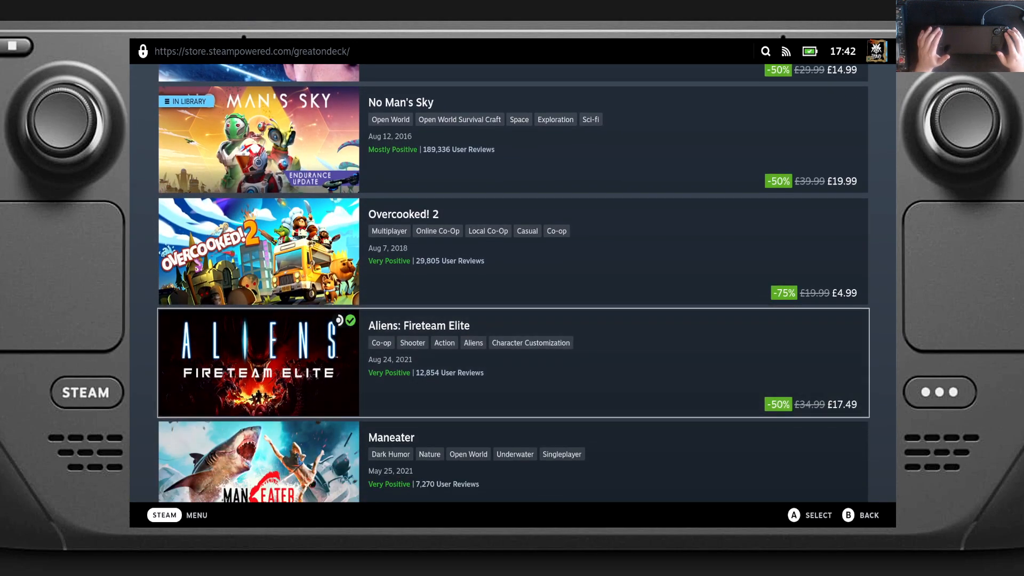
{"action": "scroll", "scroll_direction": "down", "scroll_amount": 3}
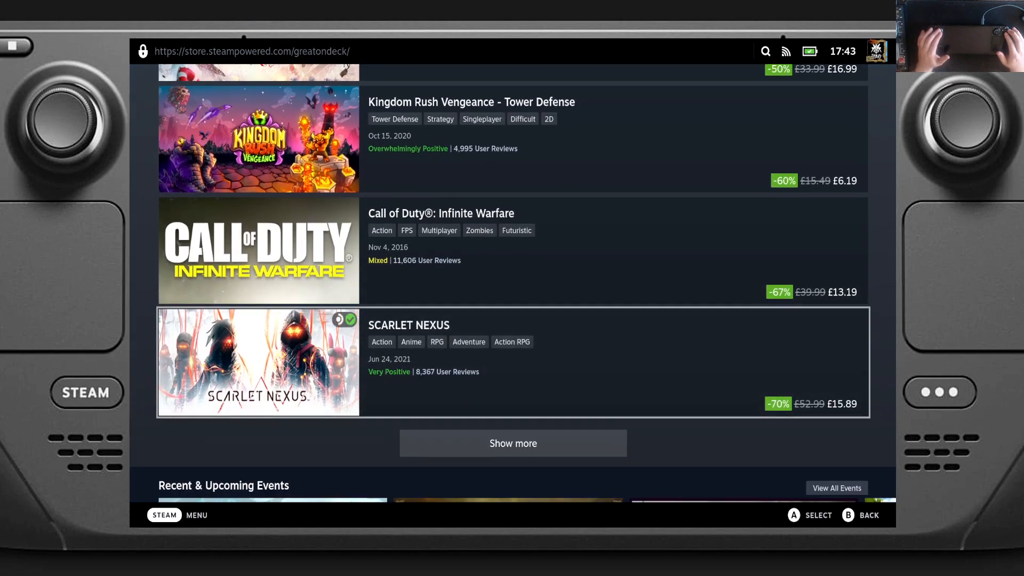
{"action": "scroll", "scroll_direction": "down", "scroll_amount": 3}
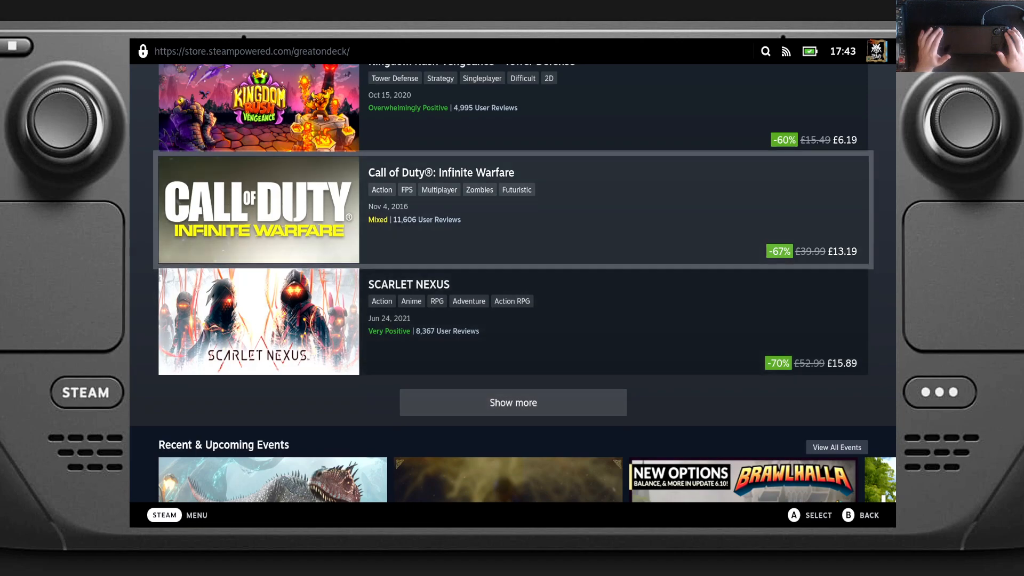
{"action": "scroll", "scroll_direction": "down", "scroll_amount": 3}
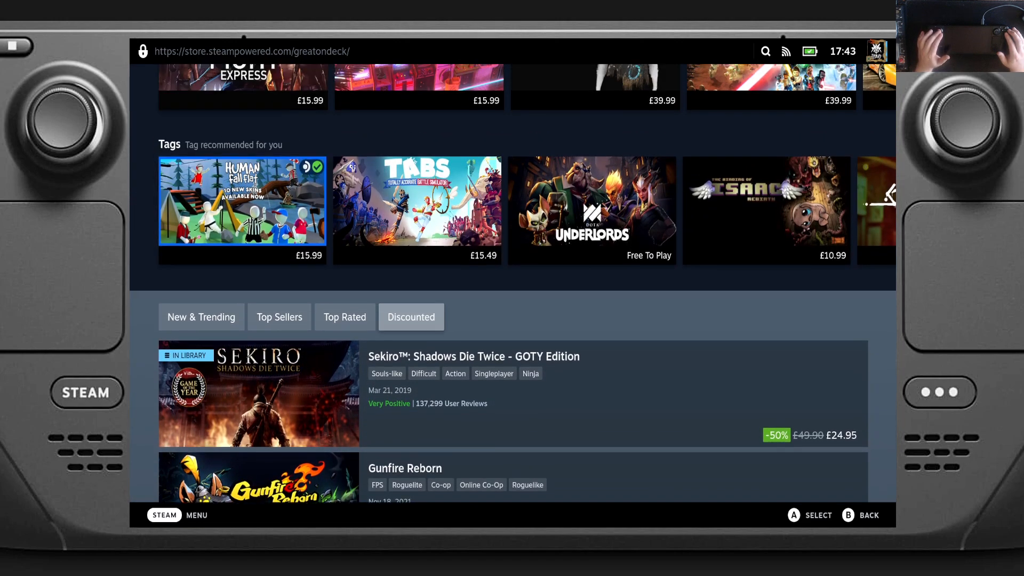
{"action": "scroll", "scroll_direction": "up", "scroll_amount": 3}
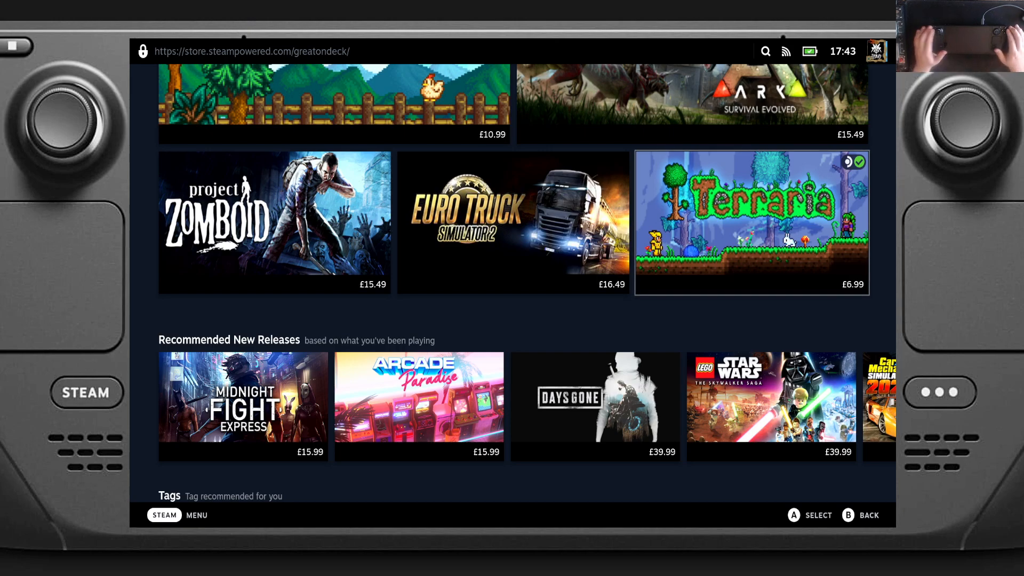
{"action": "scroll", "scroll_direction": "down", "scroll_amount": 3}
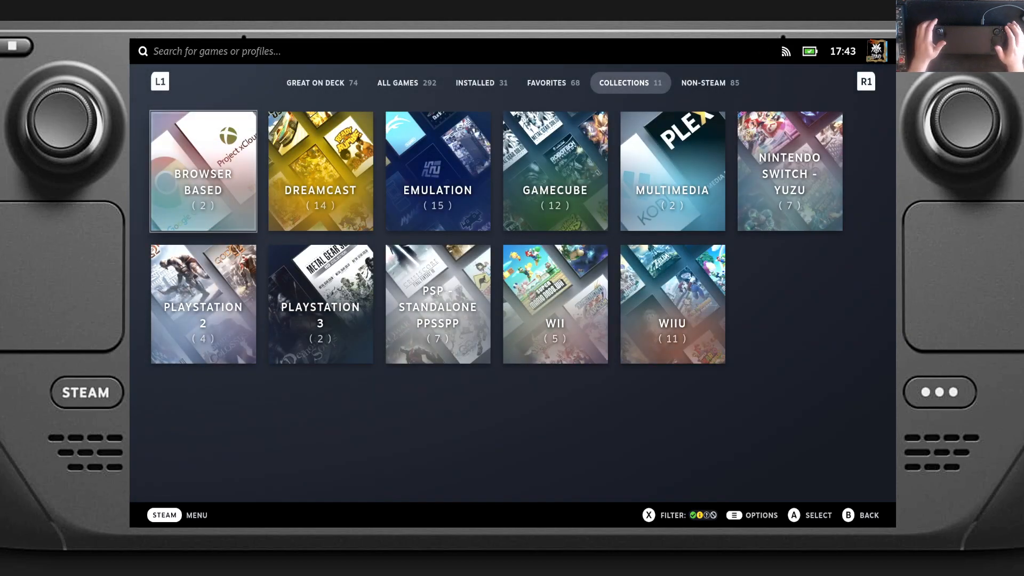
- Switch between All Games and Great on Deck, then select Assetto Corsa Competizione
{"action": "left_click", "coordinate": [398, 83]}
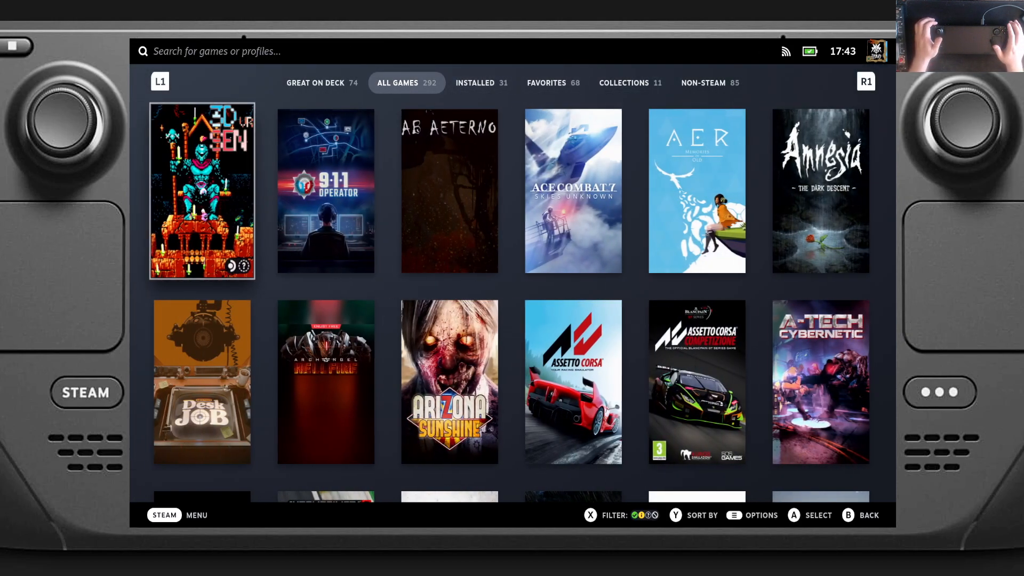
{"action": "left_click", "coordinate": [315, 83]}
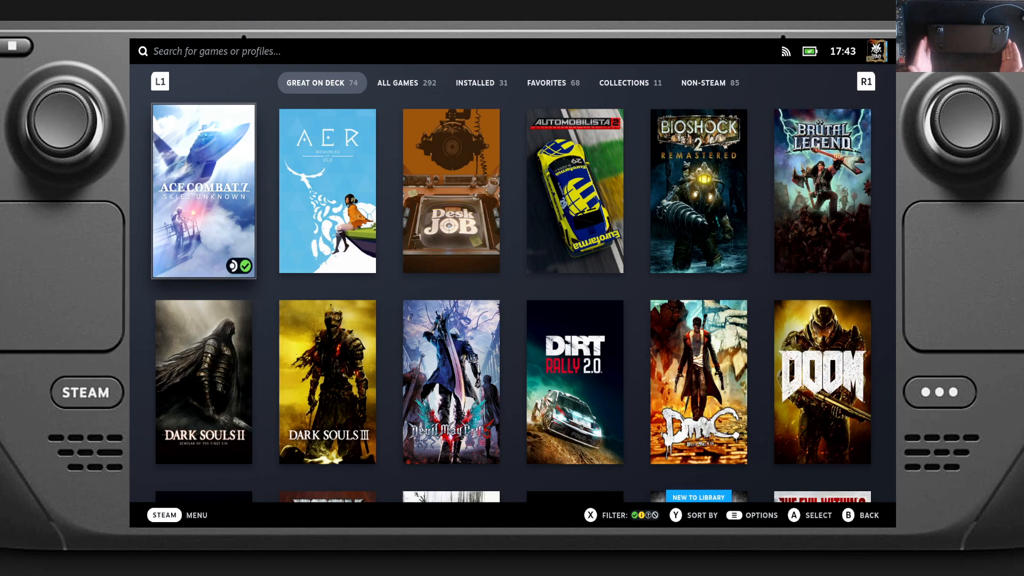
{"action": "left_click", "coordinate": [397, 83]}
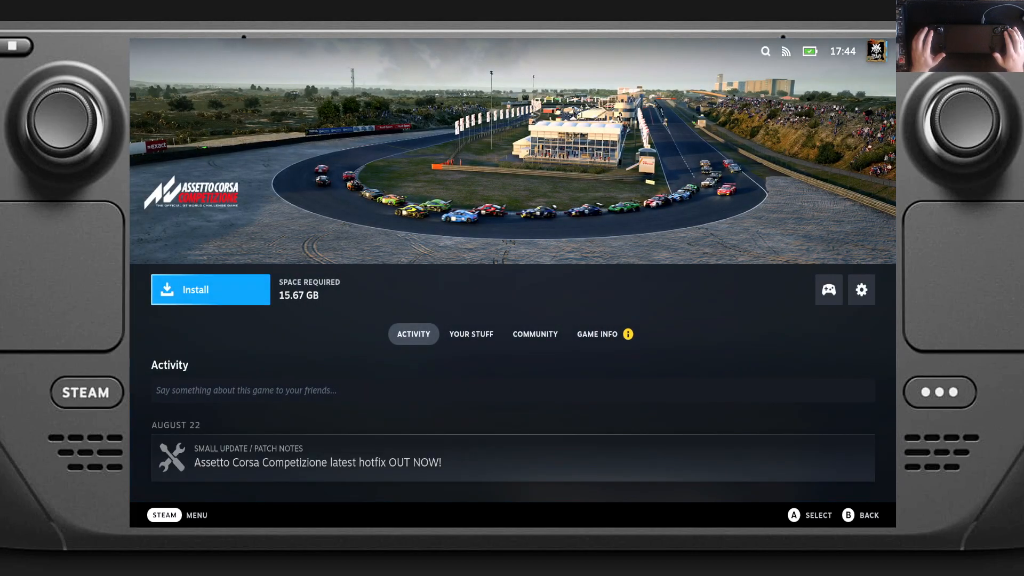
- Show Game Info and view the Steam Deck Compatibility details rating the game Playable
{"action": "left_click", "coordinate": [597, 334]}
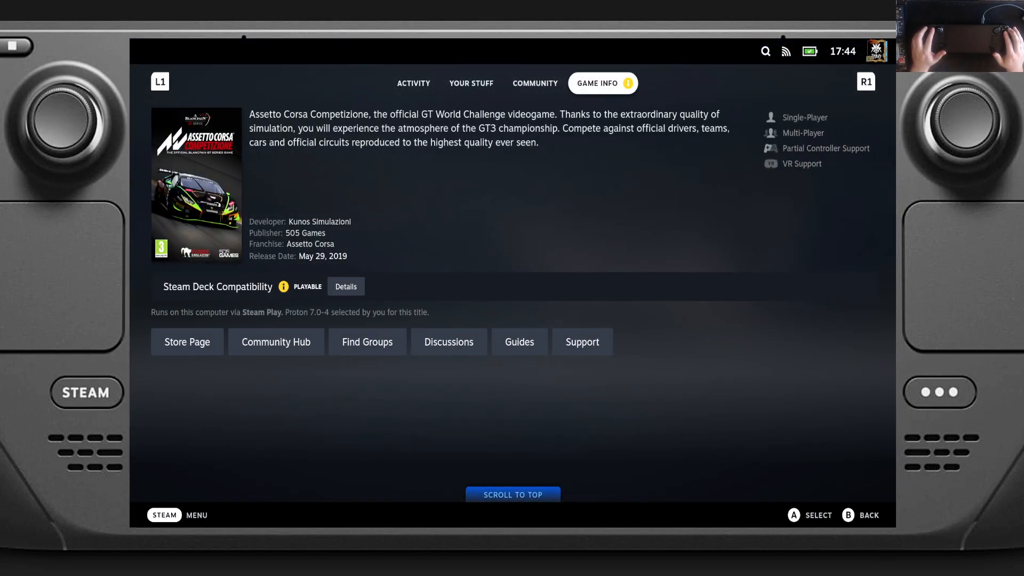
{"action": "left_click", "coordinate": [345, 286]}
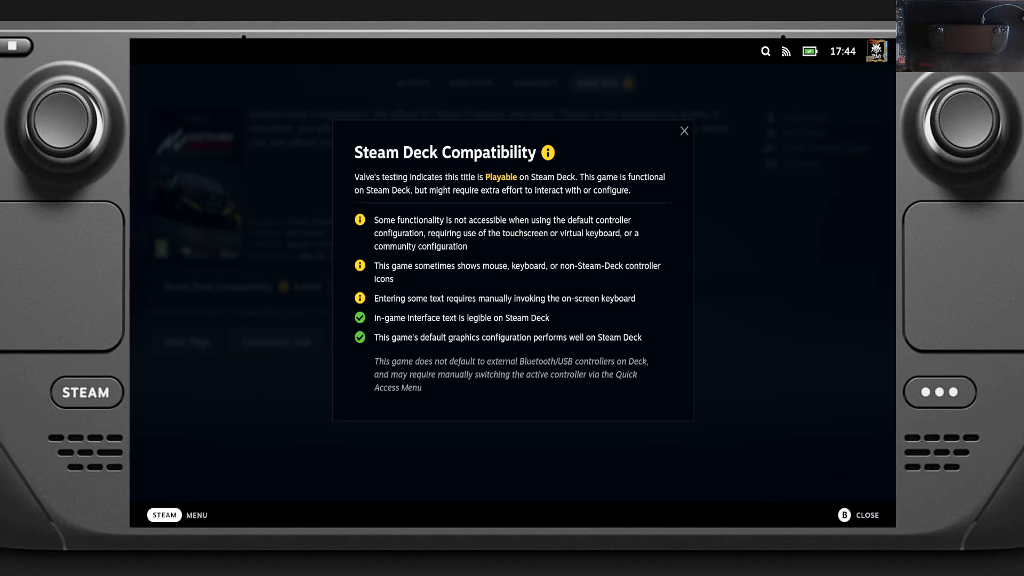
- Dismiss the compatibility popup to return to Assetto Corsa Competizione's game information
{"action": "left_click", "coordinate": [684, 130]}
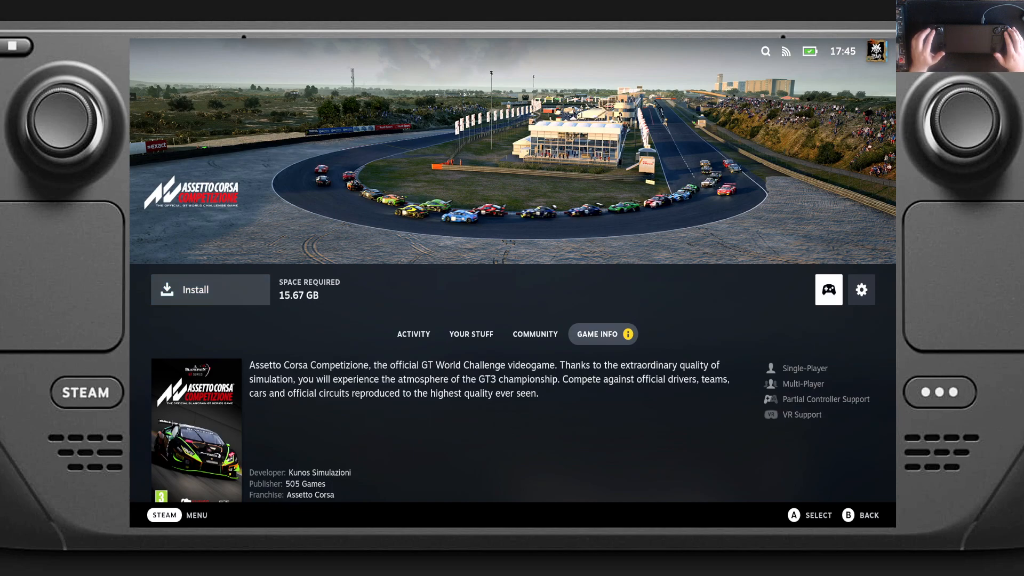
- Browse the Recommended, Templates and Community controller layouts for Assetto Corsa Competizione
{"action": "left_click", "coordinate": [861, 289]}
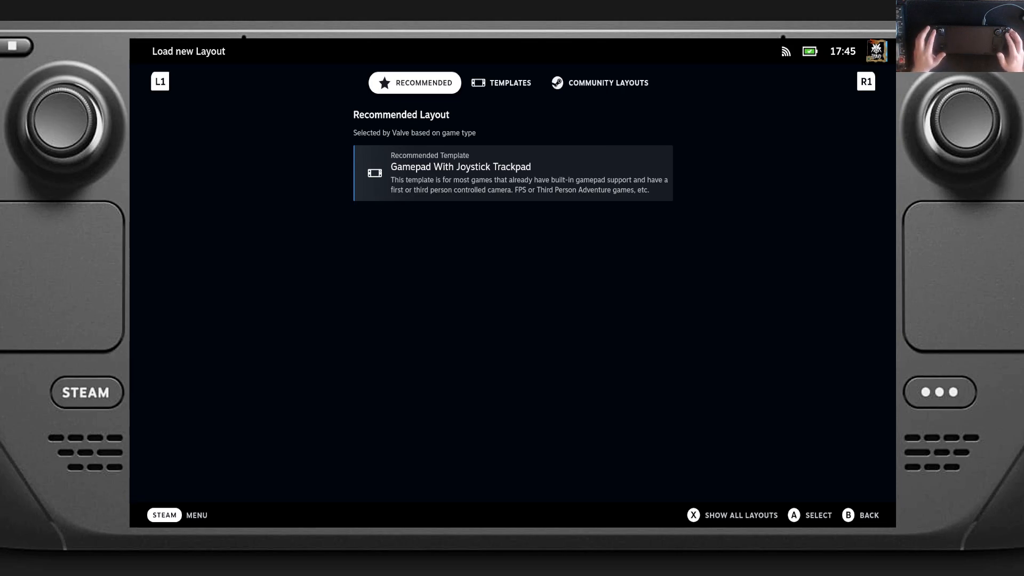
{"action": "left_click", "coordinate": [502, 82]}
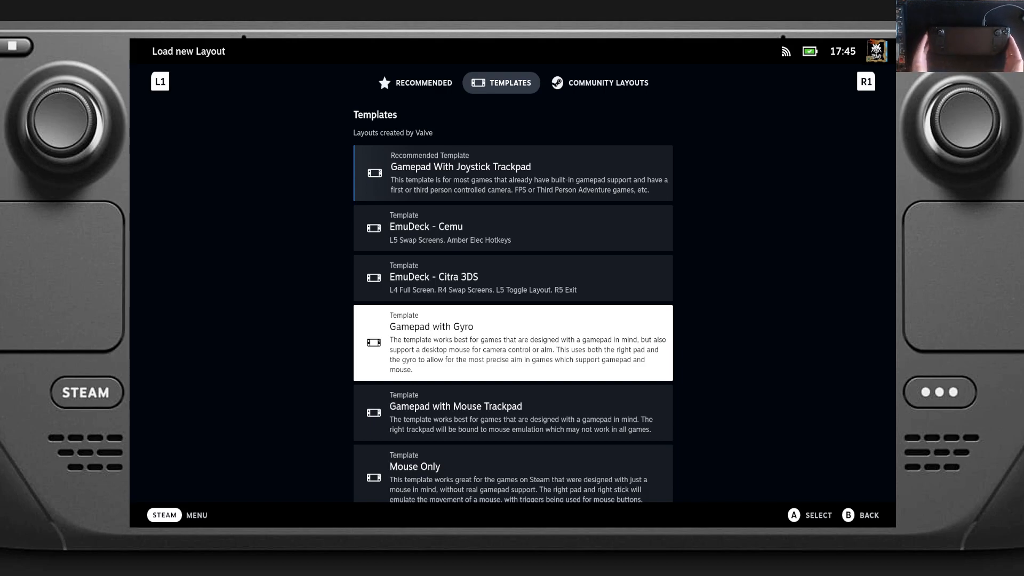
{"action": "scroll", "scroll_direction": "down", "scroll_amount": 3}
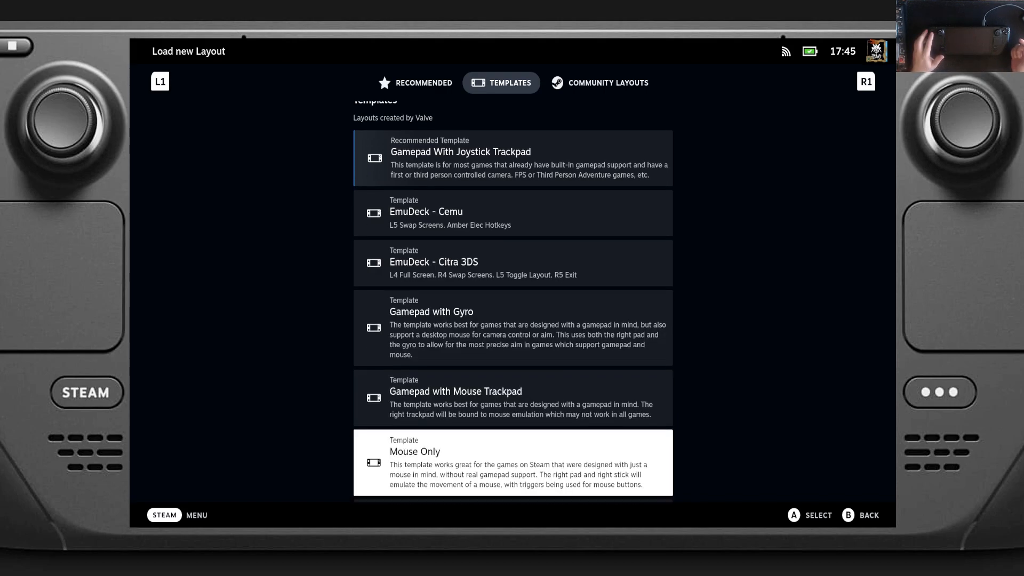
{"action": "scroll", "scroll_direction": "down", "scroll_amount": 3}
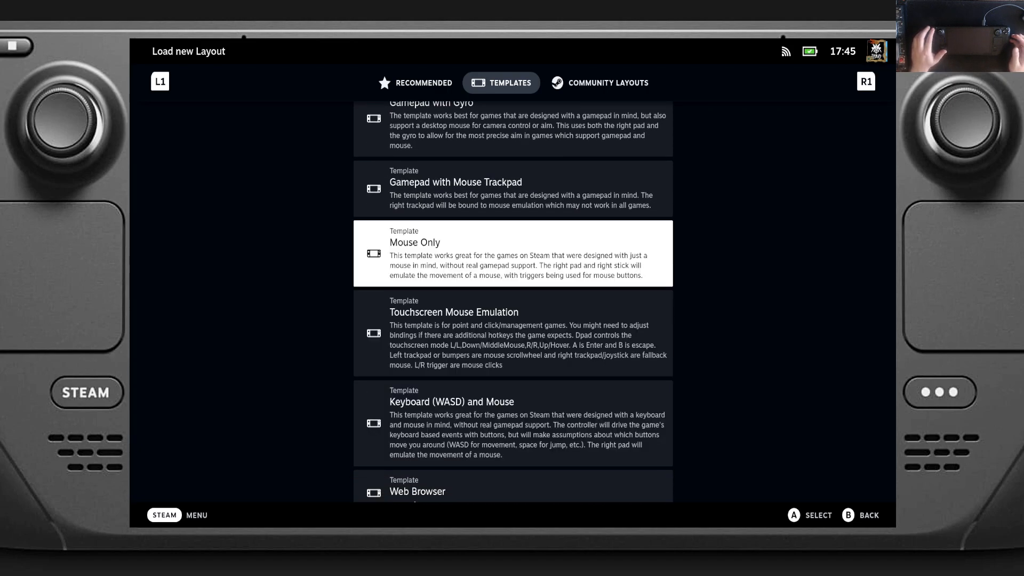
{"action": "left_click", "coordinate": [599, 82]}
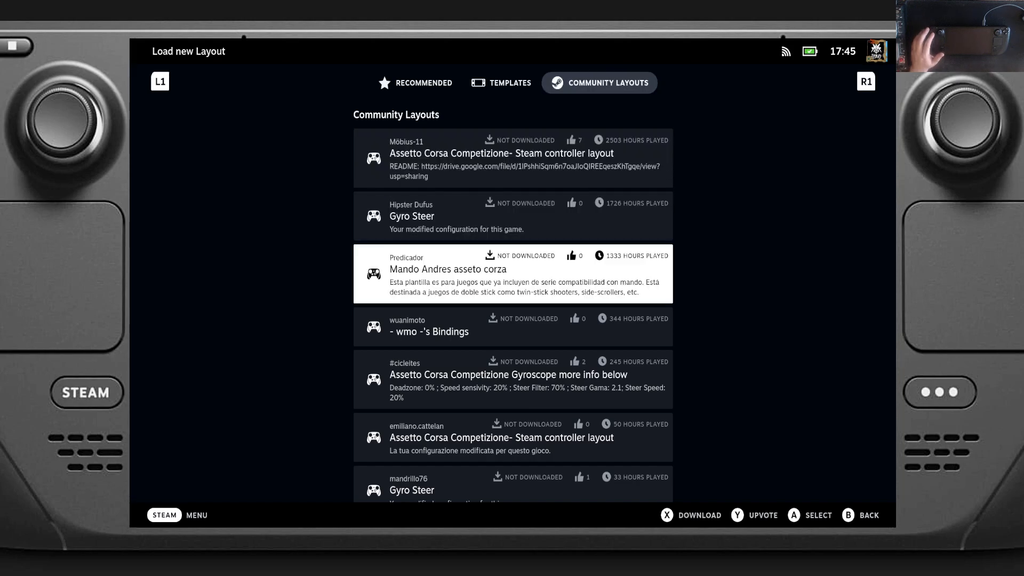
{"action": "scroll", "scroll_direction": "down", "scroll_amount": 3}
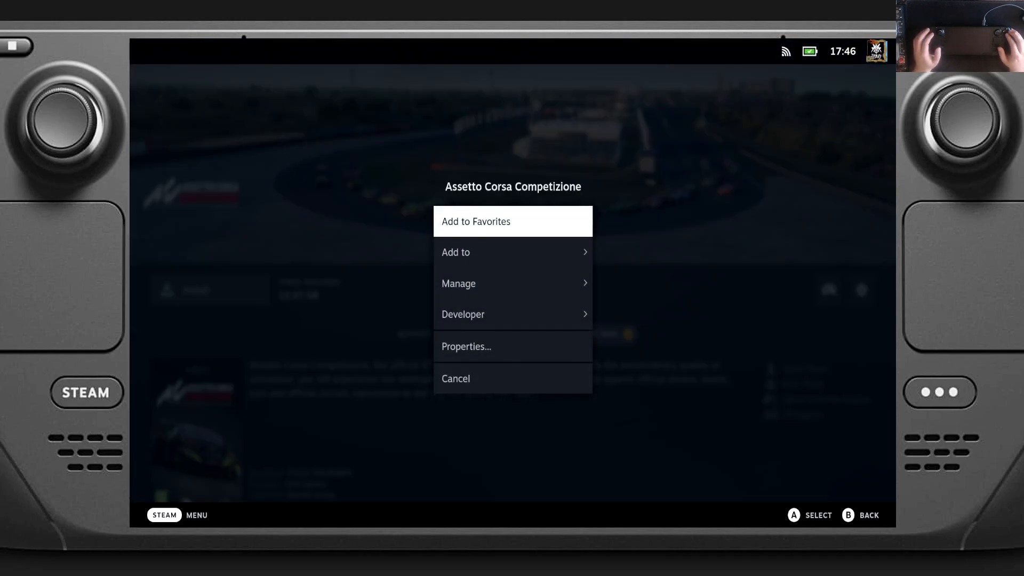
- Review the game's General and Compatibility properties, with Proton 7.0-4 forced
{"action": "left_click", "coordinate": [466, 345]}
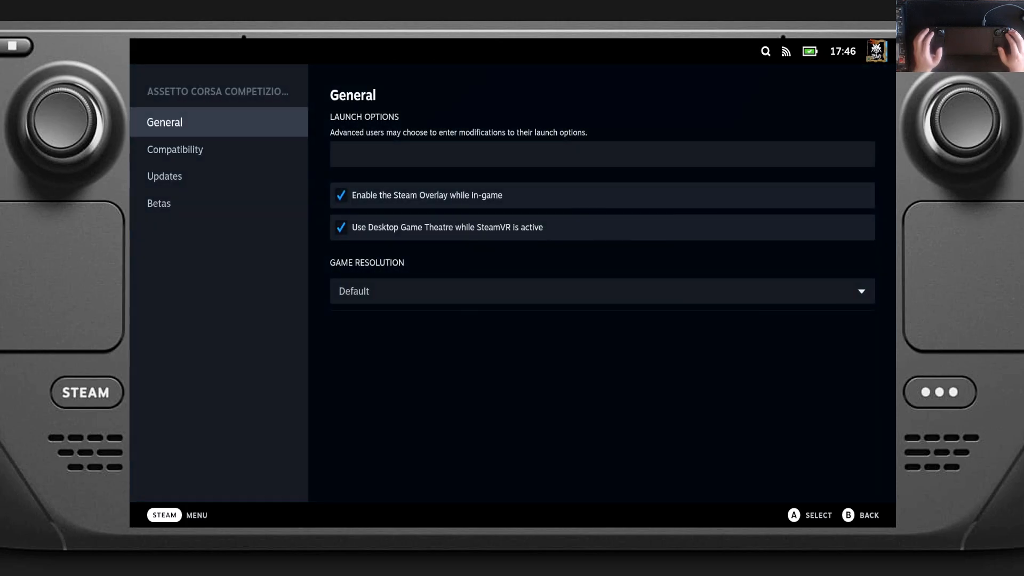
{"action": "left_click", "coordinate": [176, 149]}
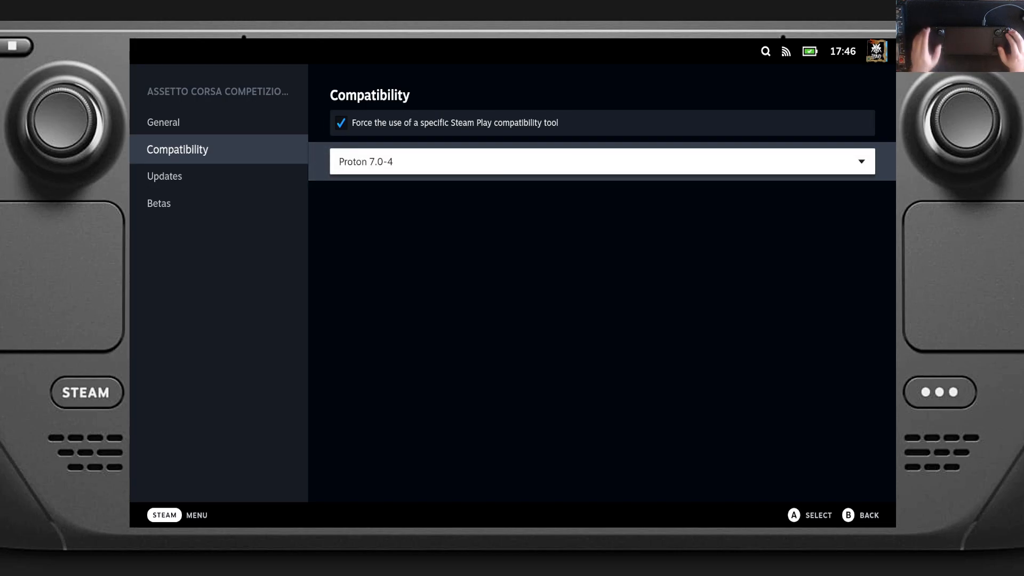
{"action": "left_click", "coordinate": [601, 161]}
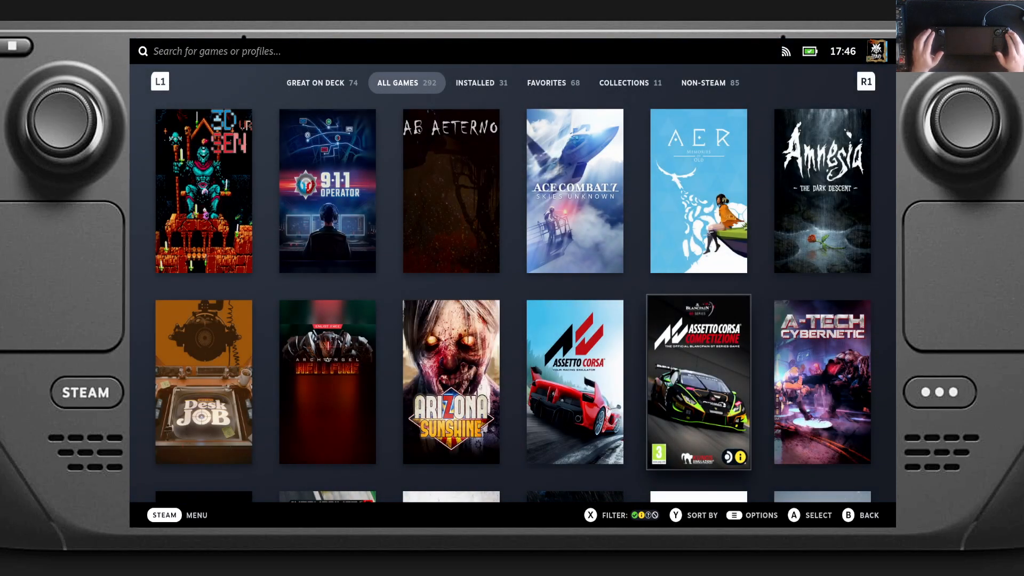
- Switch the library to the Installed tab and scroll through its 31 games
{"action": "left_click", "coordinate": [481, 83]}
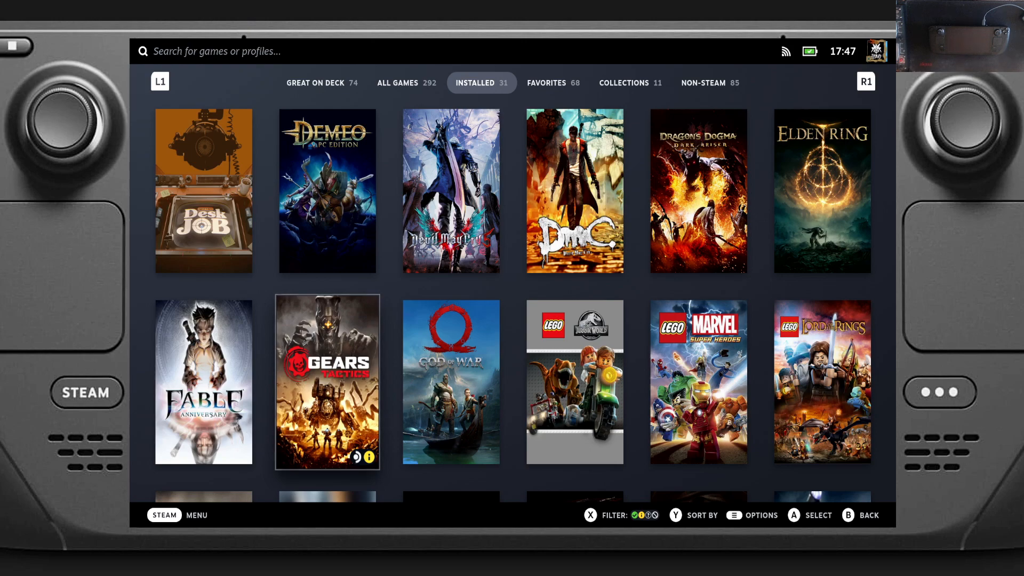
{"action": "scroll", "scroll_direction": "down", "scroll_amount": 3}
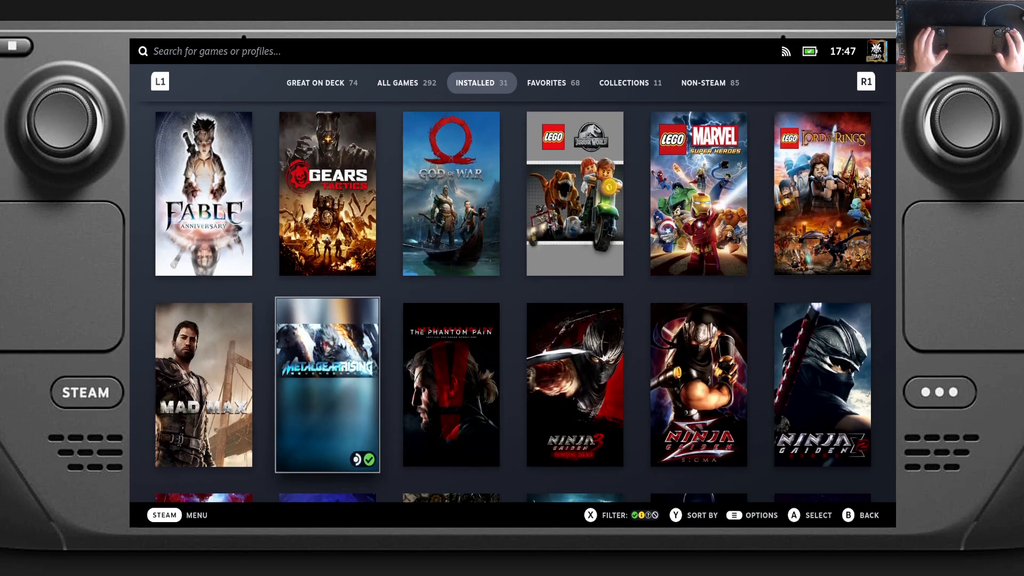
{"action": "scroll", "scroll_direction": "up", "scroll_amount": 3}
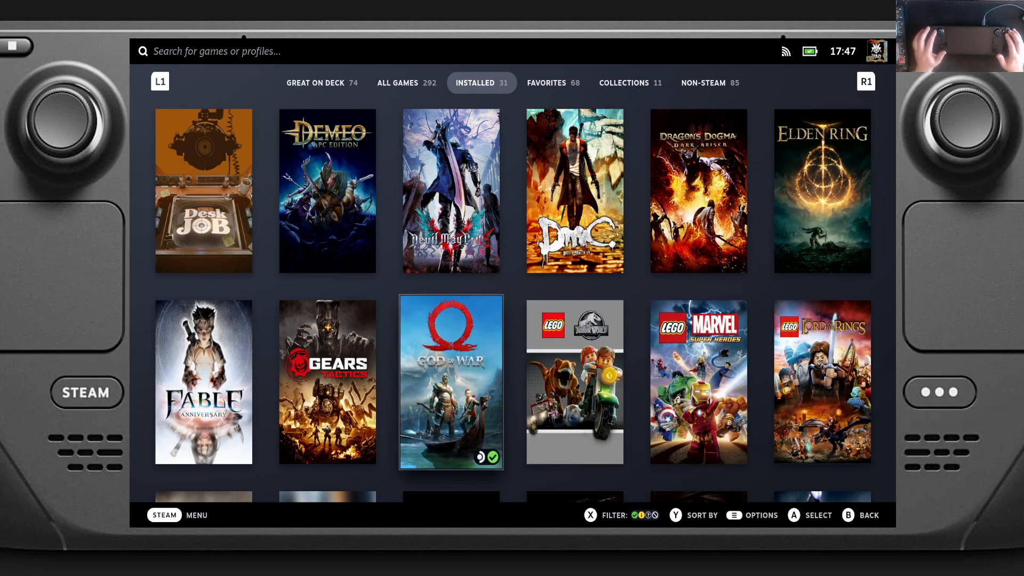
{"action": "scroll", "scroll_direction": "down", "scroll_amount": 3}
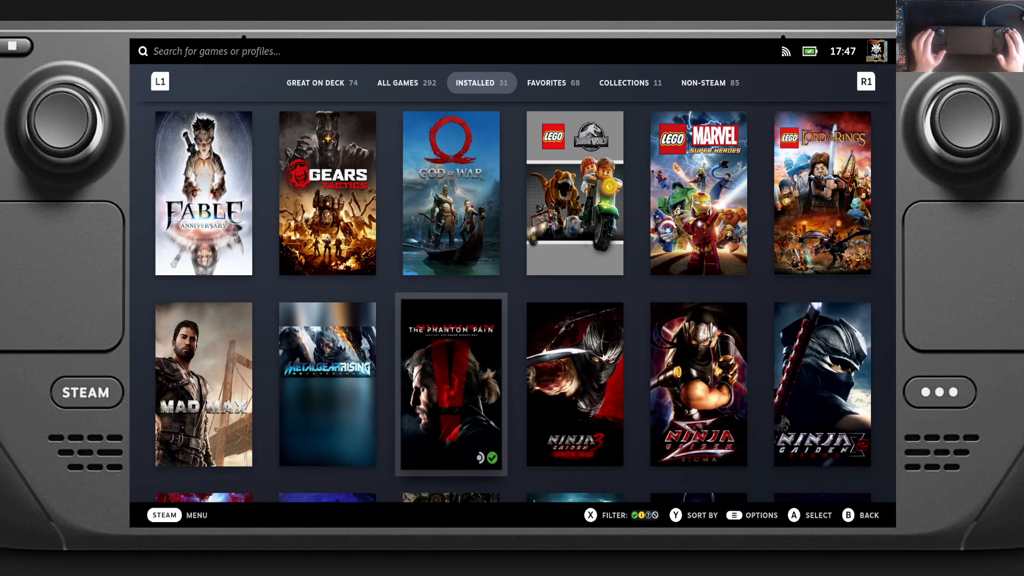
{"action": "scroll", "scroll_direction": "down", "scroll_amount": 3}
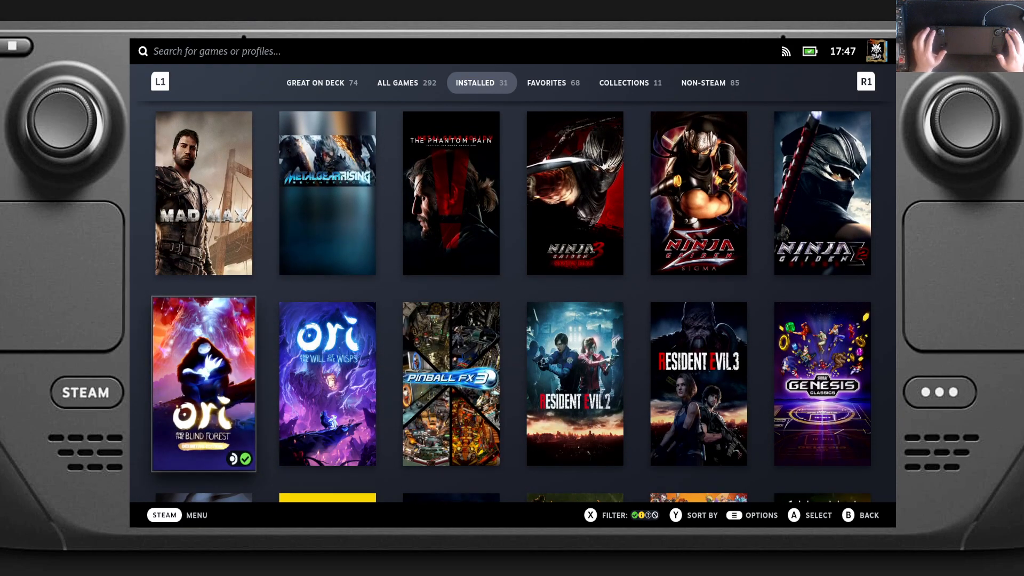
{"action": "scroll", "scroll_direction": "down", "scroll_amount": 3}
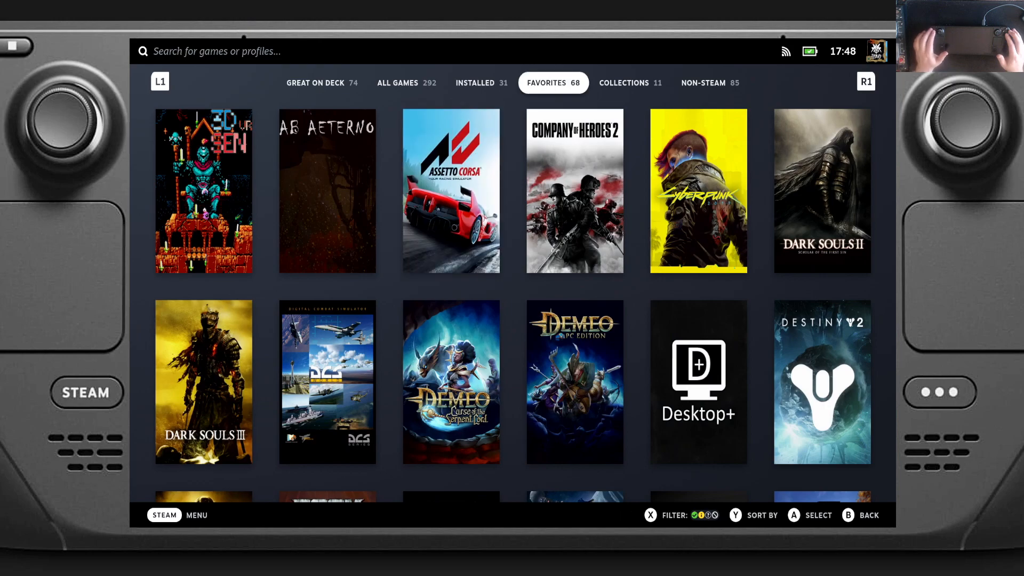
- Launch Elden Ring from the Installed list, choosing Play ELDEN RING over the guide
{"action": "left_click", "coordinate": [475, 83]}
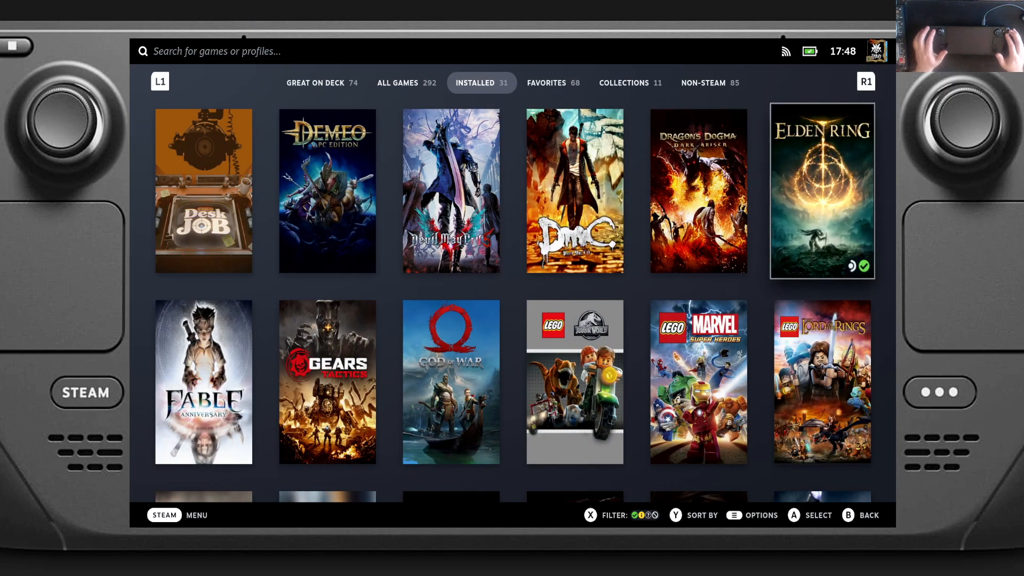
{"action": "left_click", "coordinate": [821, 191]}
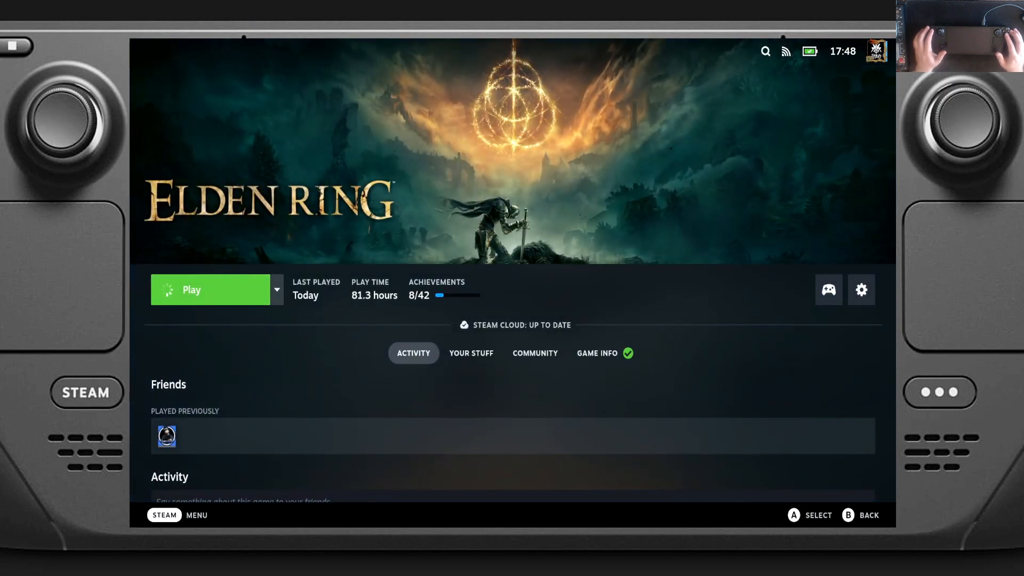
{"action": "left_click", "coordinate": [210, 289]}
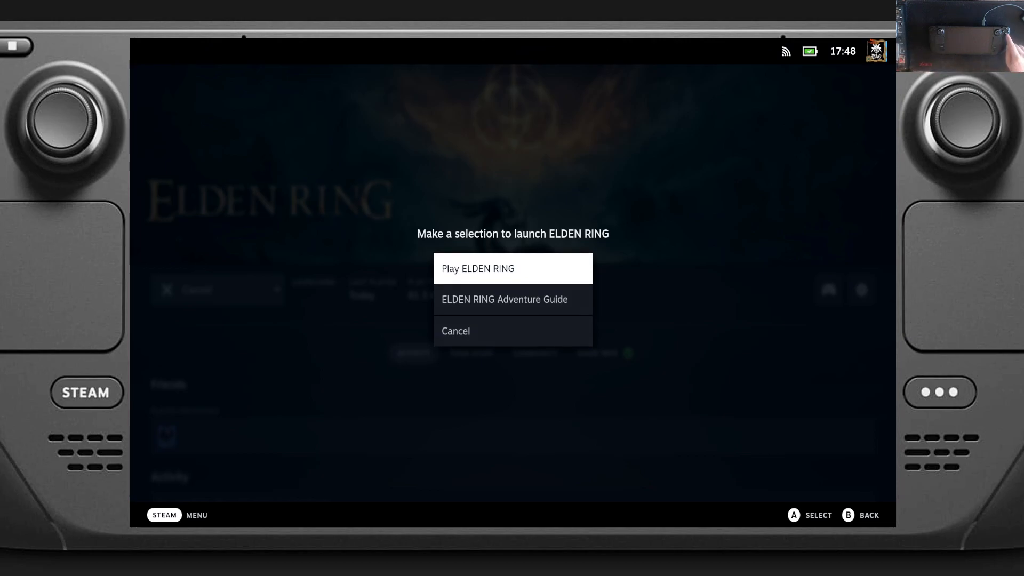
{"action": "left_click", "coordinate": [478, 269]}
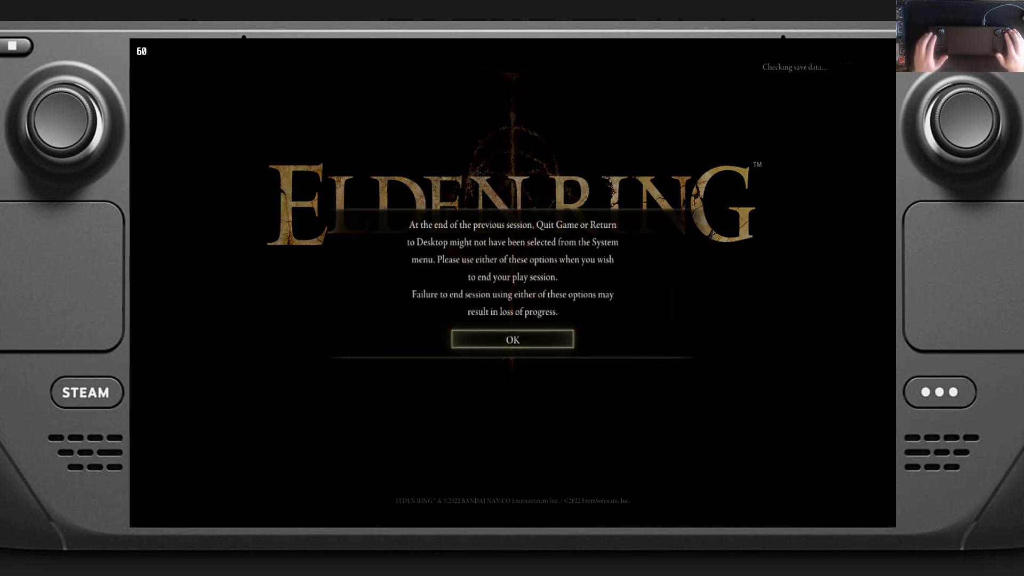
- Dismiss Elden Ring's previous-session warning to load into the game
{"action": "left_click", "coordinate": [511, 338]}
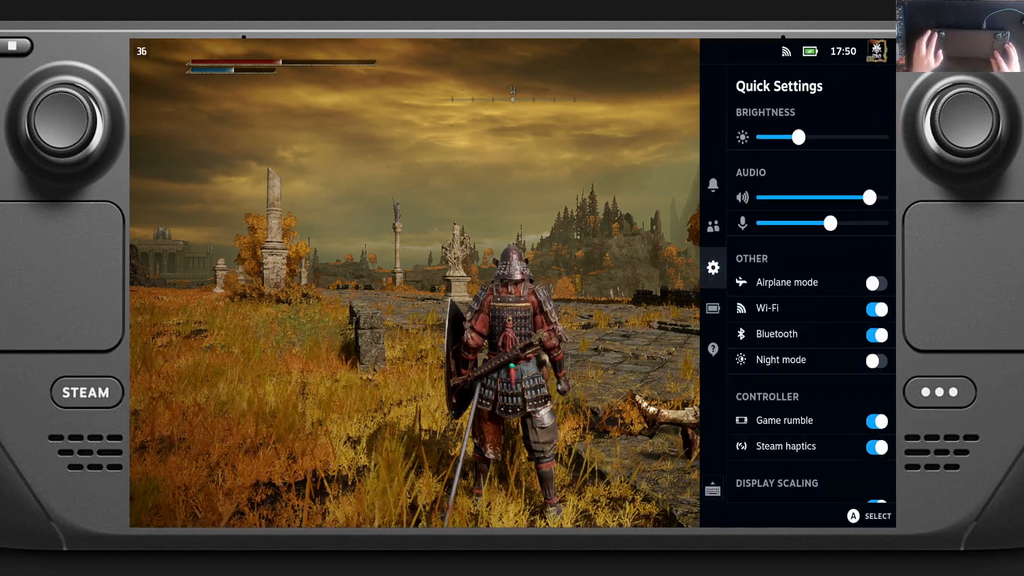
- Raise the Performance Overlay Level to 2 and review the Framerate Limit slider
{"action": "left_click", "coordinate": [711, 308]}
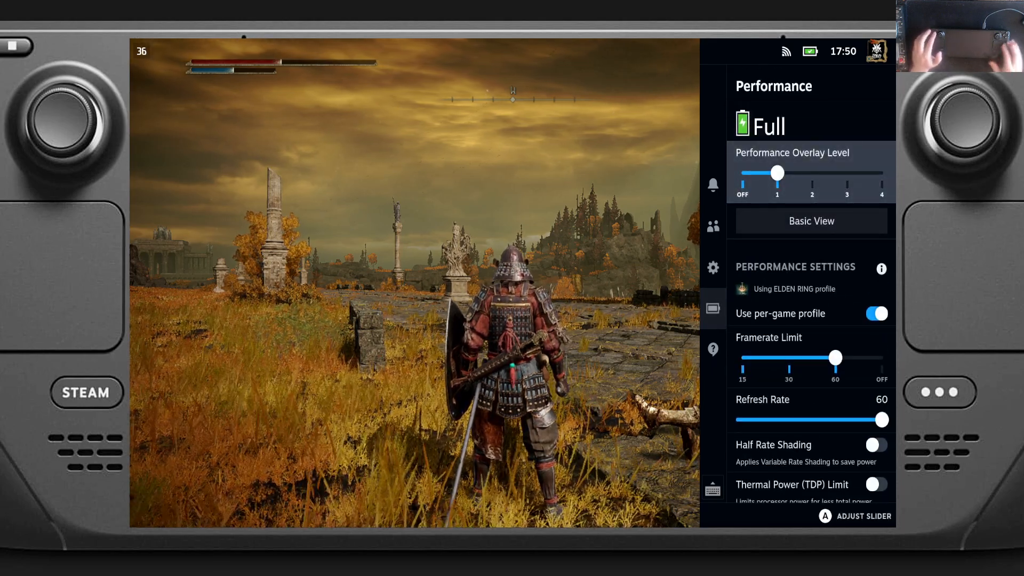
{"action": "left_click_drag", "start_coordinate": [776, 172], "coordinate": [811, 173]}
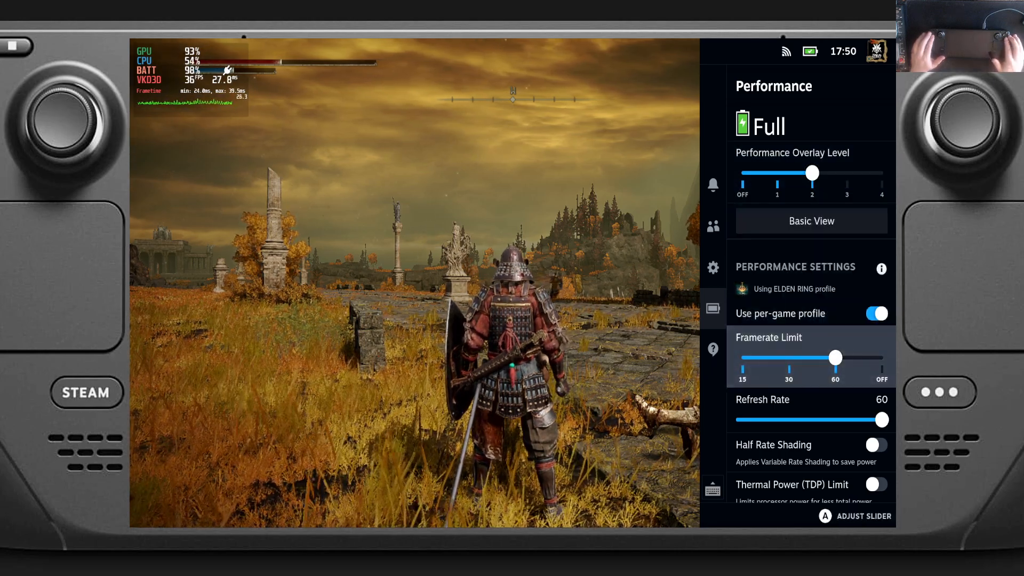
{"action": "left_click_drag", "start_coordinate": [835, 357], "coordinate": [789, 358]}
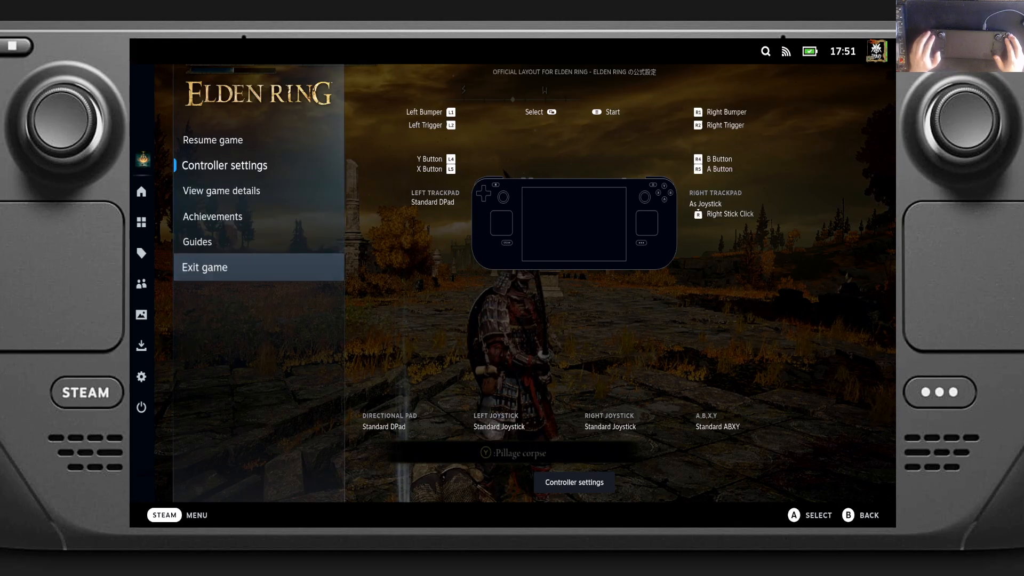
- Exit Elden Ring back to the Installed library
{"action": "left_click", "coordinate": [205, 266]}
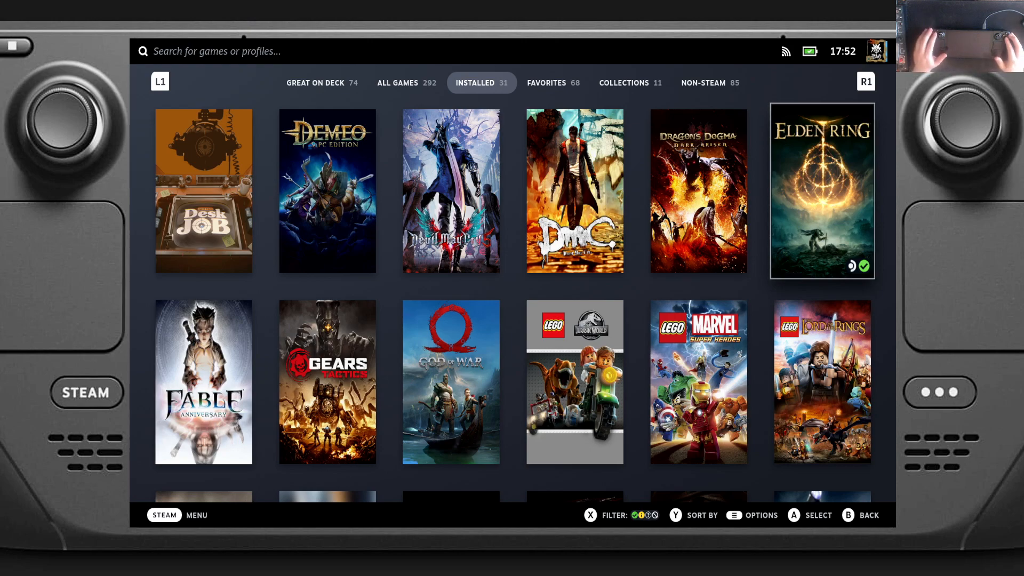
- Browse Favorites, view Mortal Kombat 11's page, then show the Browser Based collection
{"action": "left_click", "coordinate": [546, 83]}
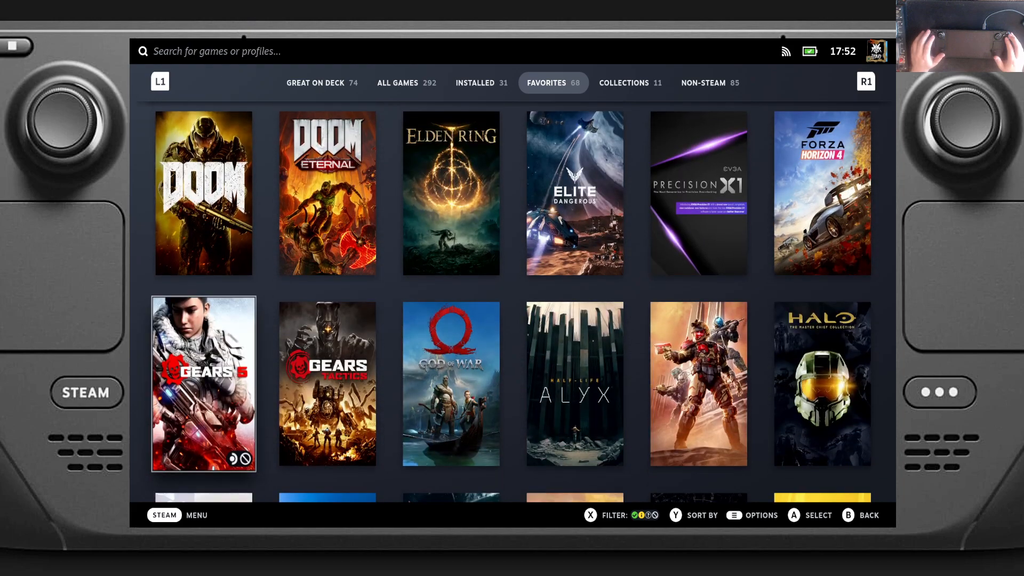
{"action": "scroll", "scroll_direction": "down", "scroll_amount": 3}
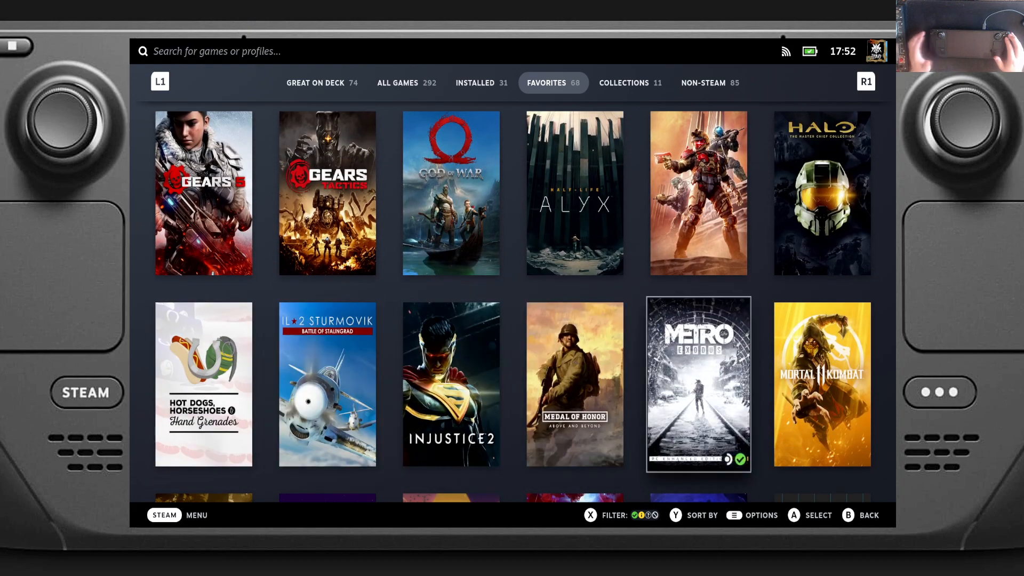
{"action": "left_click", "coordinate": [821, 384]}
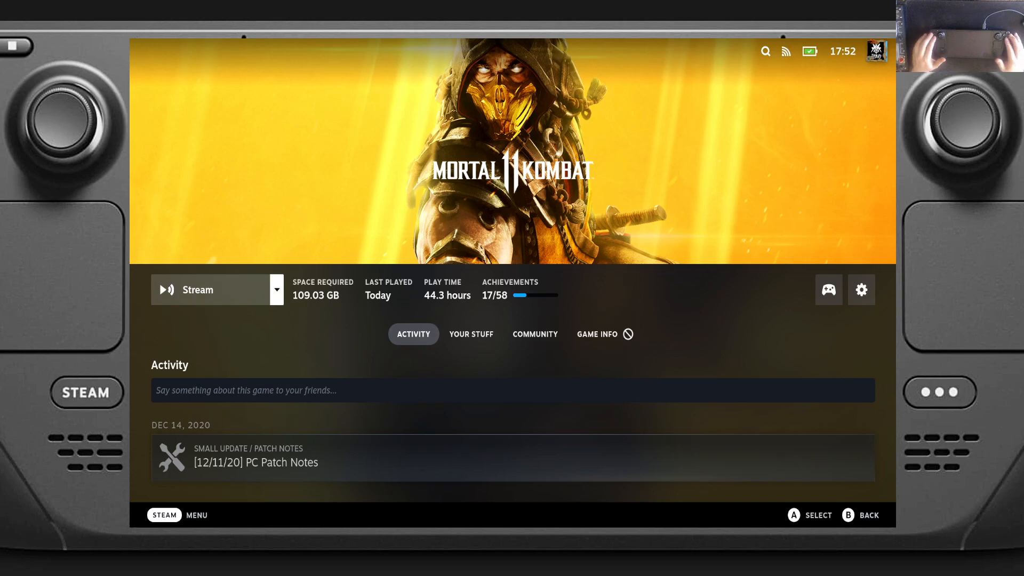
{"action": "left_click", "coordinate": [197, 289]}
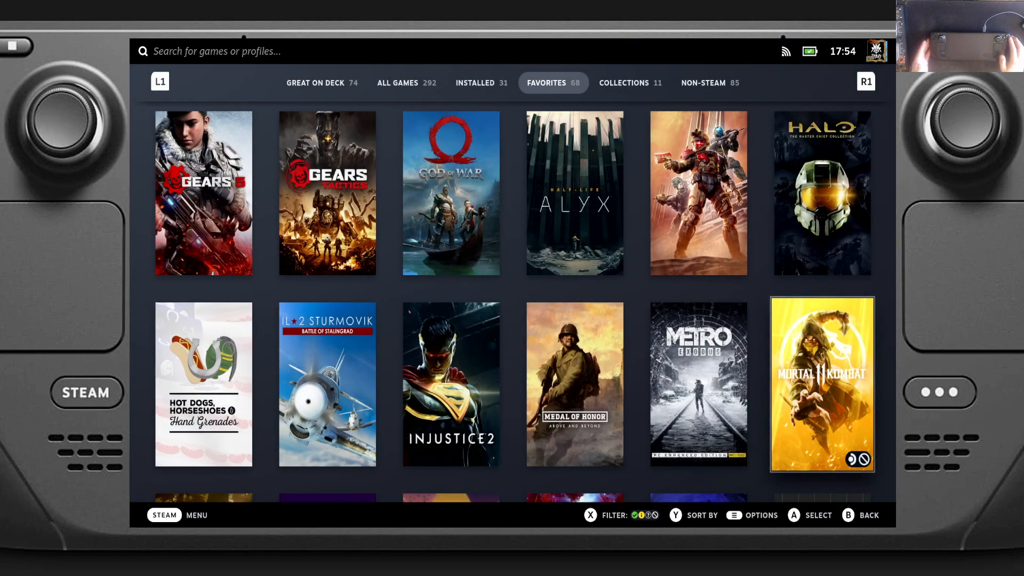
{"action": "left_click", "coordinate": [628, 83]}
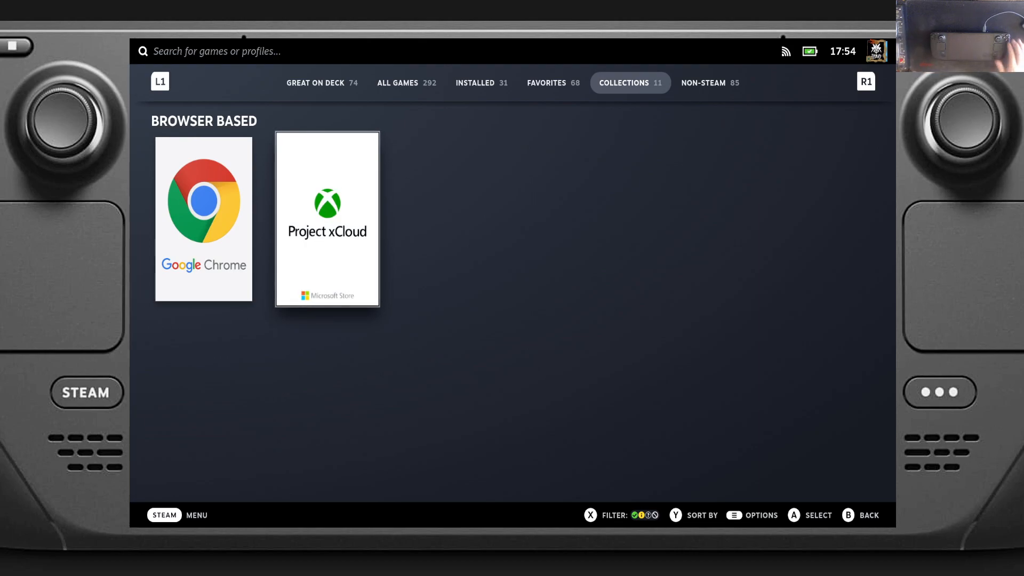
- Launch Project xCloud and pick Gears Tactics from Xbox Cloud Gaming
{"action": "left_click", "coordinate": [327, 218]}
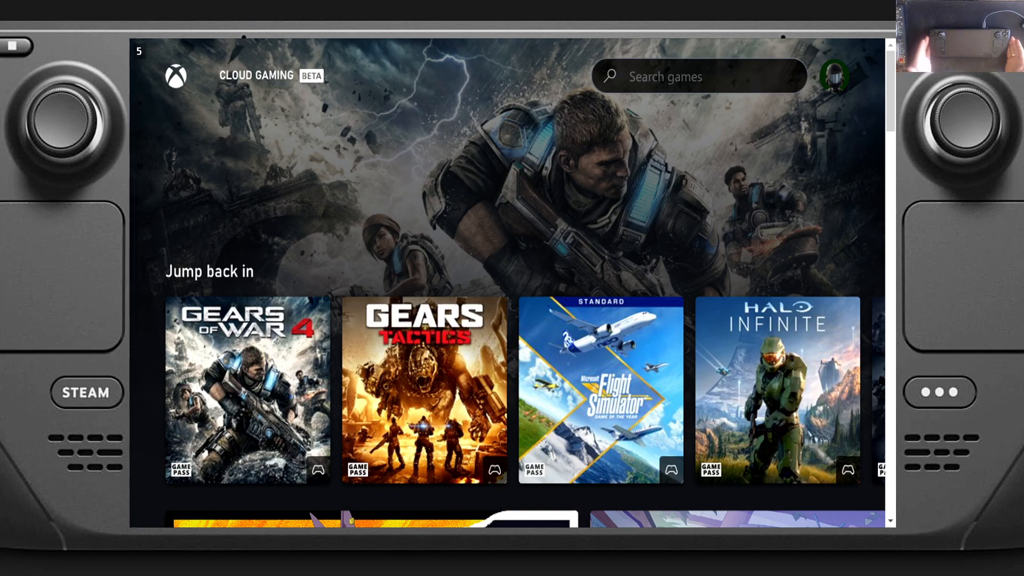
{"action": "mouse_move", "coordinate": [423, 388]}
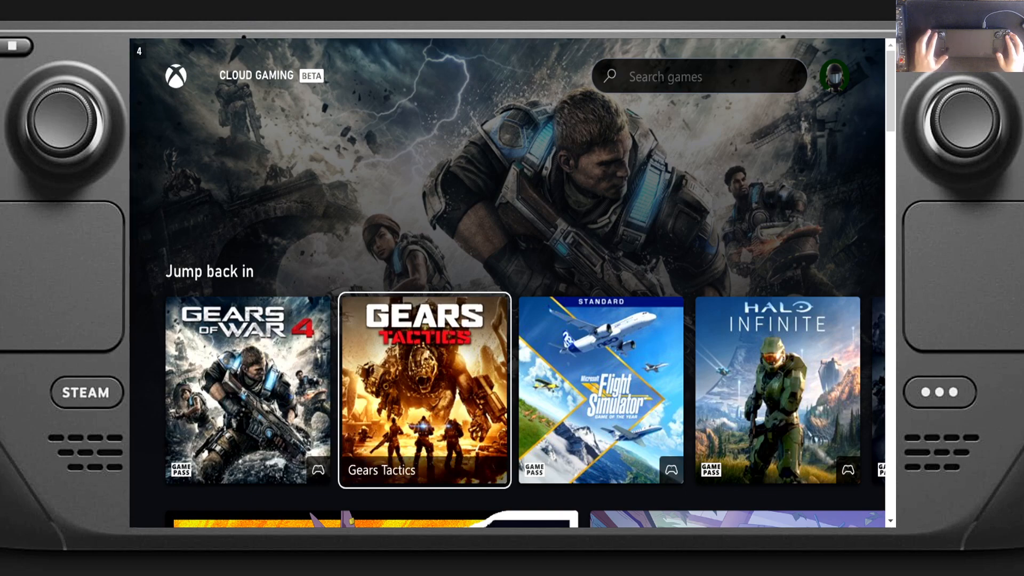
{"action": "left_click", "coordinate": [424, 389]}
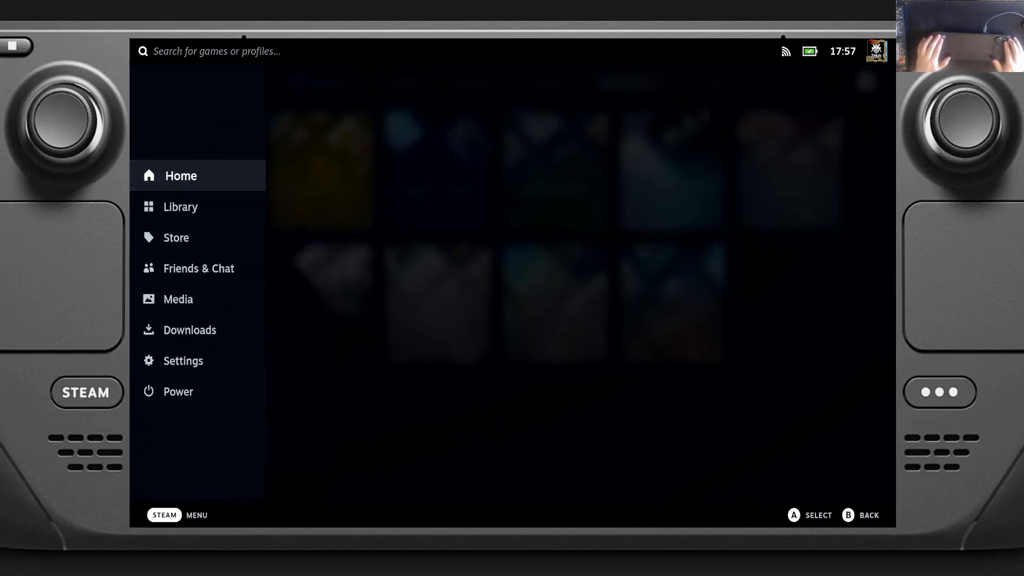
- Launch EmulationStation-DE from the Home screen's Recent Games row
{"action": "left_click", "coordinate": [180, 175]}
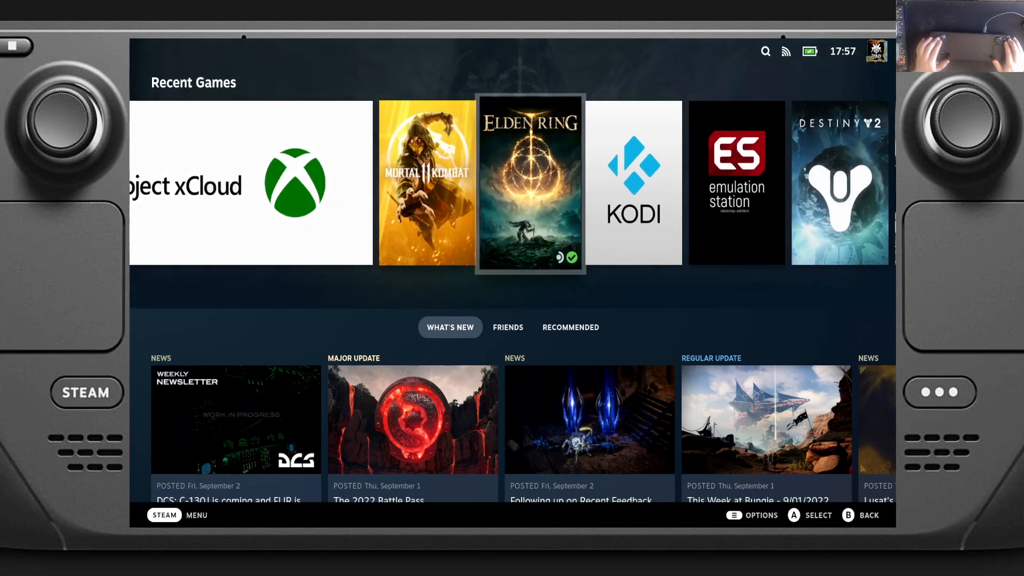
{"action": "scroll", "scroll_direction": "right", "scroll_amount": 3}
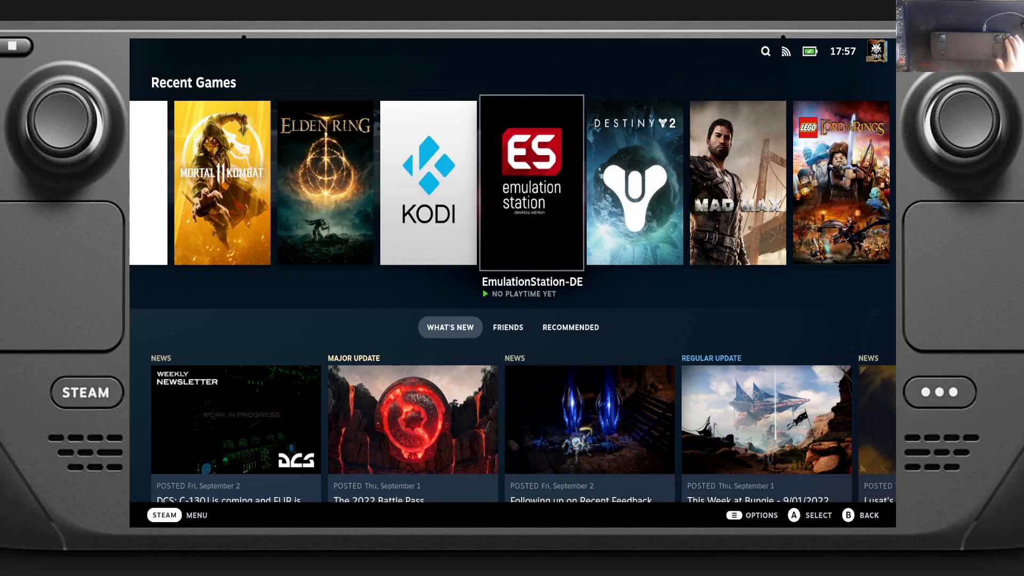
{"action": "left_click", "coordinate": [531, 183]}
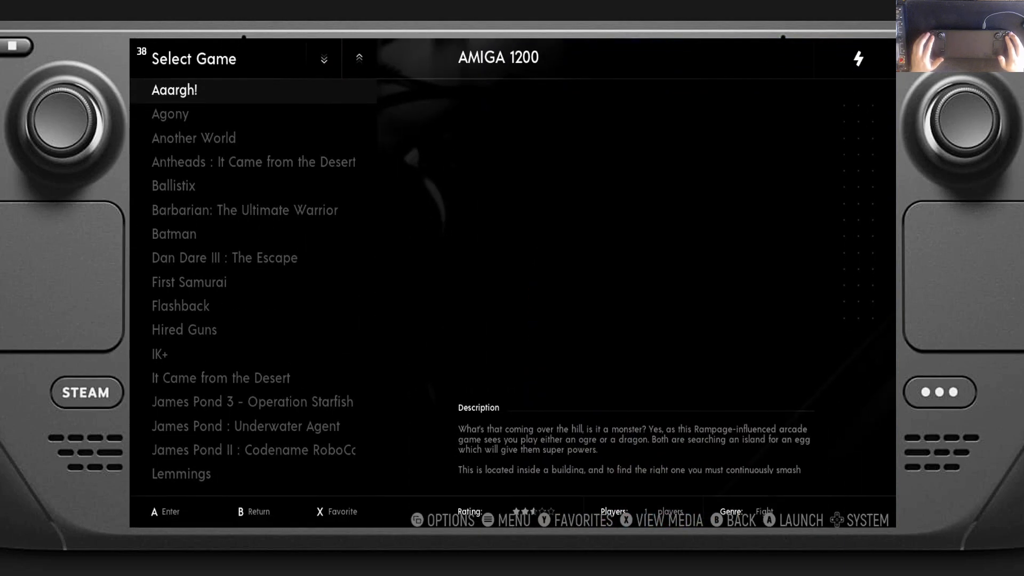
- Browse the Amiga 1200 list to Second Samurai, then back out to the Nintendo Switch system
{"action": "key", "text": "down"}
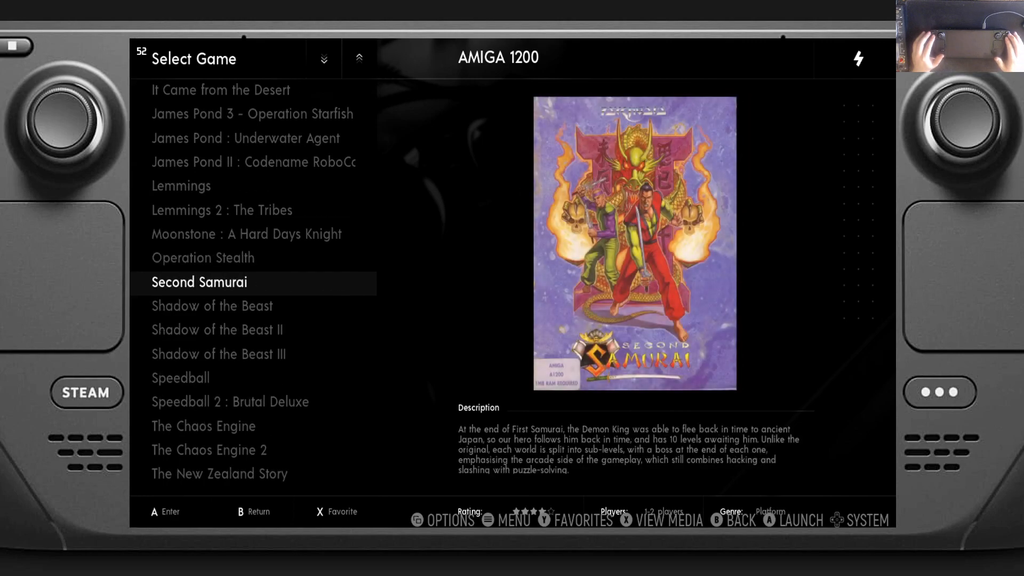
{"action": "key", "text": "down"}
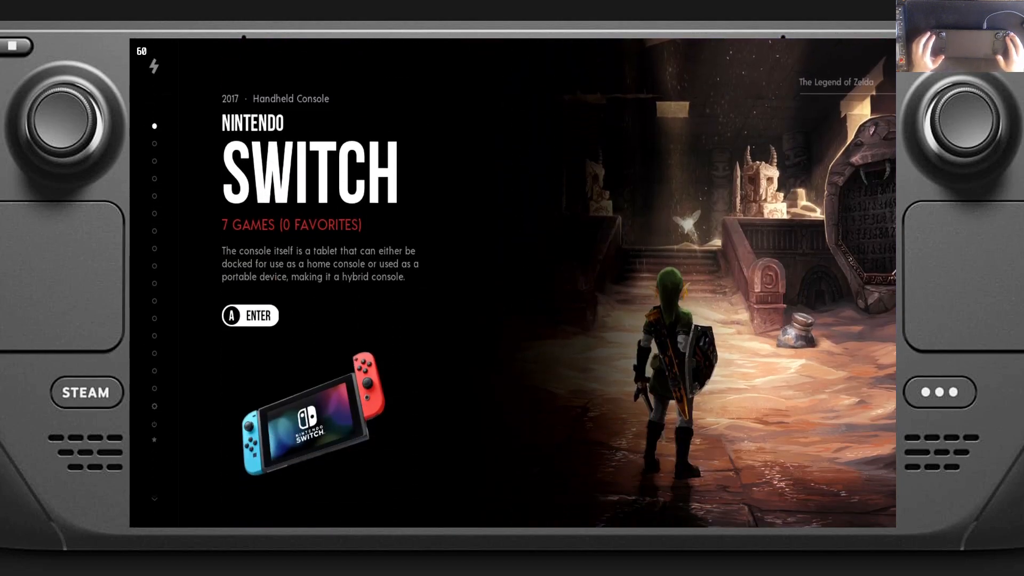
- Enter the Nintendo Switch system and launch Metroid Dread in Yuzu
{"action": "key", "text": "enter"}
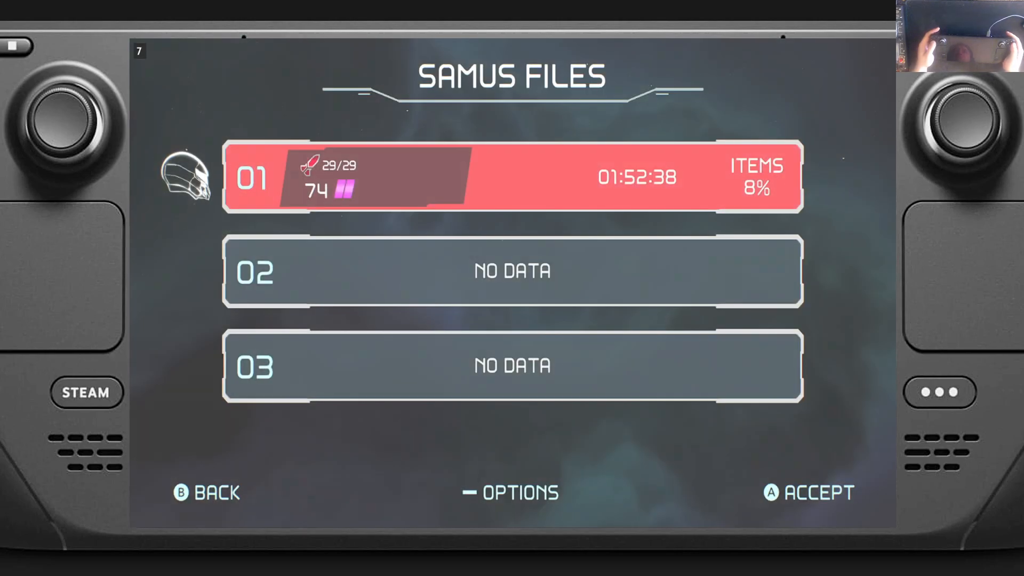
{"action": "left_click", "coordinate": [808, 491]}
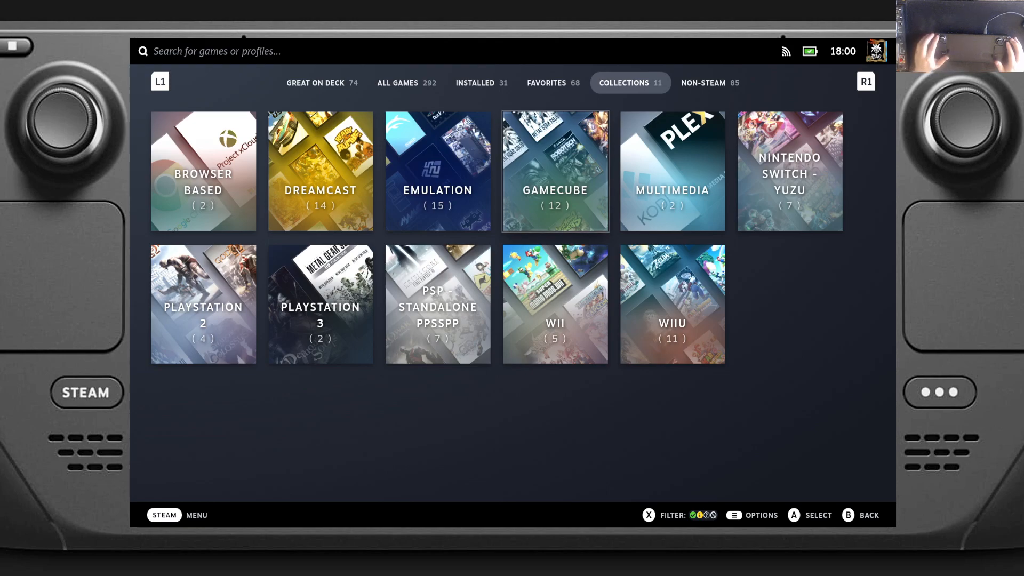
- Open the PlayStation 3 collection holding Demon's Souls and Metal Gear Solid HD Collection
{"action": "left_click", "coordinate": [555, 170]}
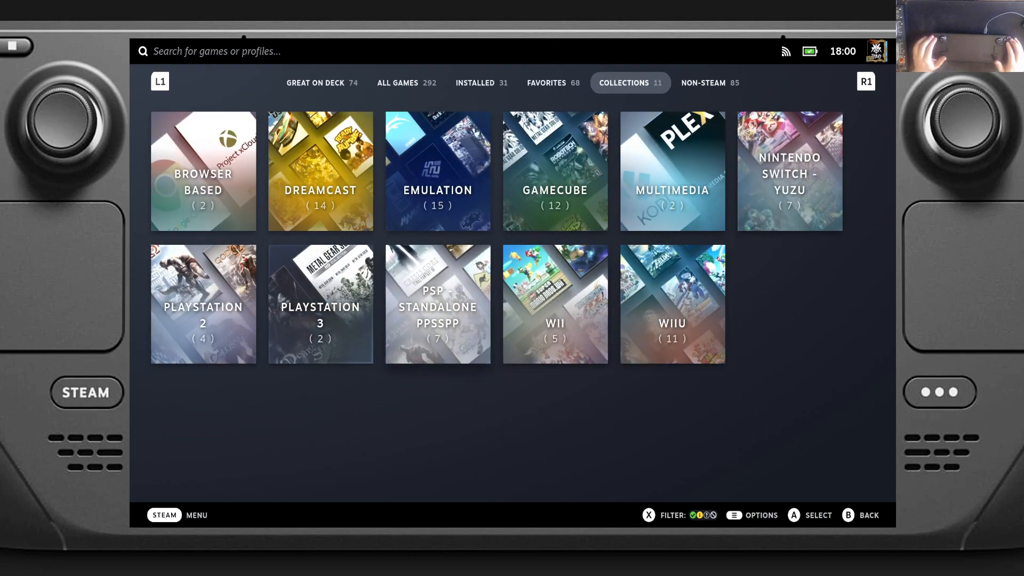
{"action": "left_click", "coordinate": [202, 170]}
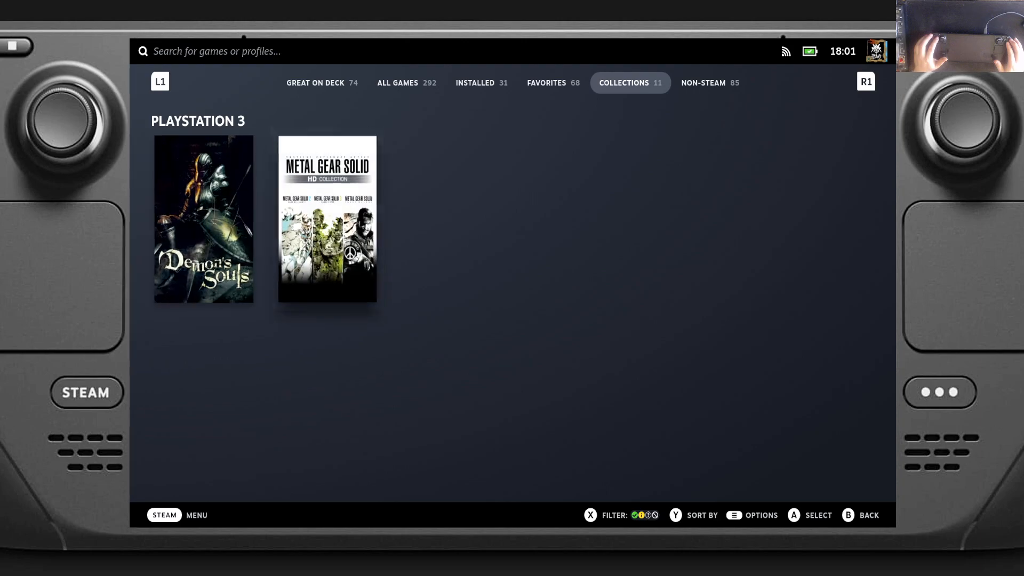
- Launch Metal Gear Solid HD Collection from its library page
{"action": "left_click", "coordinate": [327, 219]}
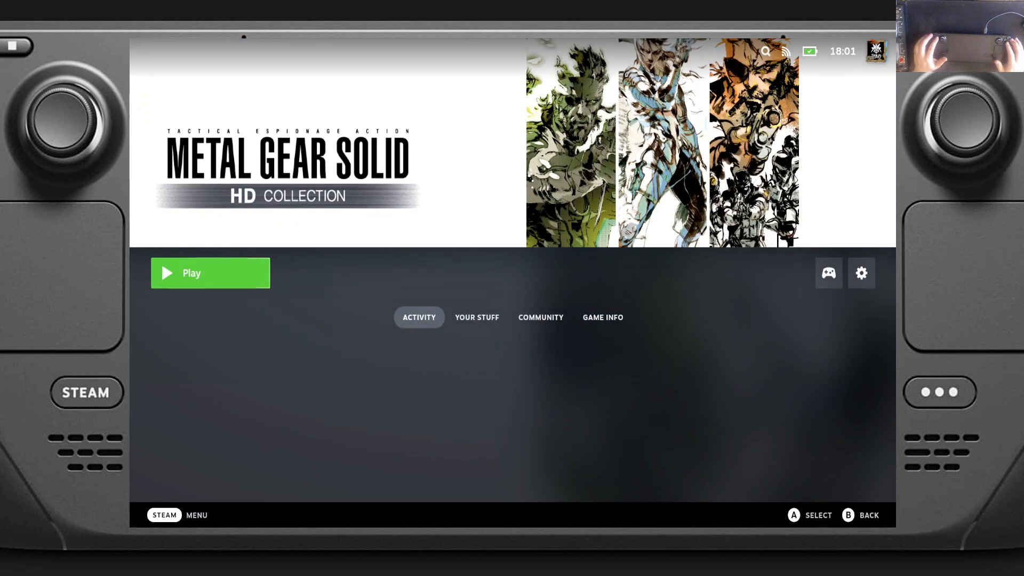
{"action": "left_click", "coordinate": [210, 273]}
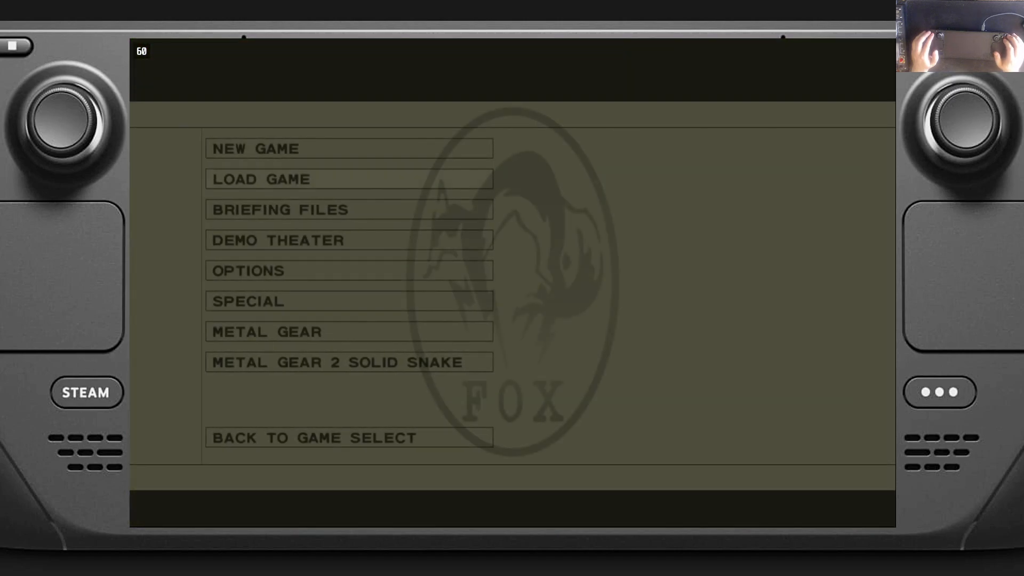
- Load save 001 so Snake stands in the jungle in Metal Gear Solid 3
{"action": "left_click", "coordinate": [261, 179]}
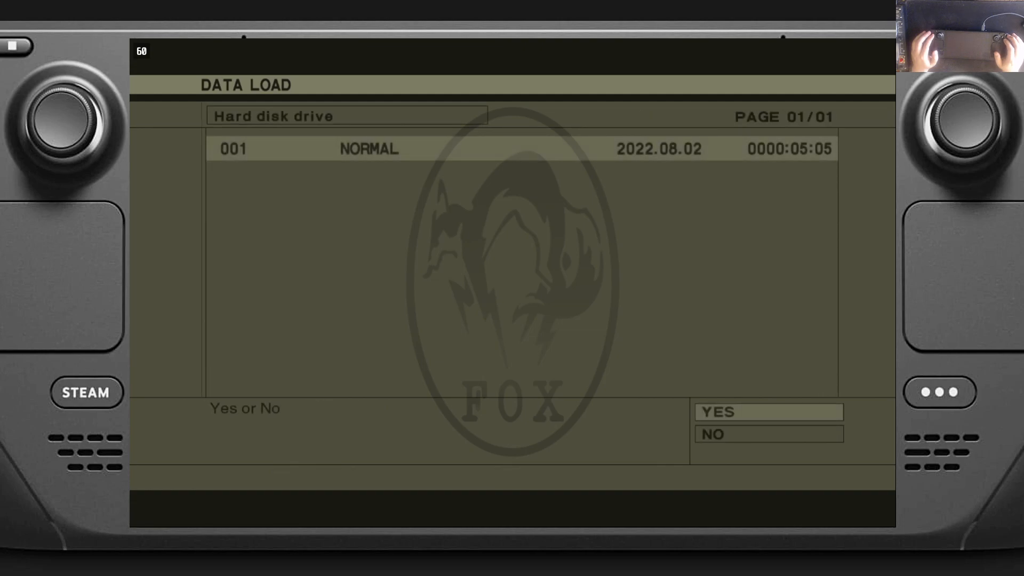
{"action": "left_click", "coordinate": [767, 411]}
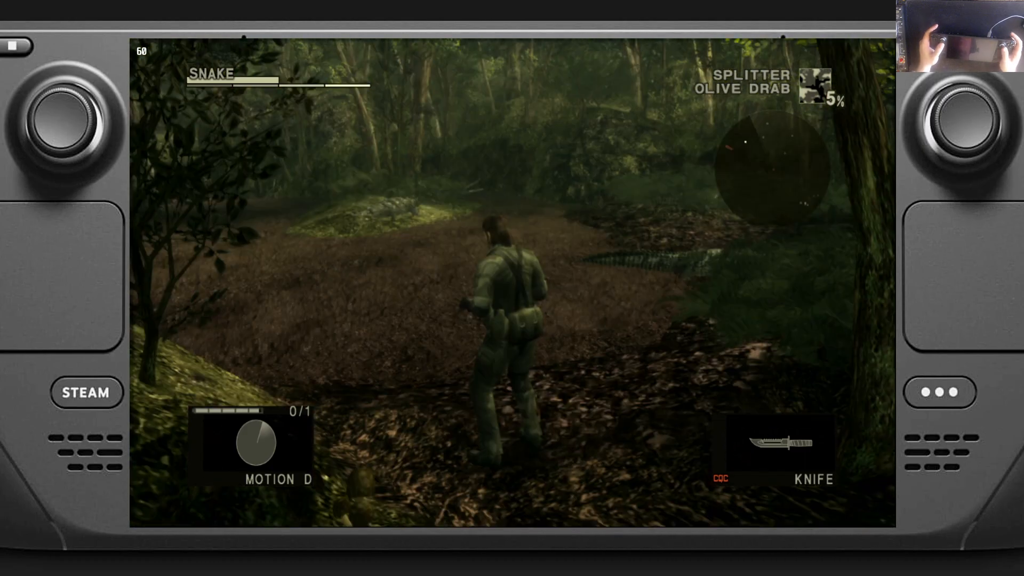
- Exit Metal Gear Solid HD Collection via the Steam menu and confirm
{"action": "key", "text": "steam"}
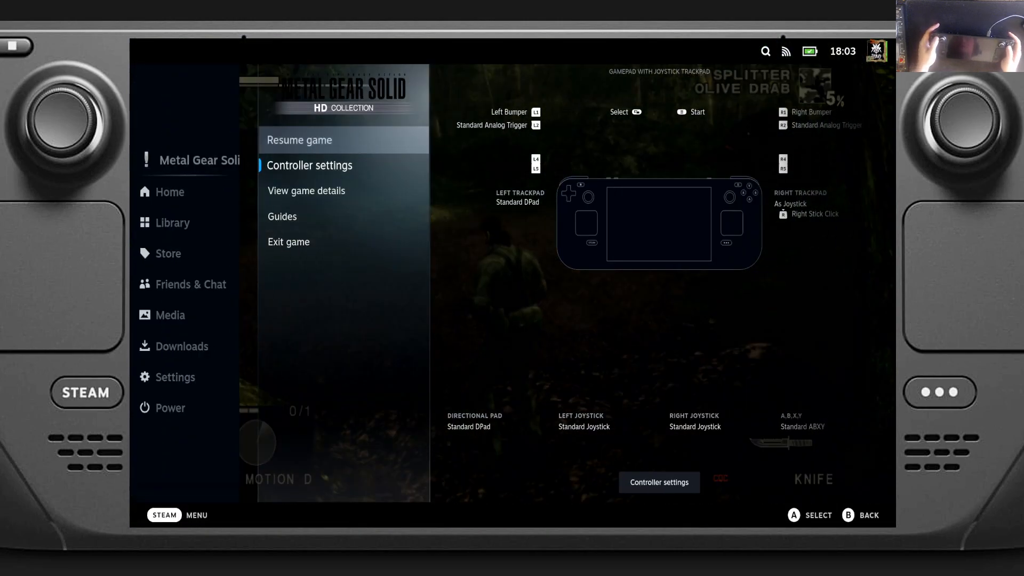
{"action": "left_click", "coordinate": [288, 242]}
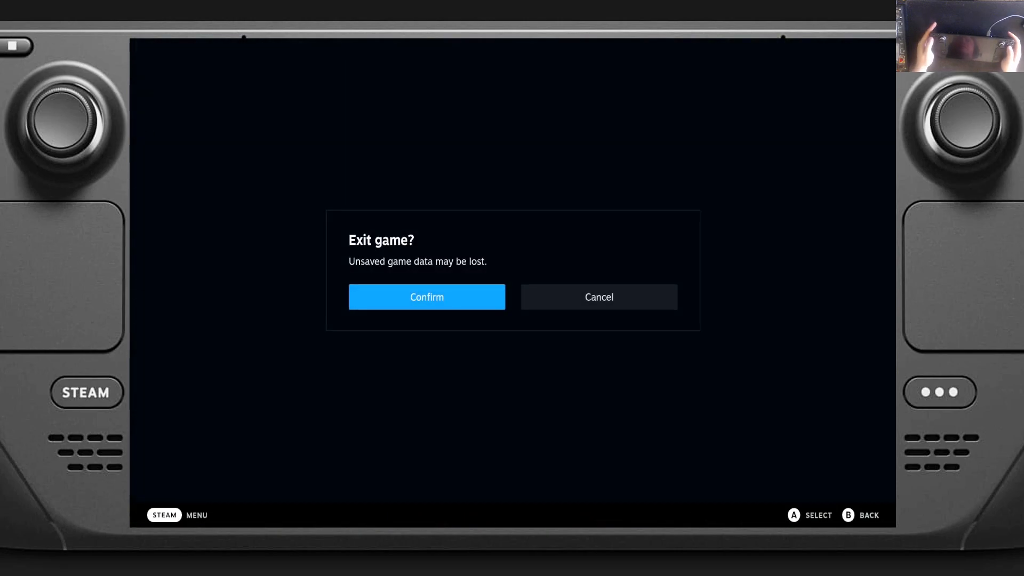
{"action": "left_click", "coordinate": [425, 298]}
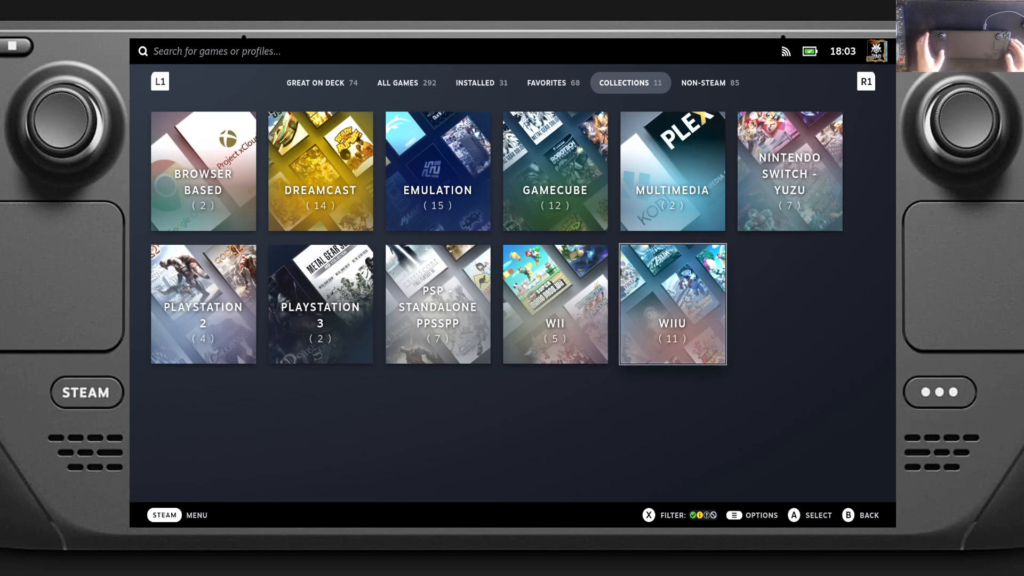
- Switch the Steam Deck to Desktop Mode from the Power menu
{"action": "left_click", "coordinate": [85, 392]}
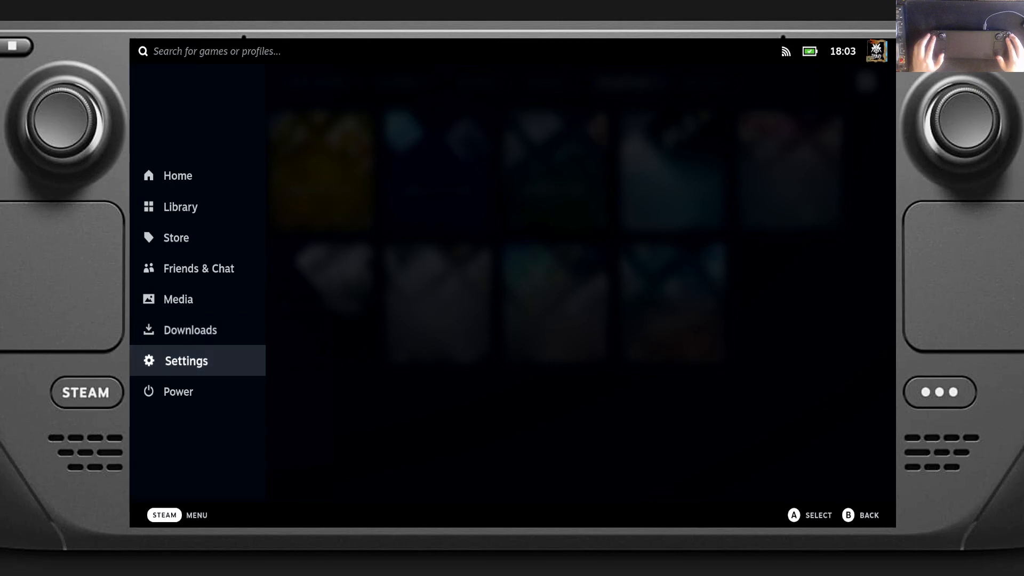
{"action": "left_click", "coordinate": [178, 391]}
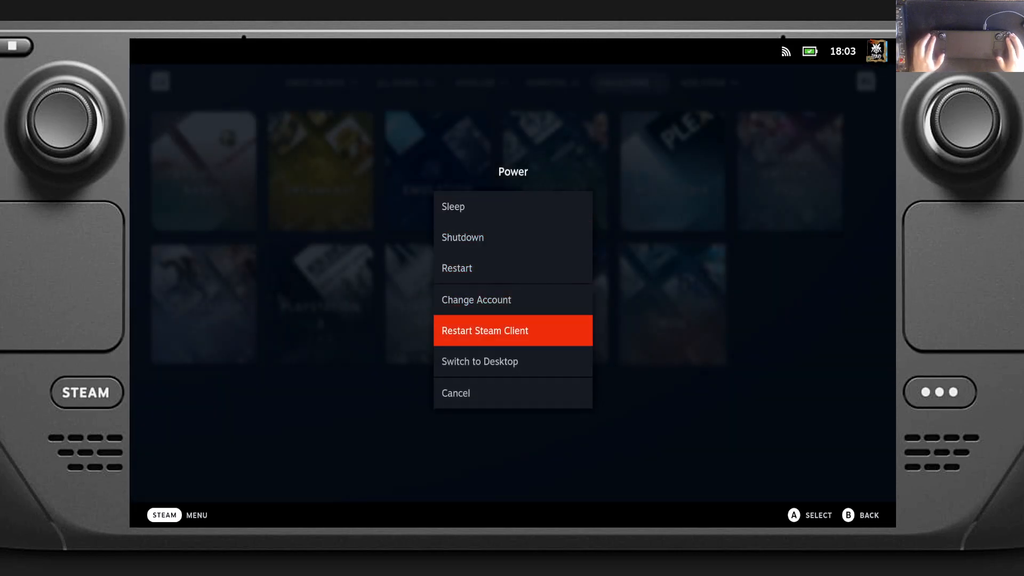
{"action": "left_click", "coordinate": [479, 361]}
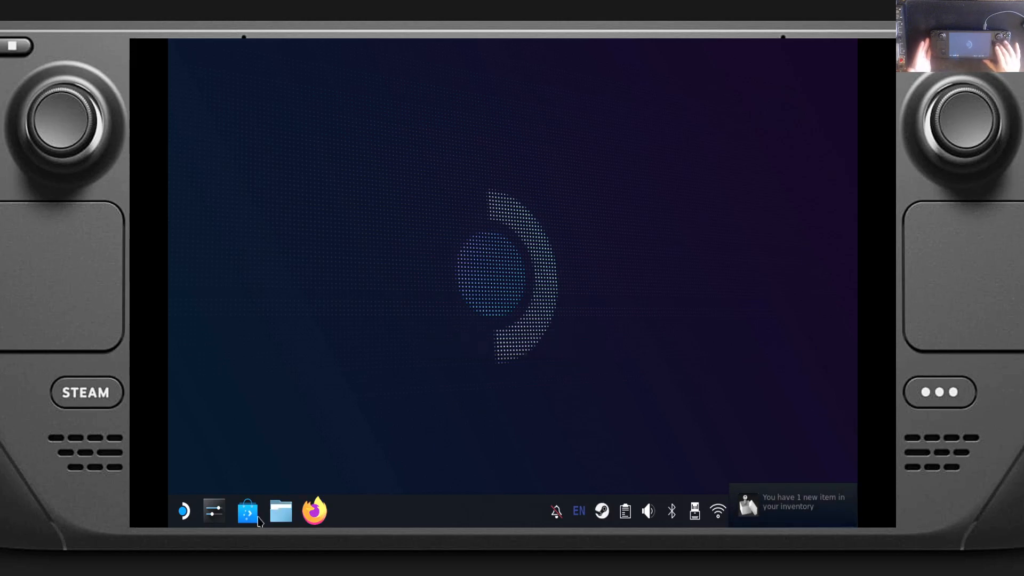
{"action": "mouse_move", "coordinate": [184, 511]}
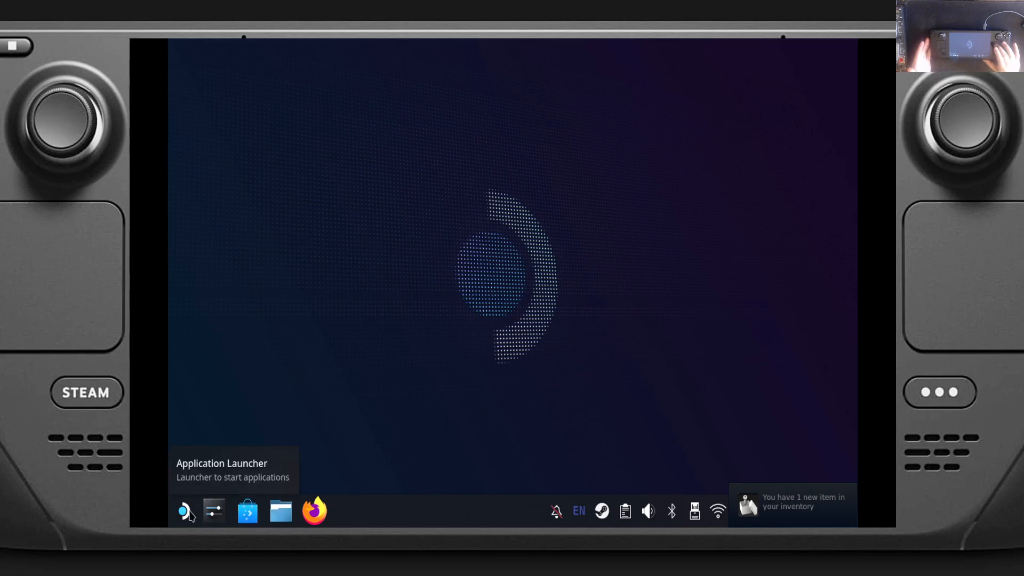
- Browse the Plasma application launcher's Favorites, including BoilR, Bottles and Steam
{"action": "left_click", "coordinate": [184, 511]}
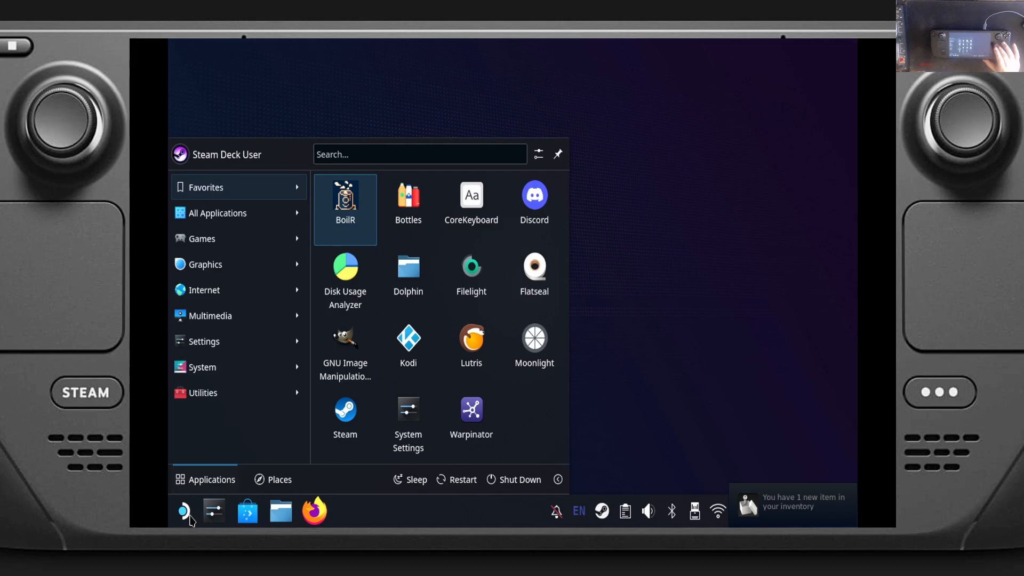
{"action": "left_click", "coordinate": [183, 511]}
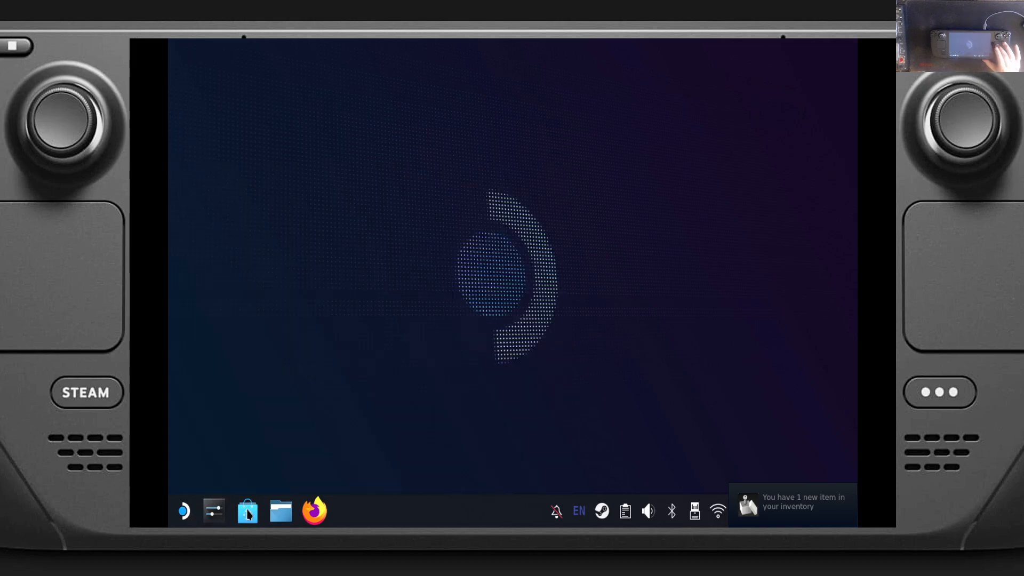
{"action": "mouse_move", "coordinate": [247, 511]}
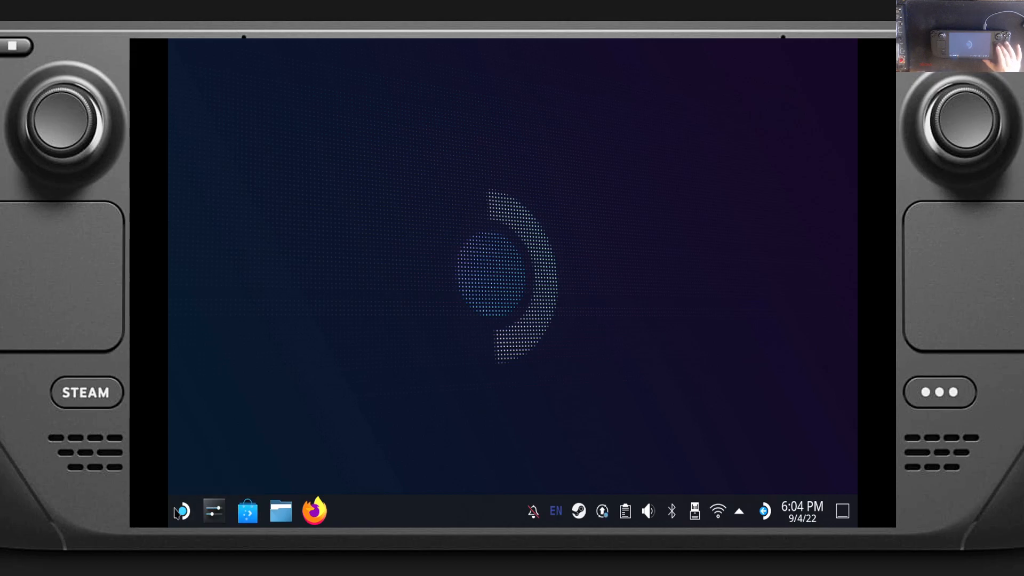
{"action": "left_click", "coordinate": [181, 511]}
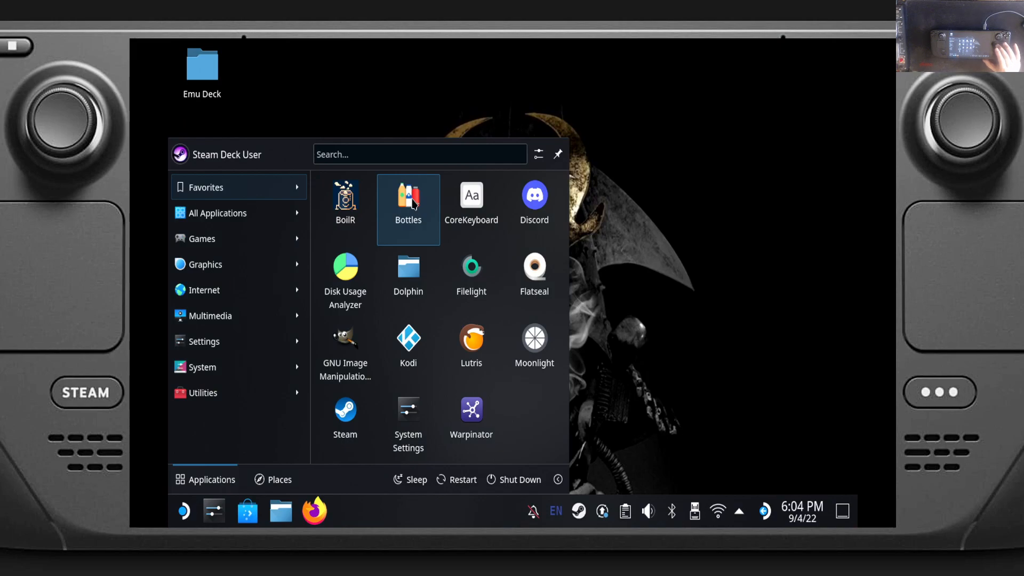
{"action": "mouse_move", "coordinate": [470, 202]}
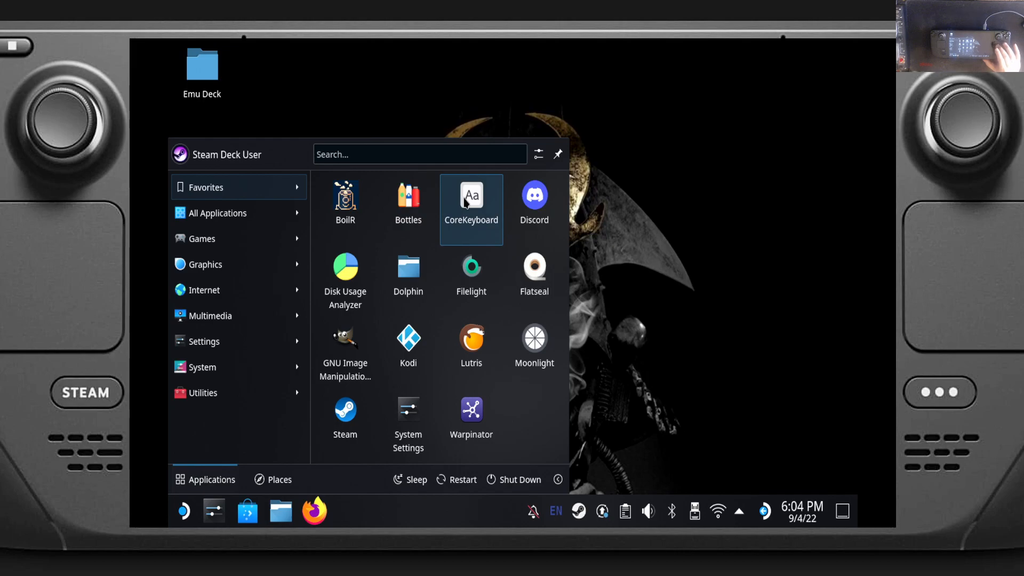
{"action": "mouse_move", "coordinate": [534, 197]}
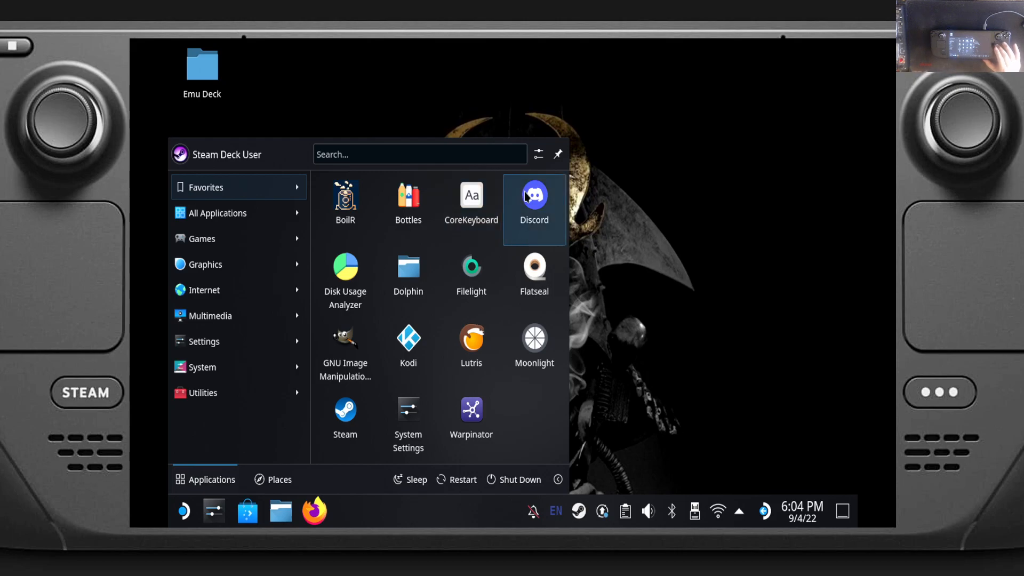
{"action": "mouse_move", "coordinate": [345, 271]}
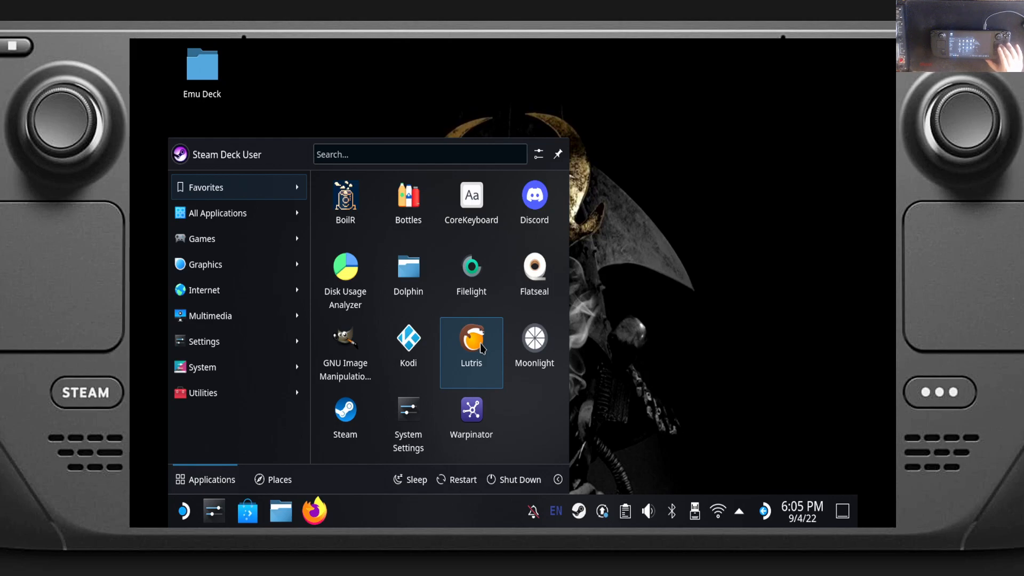
{"action": "mouse_move", "coordinate": [535, 354]}
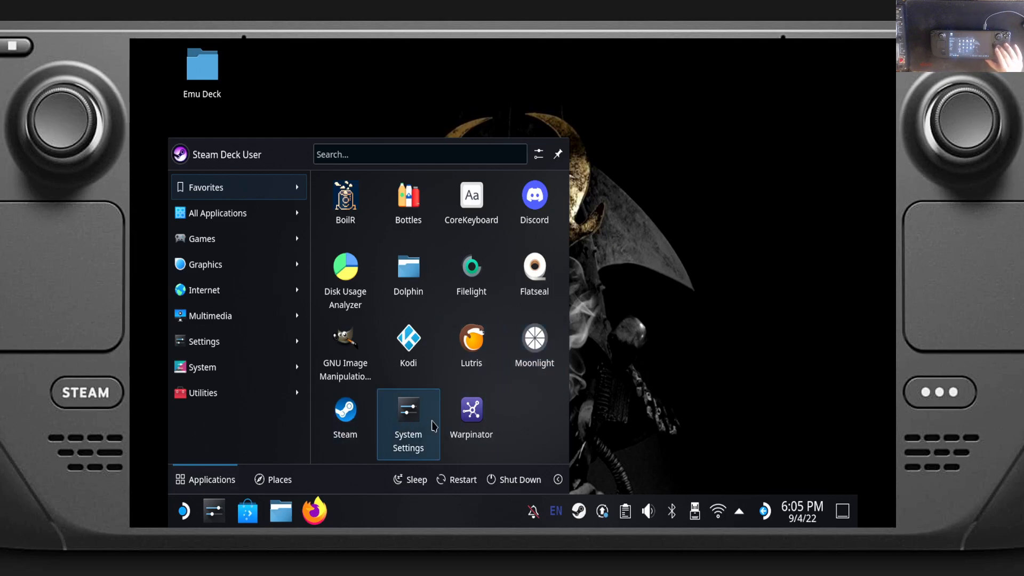
{"action": "mouse_move", "coordinate": [471, 425]}
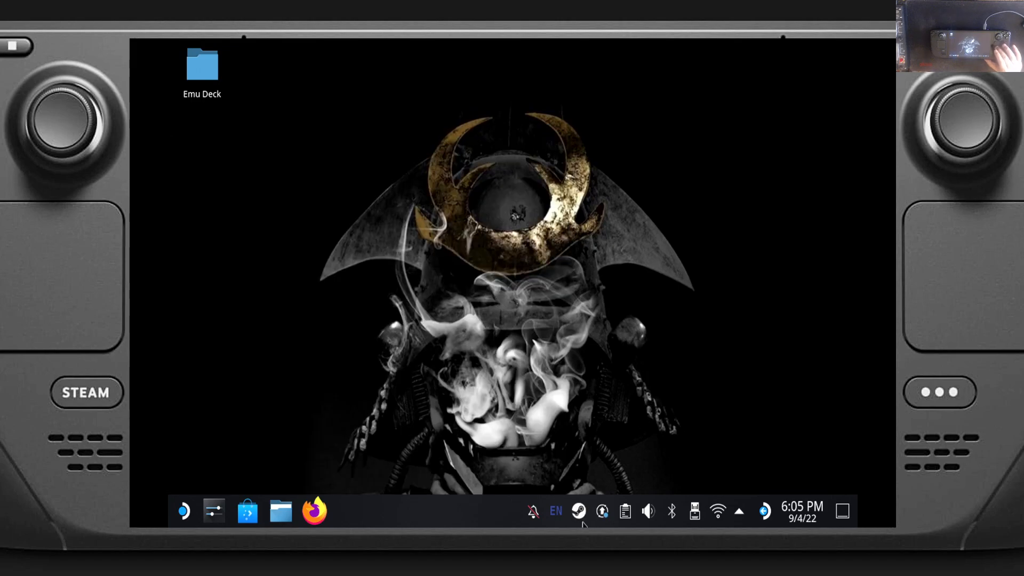
{"action": "left_click", "coordinate": [577, 511]}
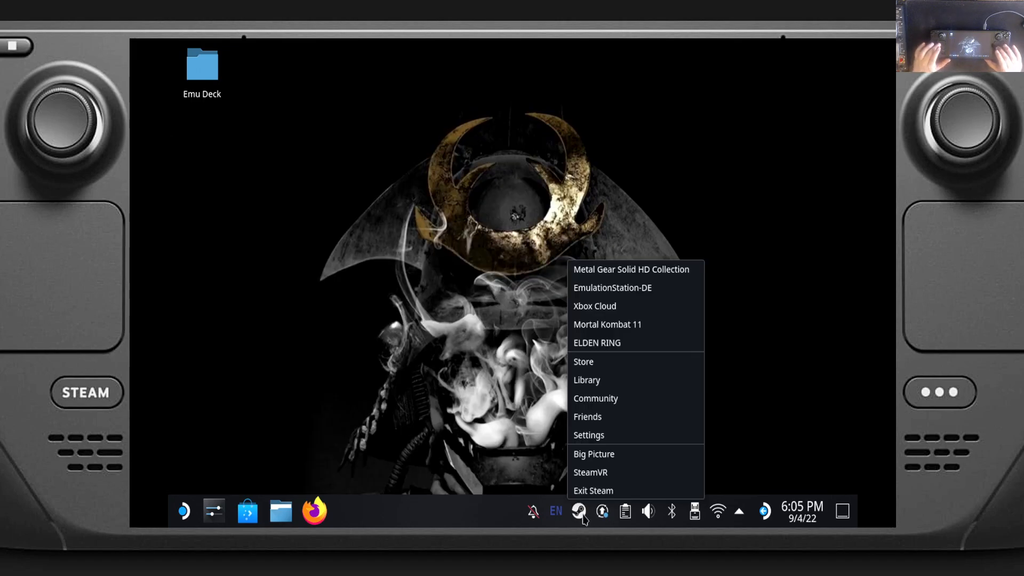
{"action": "left_click", "coordinate": [583, 362]}
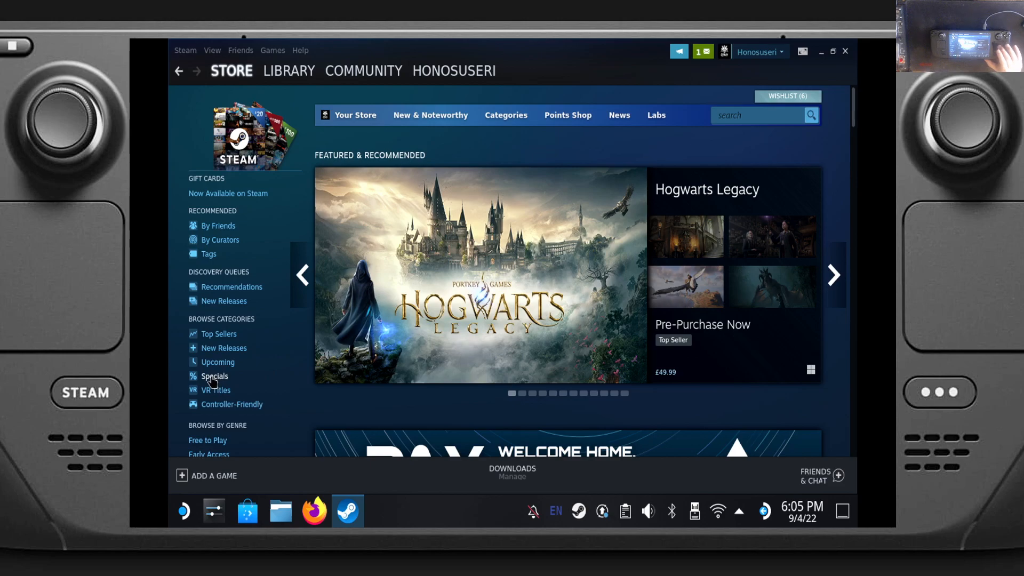
{"action": "left_click", "coordinate": [214, 376]}
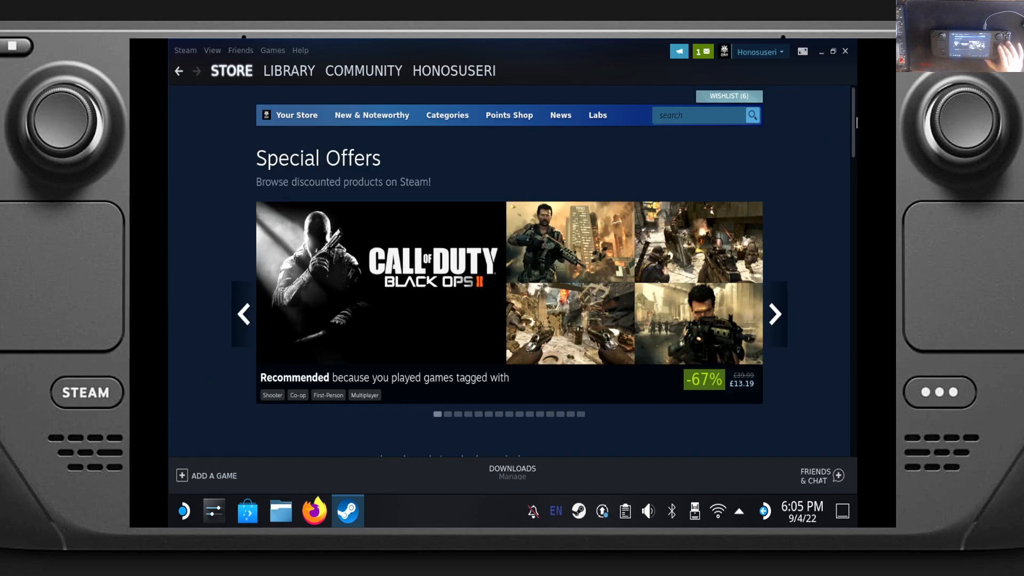
{"action": "scroll", "scroll_direction": "down", "scroll_amount": 3}
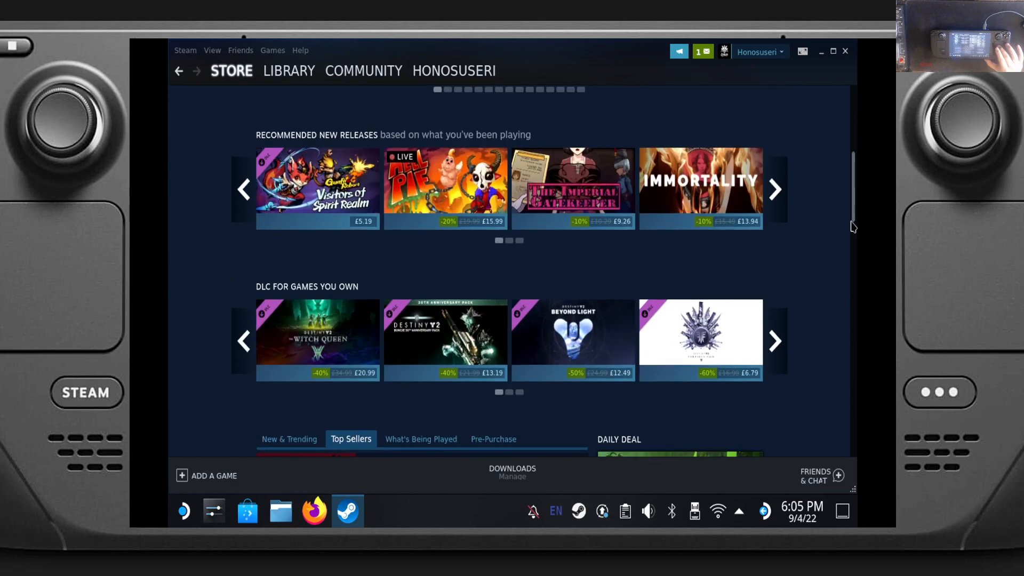
{"action": "scroll", "scroll_direction": "down", "scroll_amount": 3}
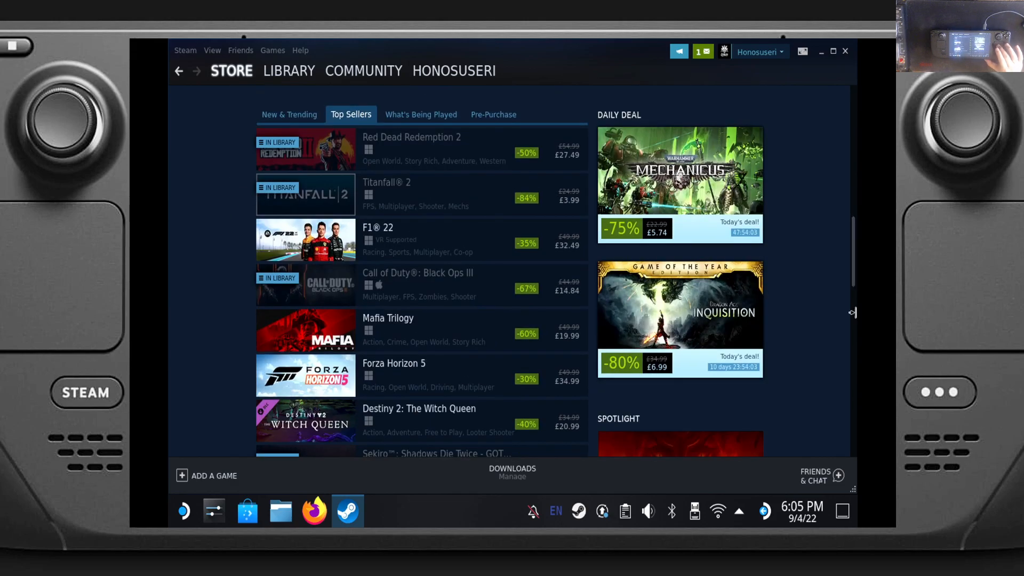
{"action": "mouse_move", "coordinate": [527, 92]}
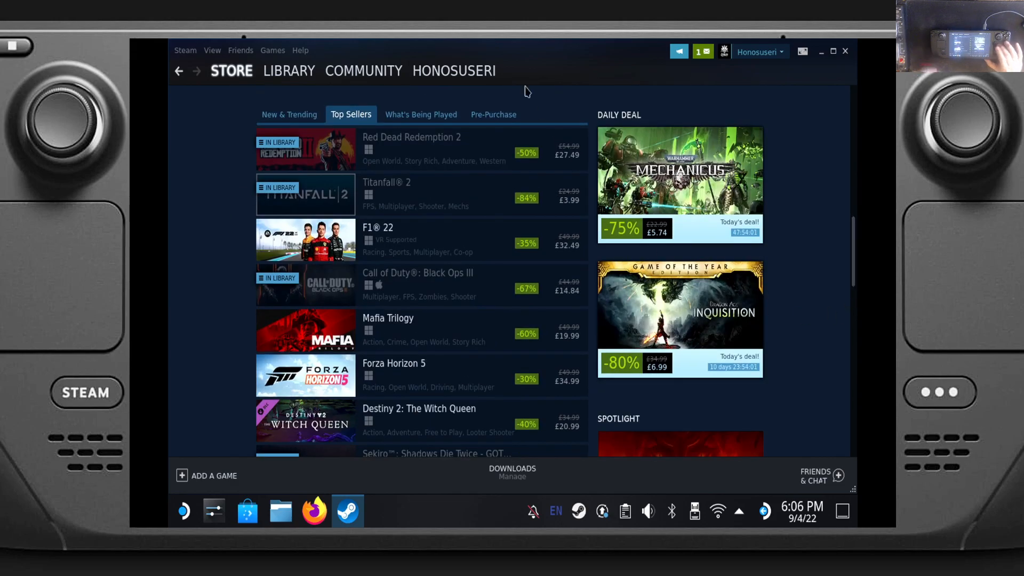
{"action": "left_click", "coordinate": [289, 71]}
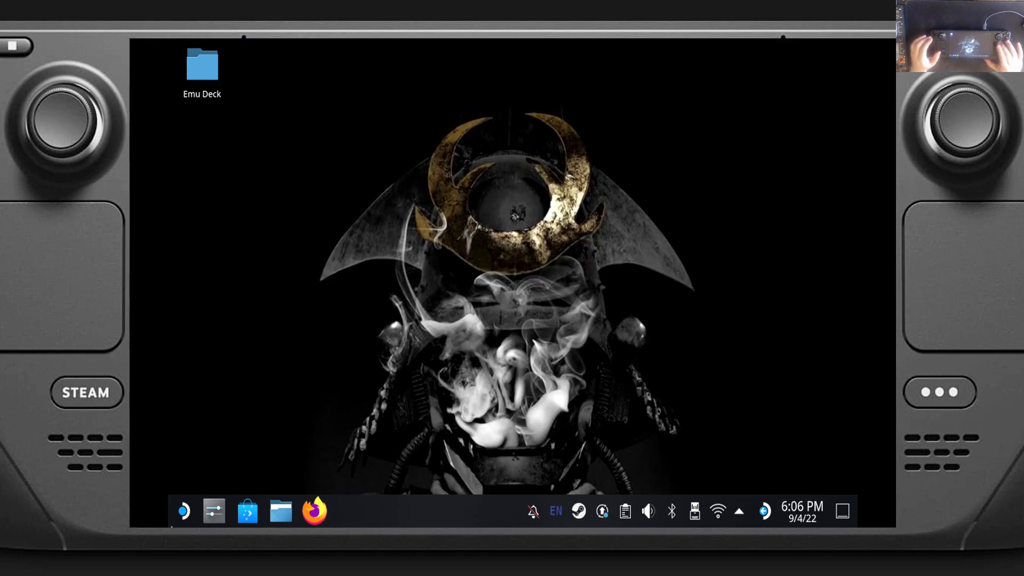
- Launch Google Chrome from the launcher's Internet apps to a new Google tab
{"action": "left_click", "coordinate": [184, 510]}
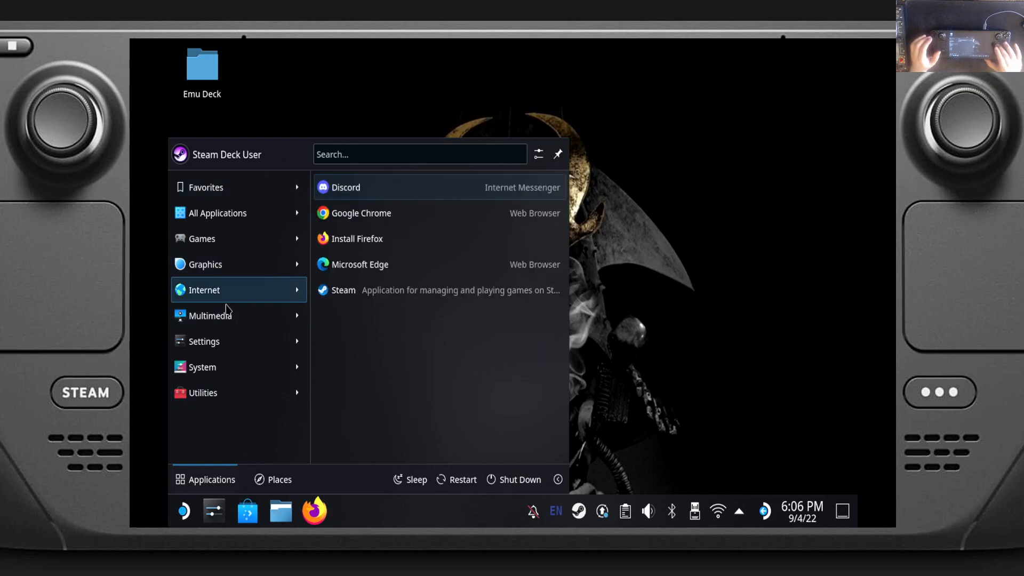
{"action": "mouse_move", "coordinate": [395, 264]}
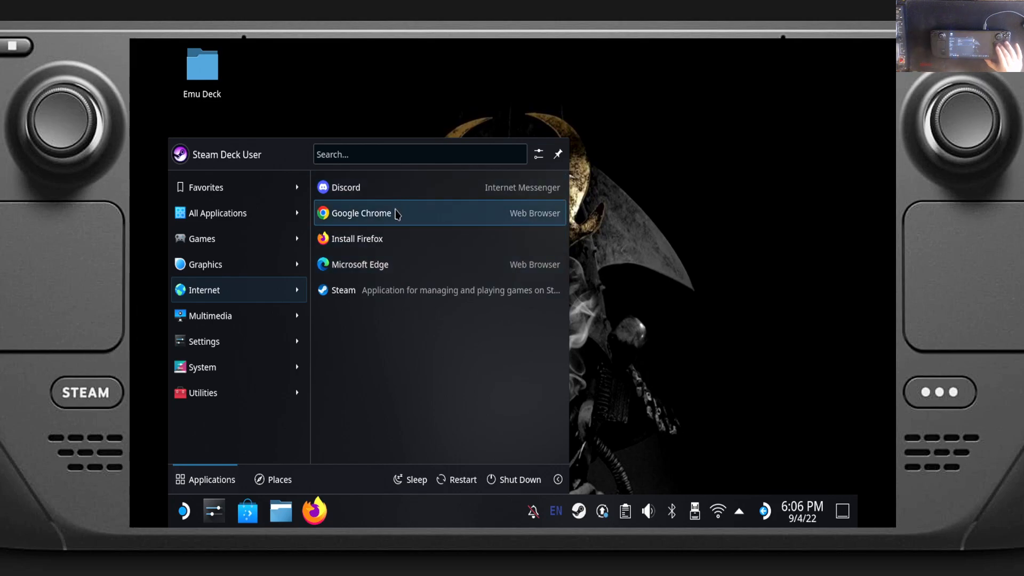
{"action": "left_click", "coordinate": [361, 213]}
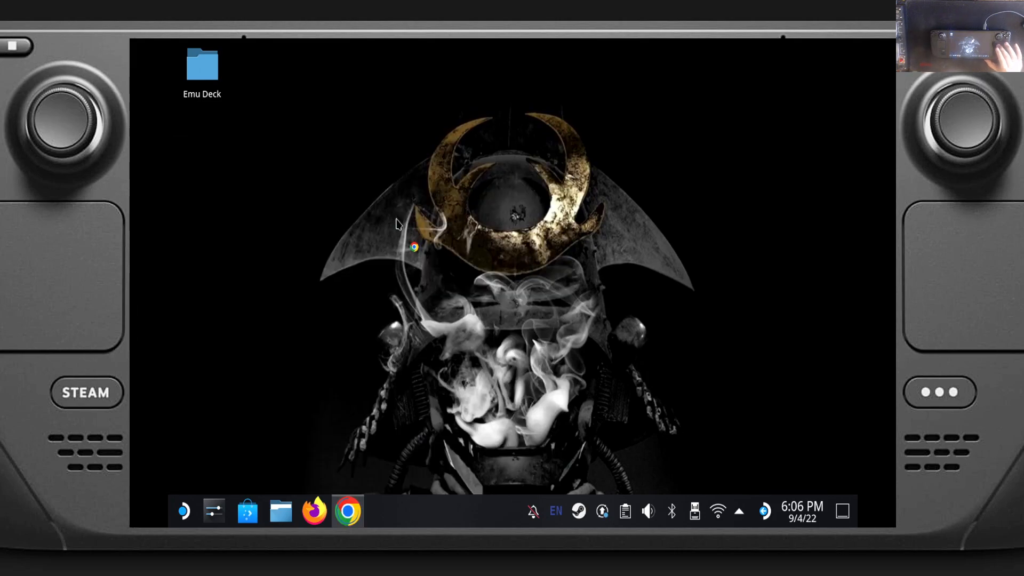
{"action": "left_click", "coordinate": [348, 510]}
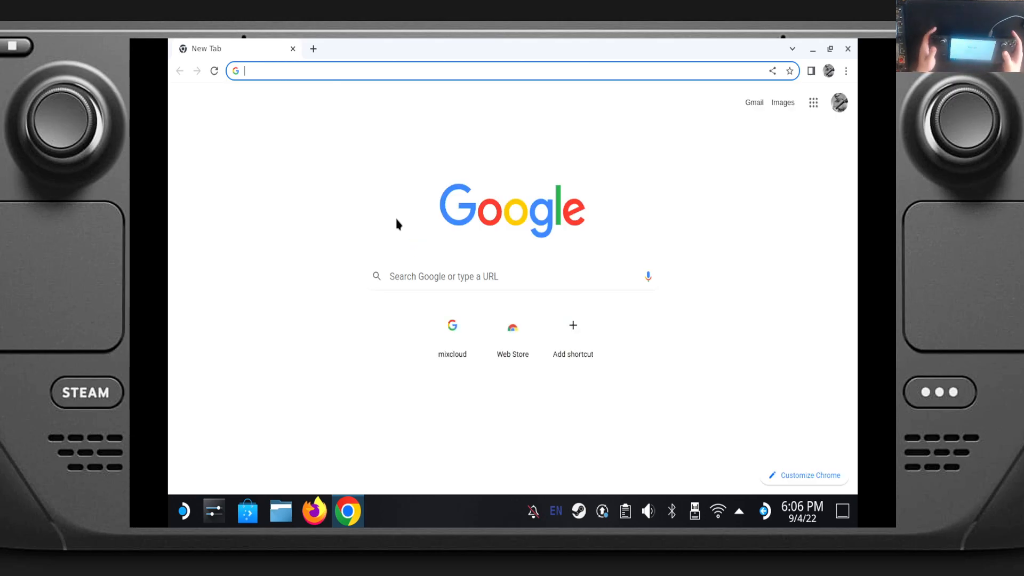
{"action": "mouse_move", "coordinate": [658, 277]}
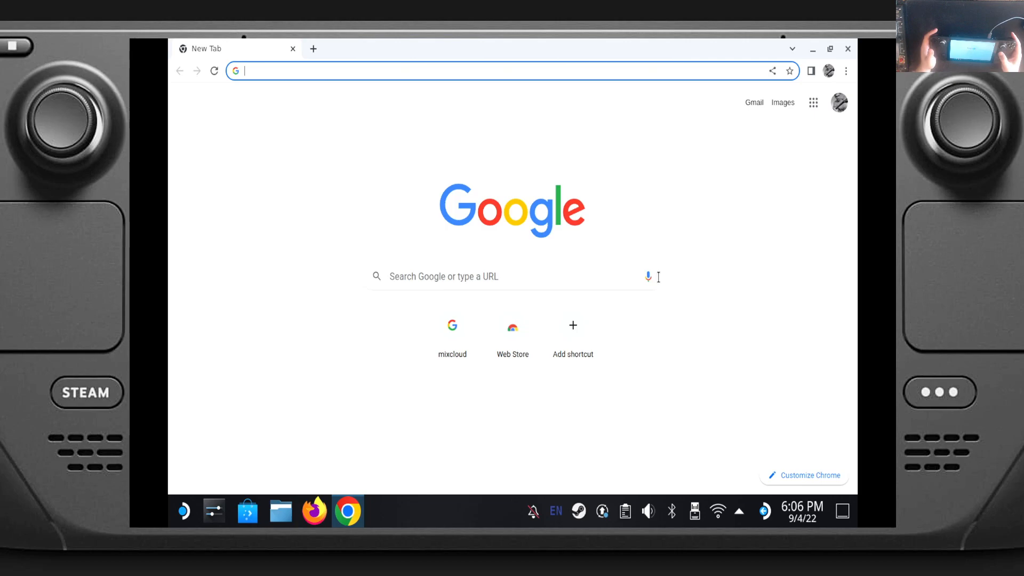
- Search Google for Humble Bundle and open humblebundle.com from the results
{"action": "left_click", "coordinate": [648, 277]}
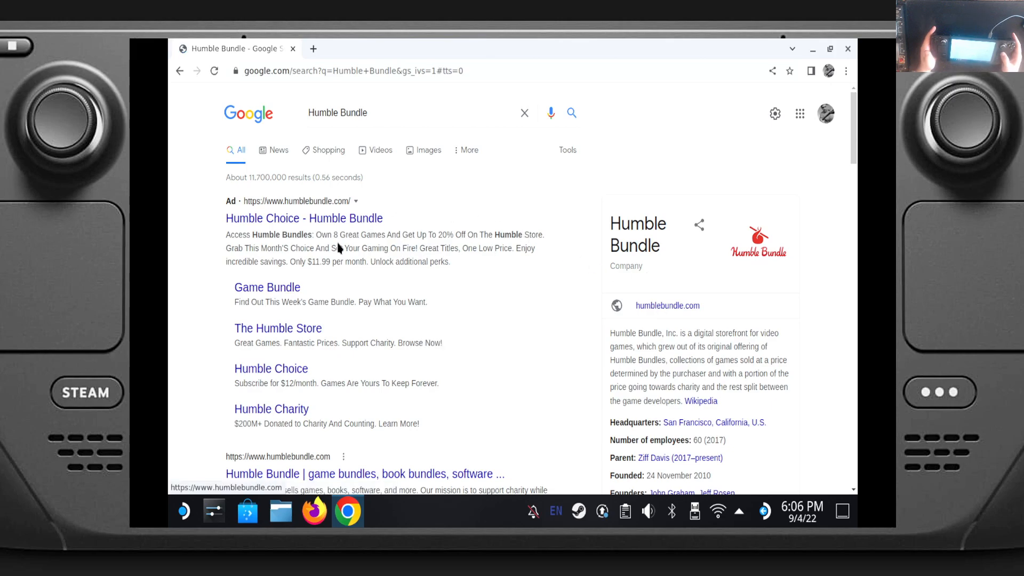
{"action": "left_click", "coordinate": [298, 232]}
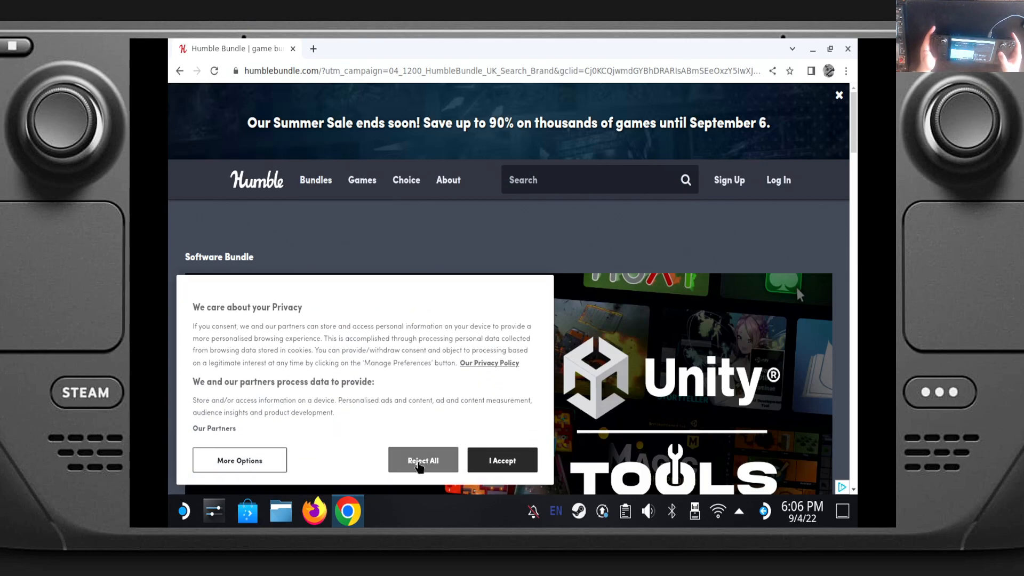
- Reject all cookies on Humble Bundle and browse down the Games Bundles listing
{"action": "left_click", "coordinate": [316, 179]}
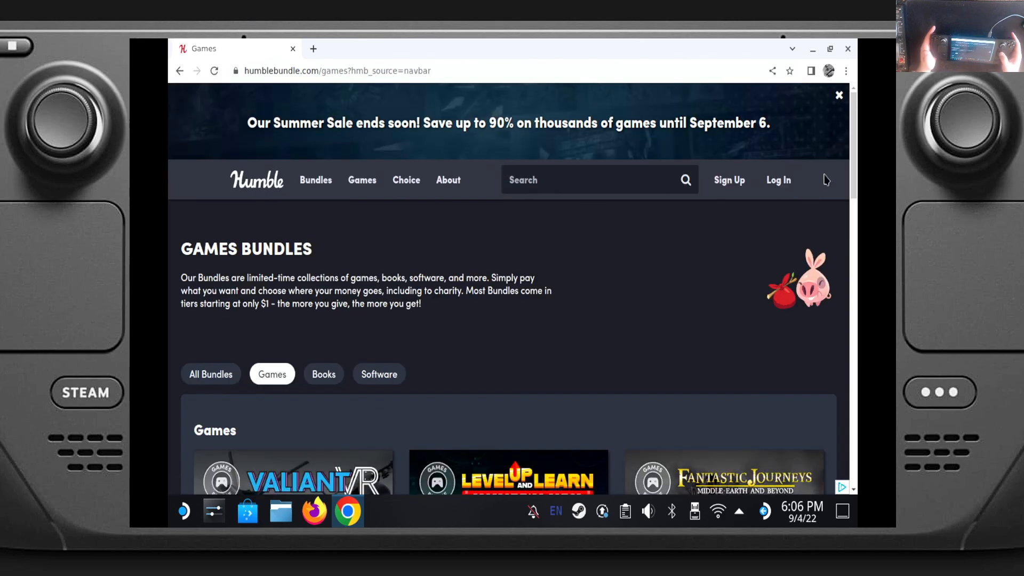
{"action": "scroll", "scroll_direction": "down", "scroll_amount": 3}
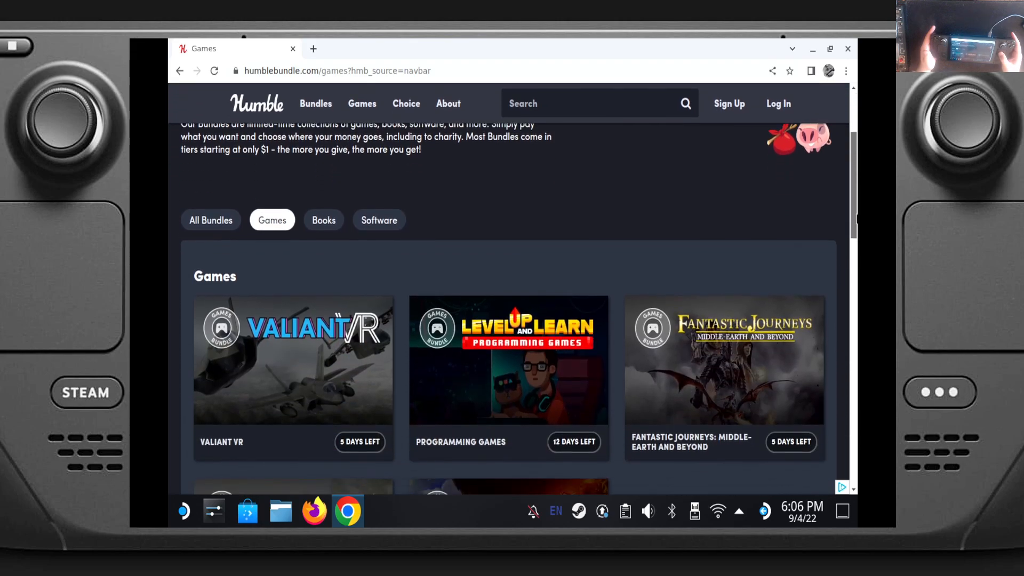
{"action": "scroll", "scroll_direction": "down", "scroll_amount": 3}
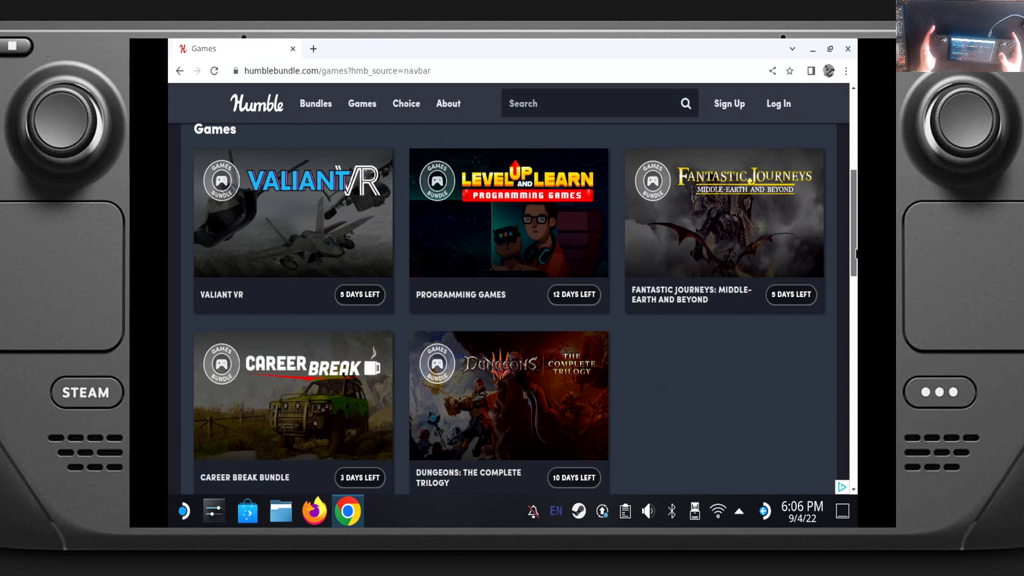
{"action": "scroll", "scroll_direction": "down", "scroll_amount": 3}
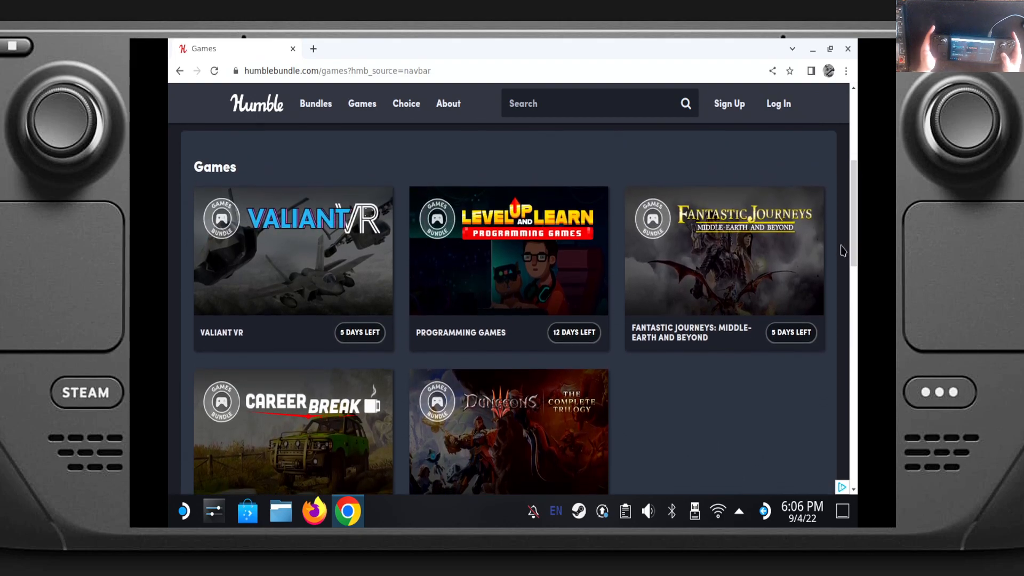
{"action": "mouse_move", "coordinate": [723, 262]}
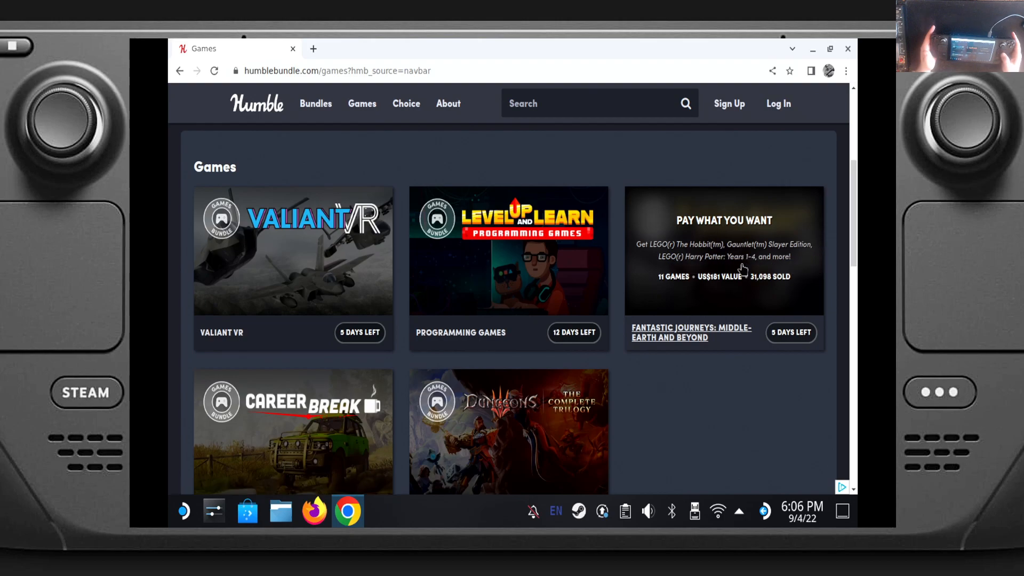
{"action": "mouse_move", "coordinate": [772, 235]}
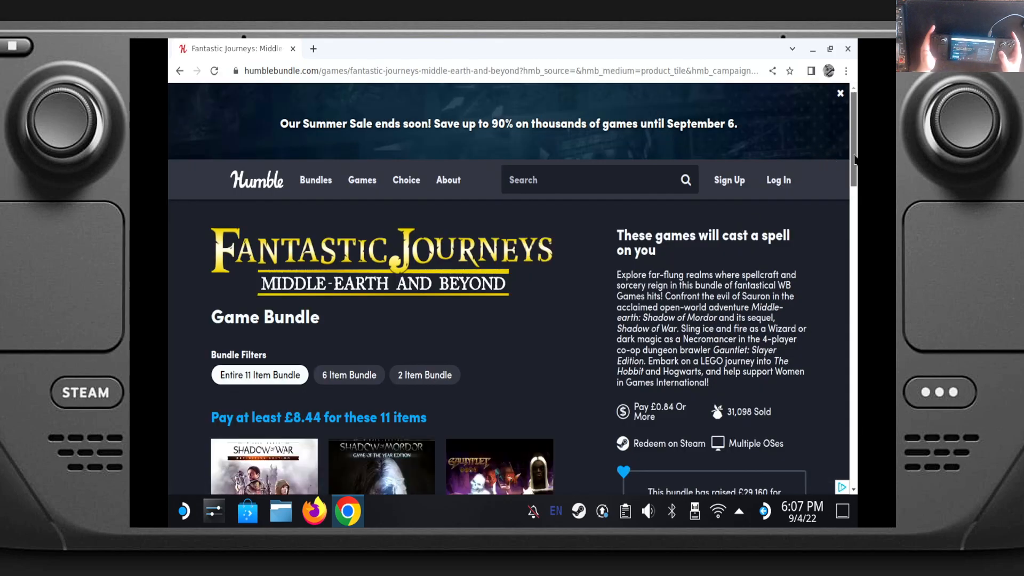
- Browse the Fantastic Journeys bundle's 11 games and choose the £8.44 payment tier instead of £20
{"action": "scroll", "scroll_direction": "down", "scroll_amount": 3}
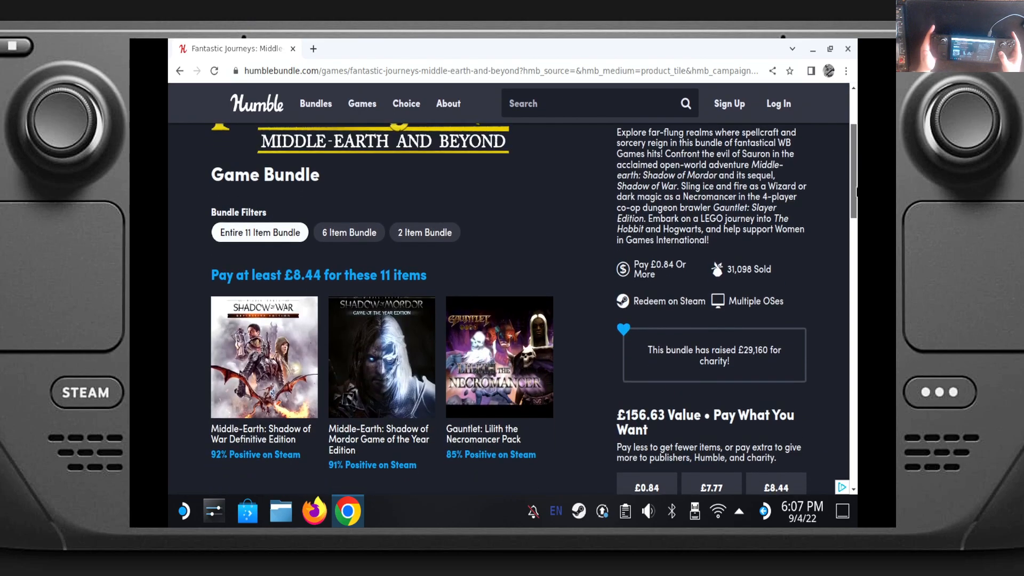
{"action": "scroll", "scroll_direction": "down", "scroll_amount": 3}
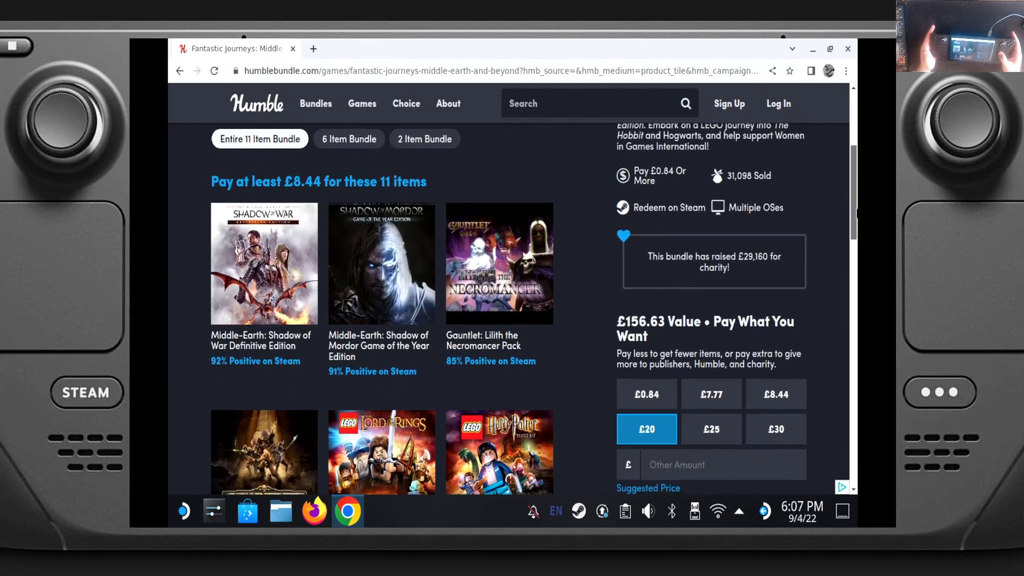
{"action": "scroll", "scroll_direction": "down", "scroll_amount": 3}
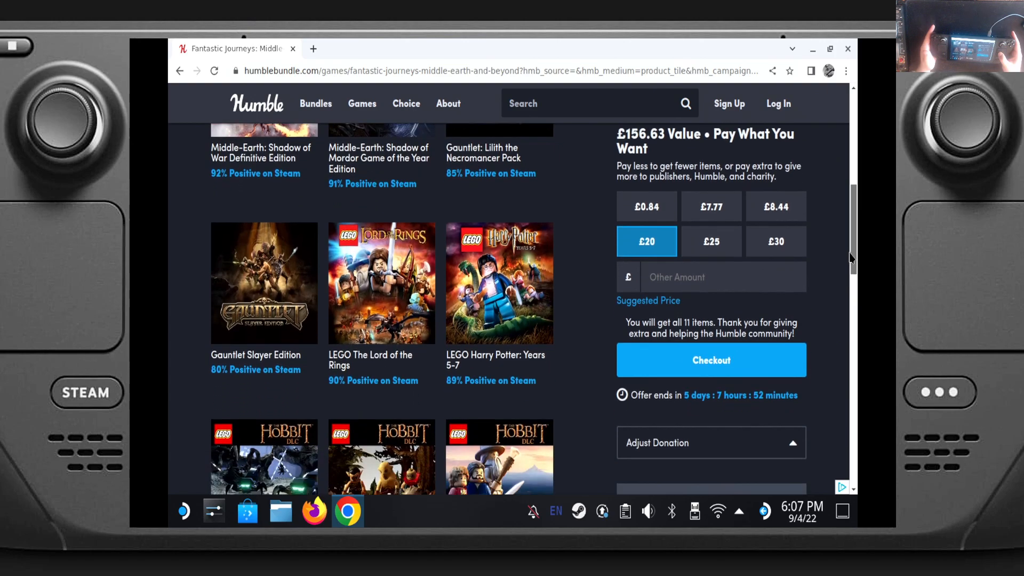
{"action": "scroll", "scroll_direction": "down", "scroll_amount": 3}
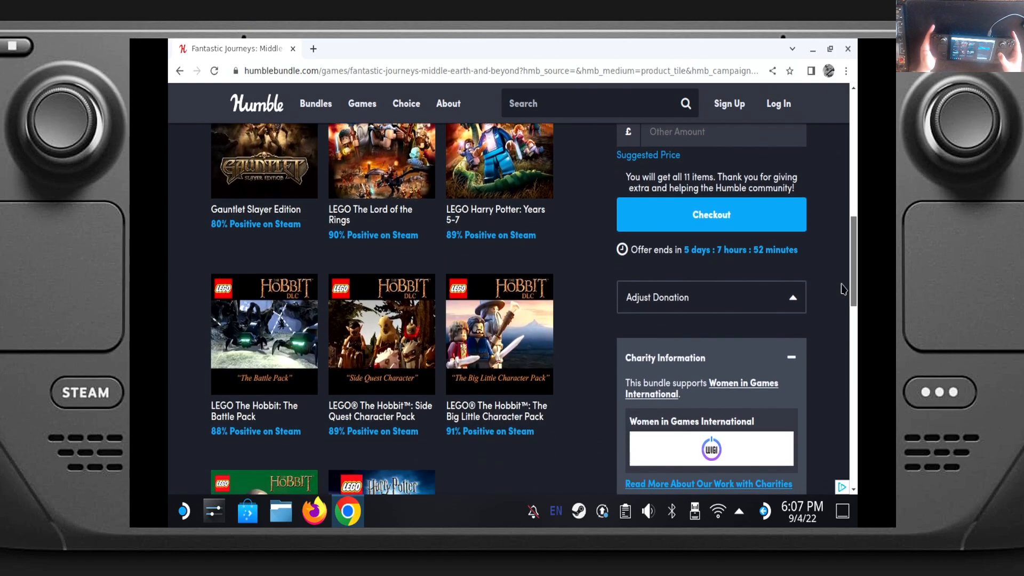
{"action": "scroll", "scroll_direction": "down", "scroll_amount": 3}
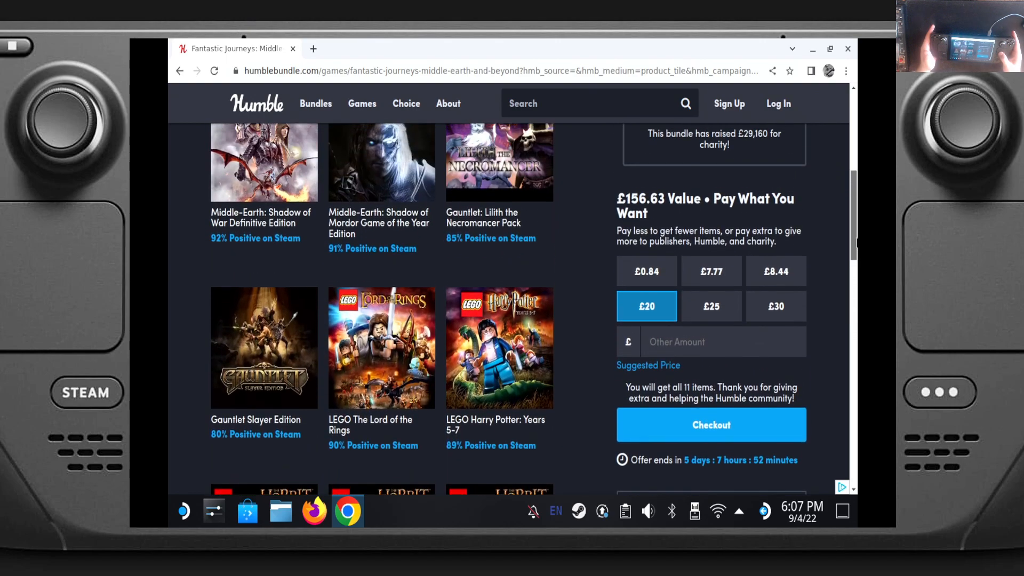
{"action": "left_click", "coordinate": [775, 270]}
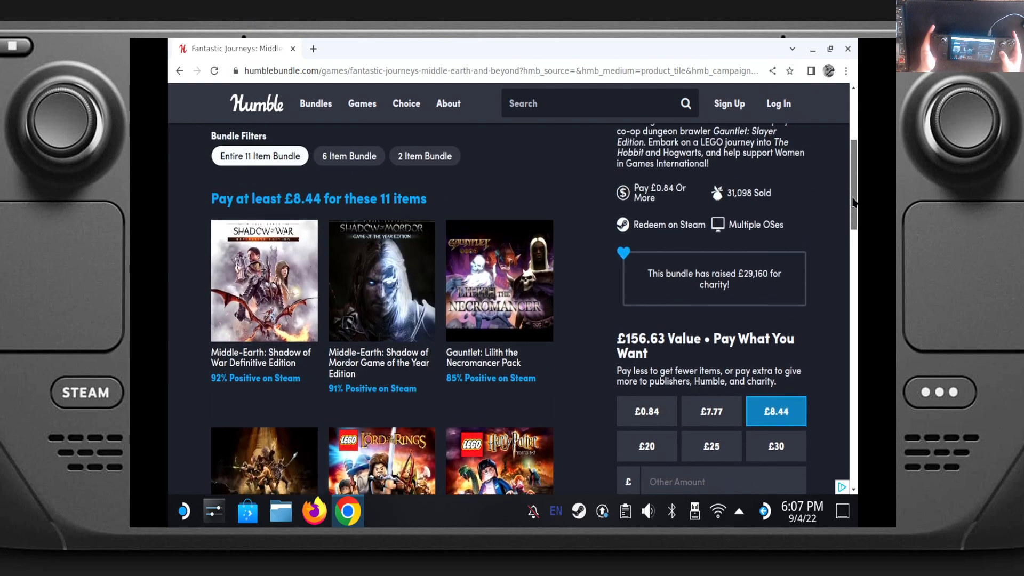
{"action": "scroll", "scroll_direction": "down", "scroll_amount": 3}
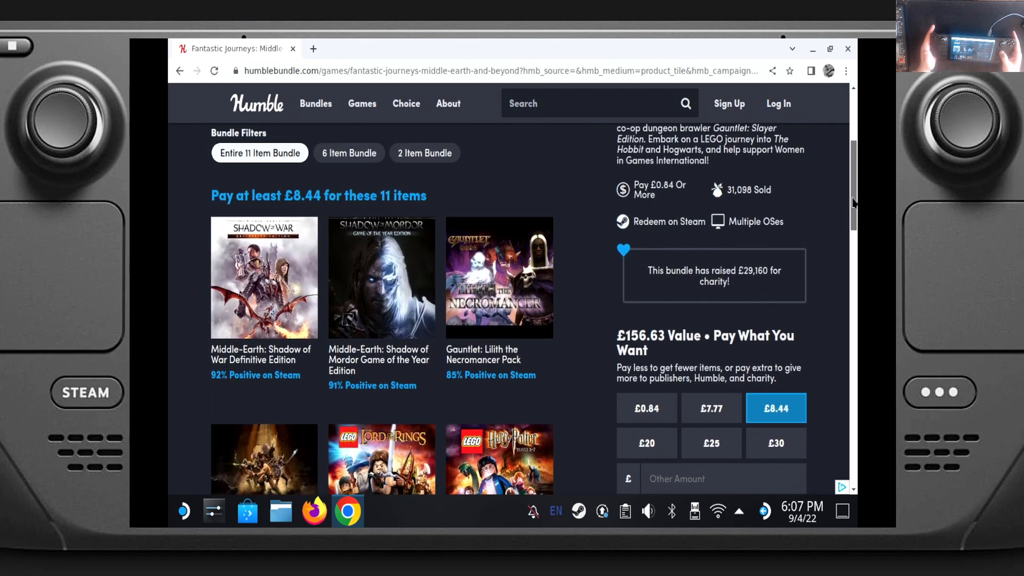